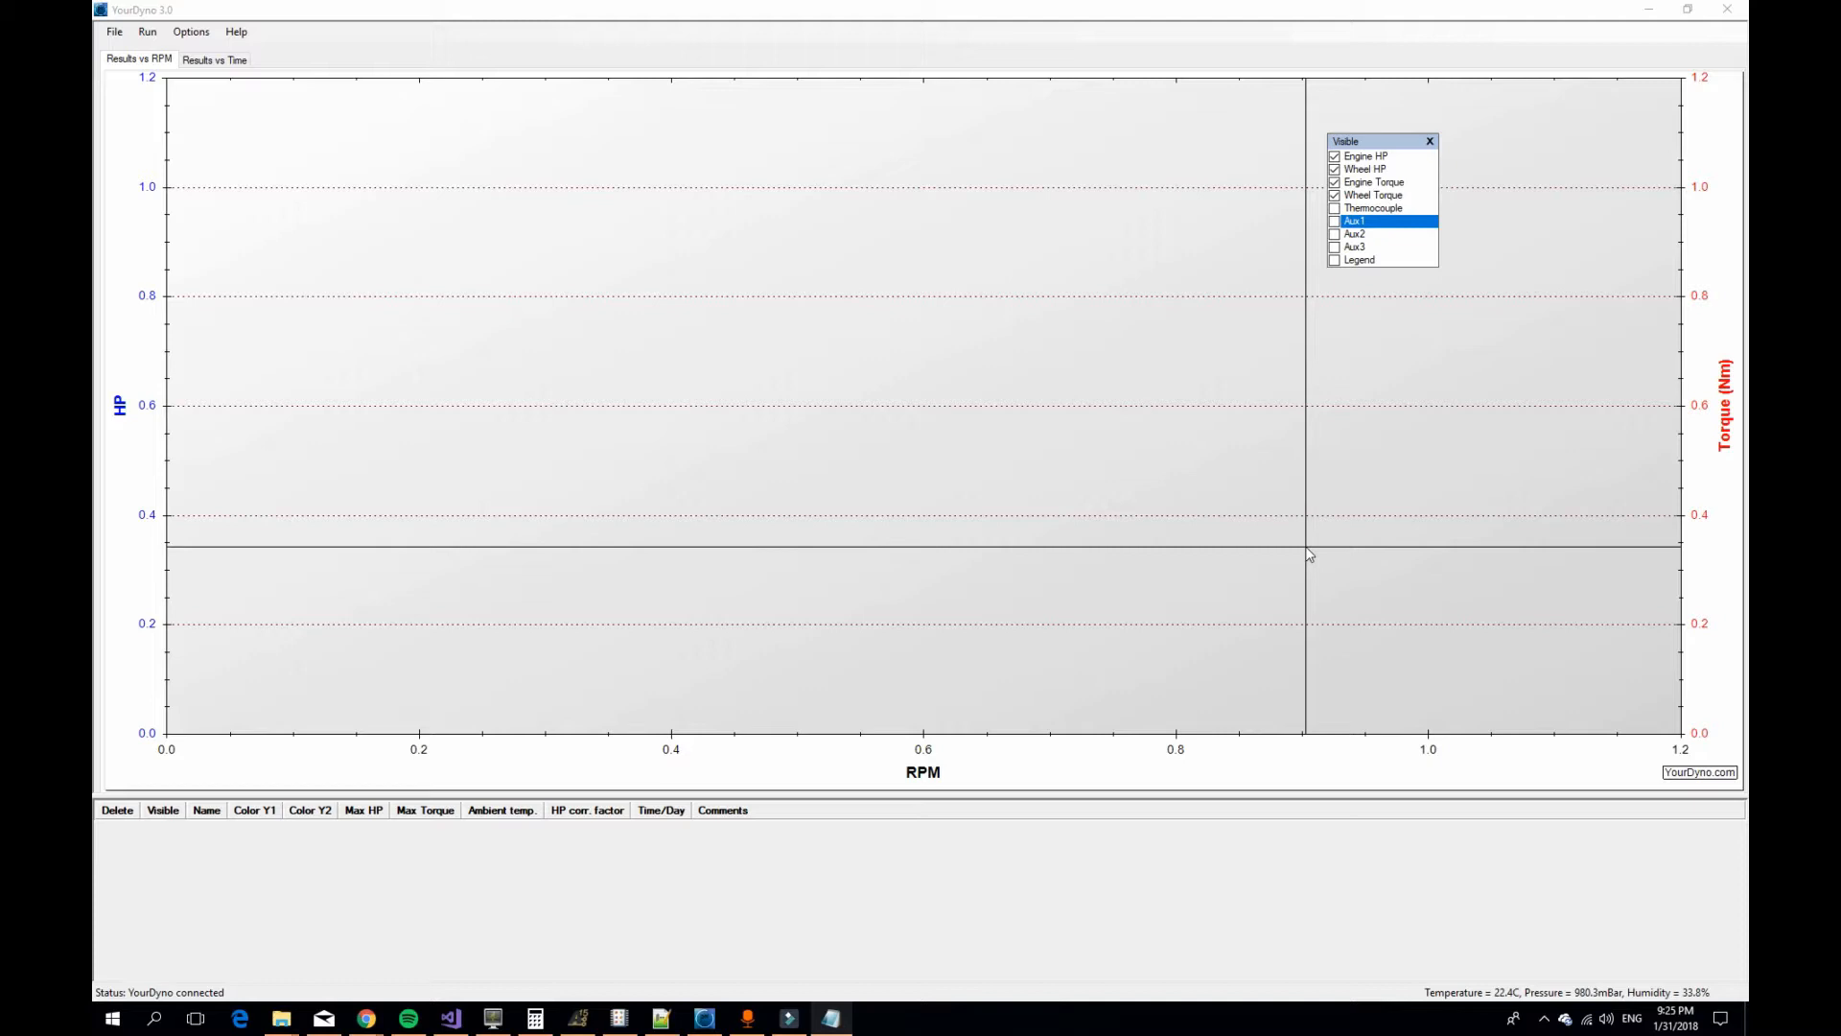
{"action": "mouse_move", "coordinate": [572, 361]}
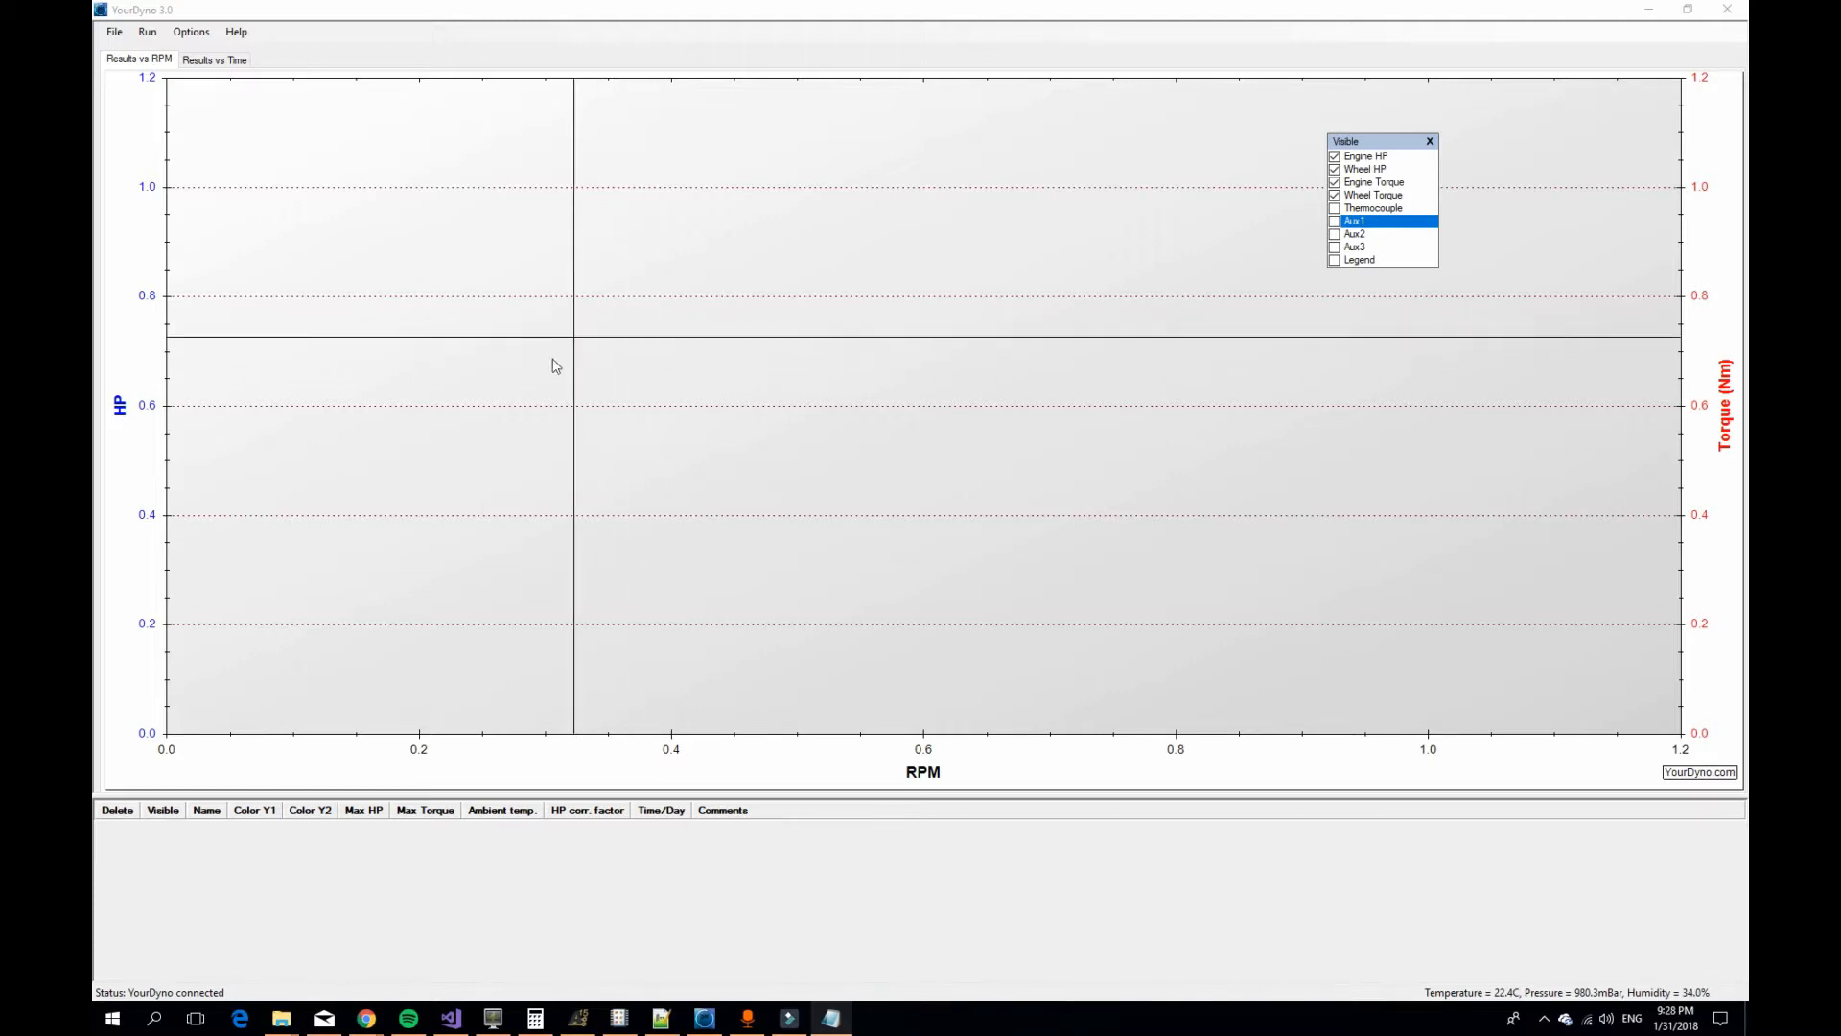
{"action": "mouse_move", "coordinate": [399, 255]}
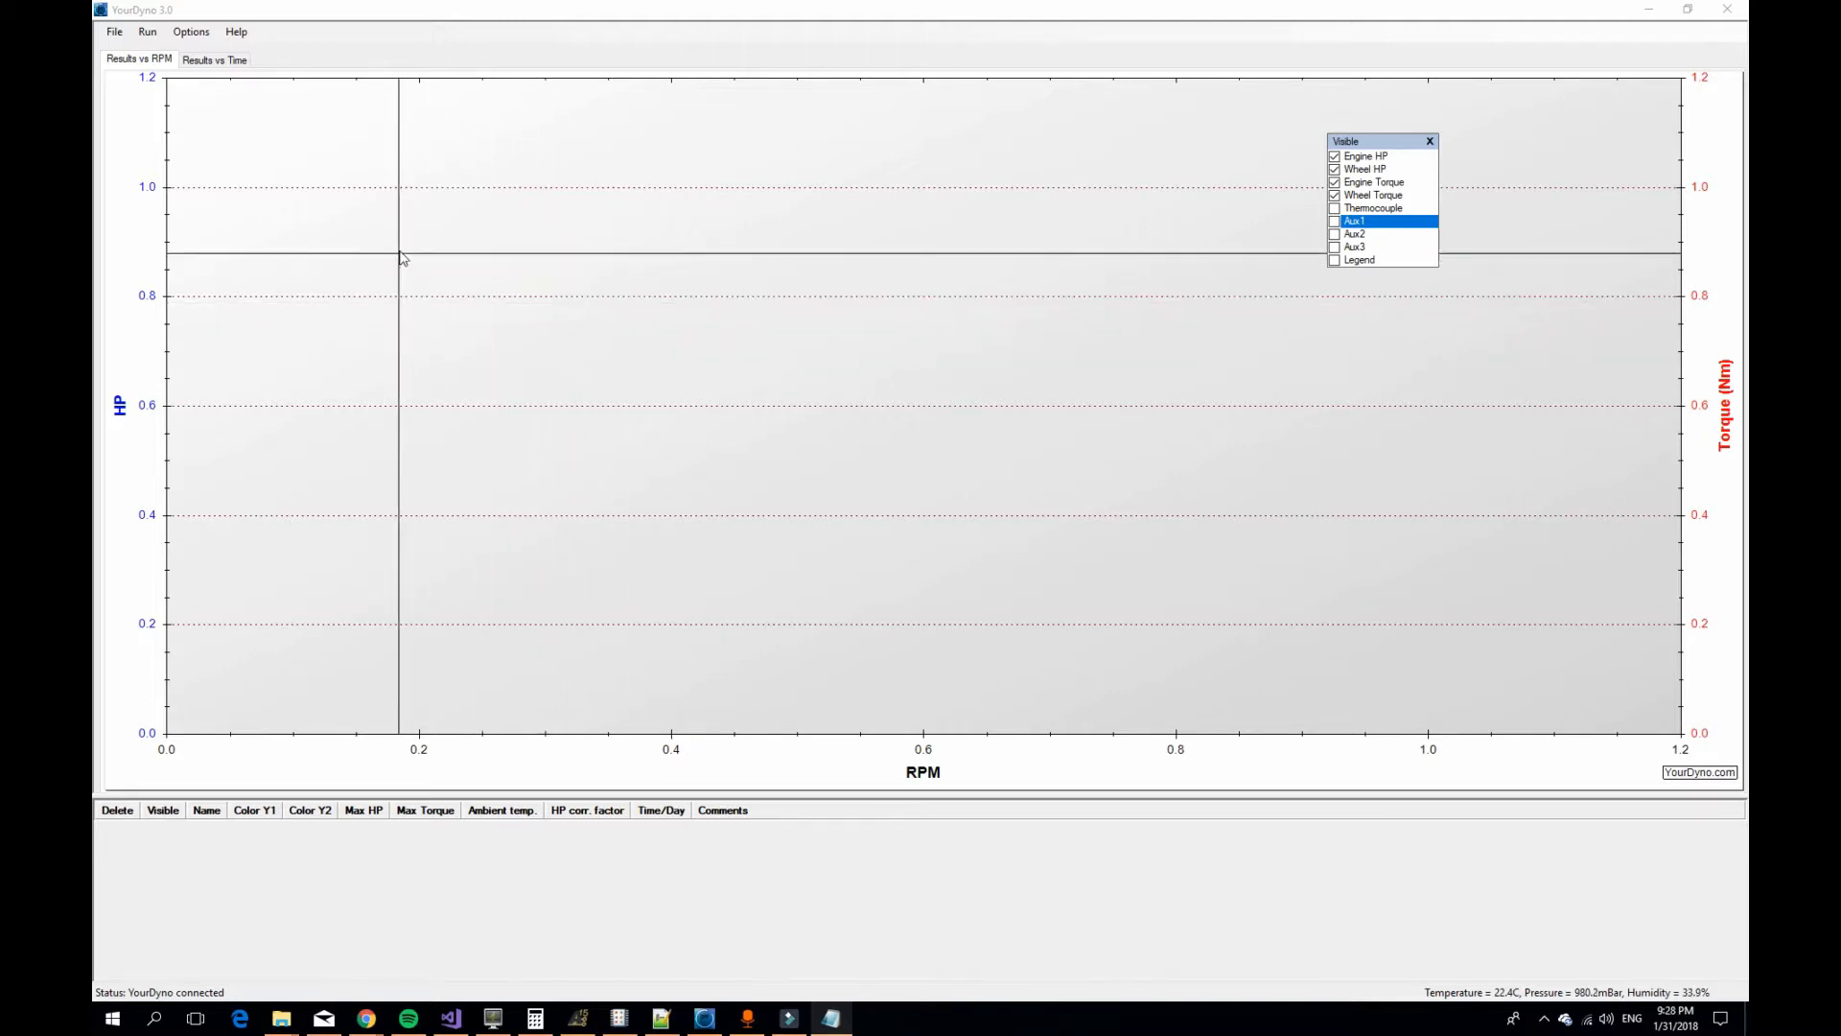
- Drop down the Options menu above the empty results chart
{"action": "left_click", "coordinate": [192, 33]}
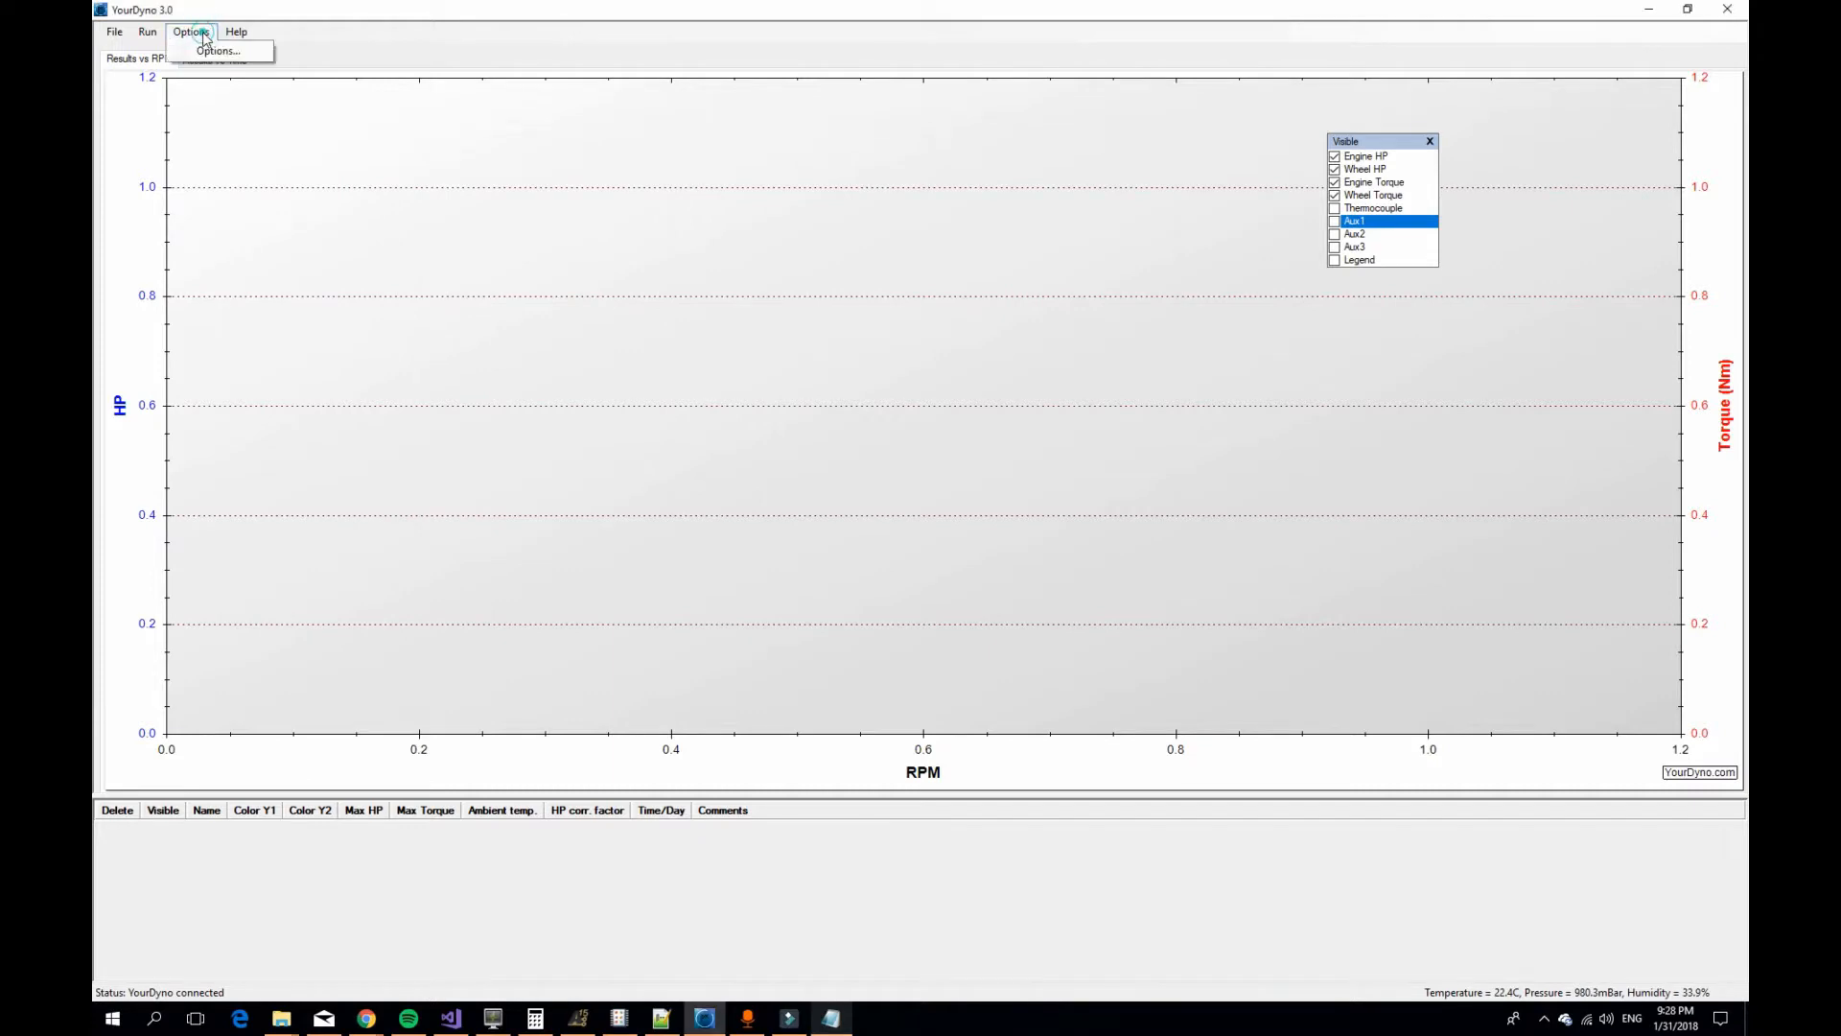
- Show the Brake Dyno w/ Load Cell(s) page with Moment of Inertia 10.0 selected for editing
{"action": "left_click", "coordinate": [217, 50]}
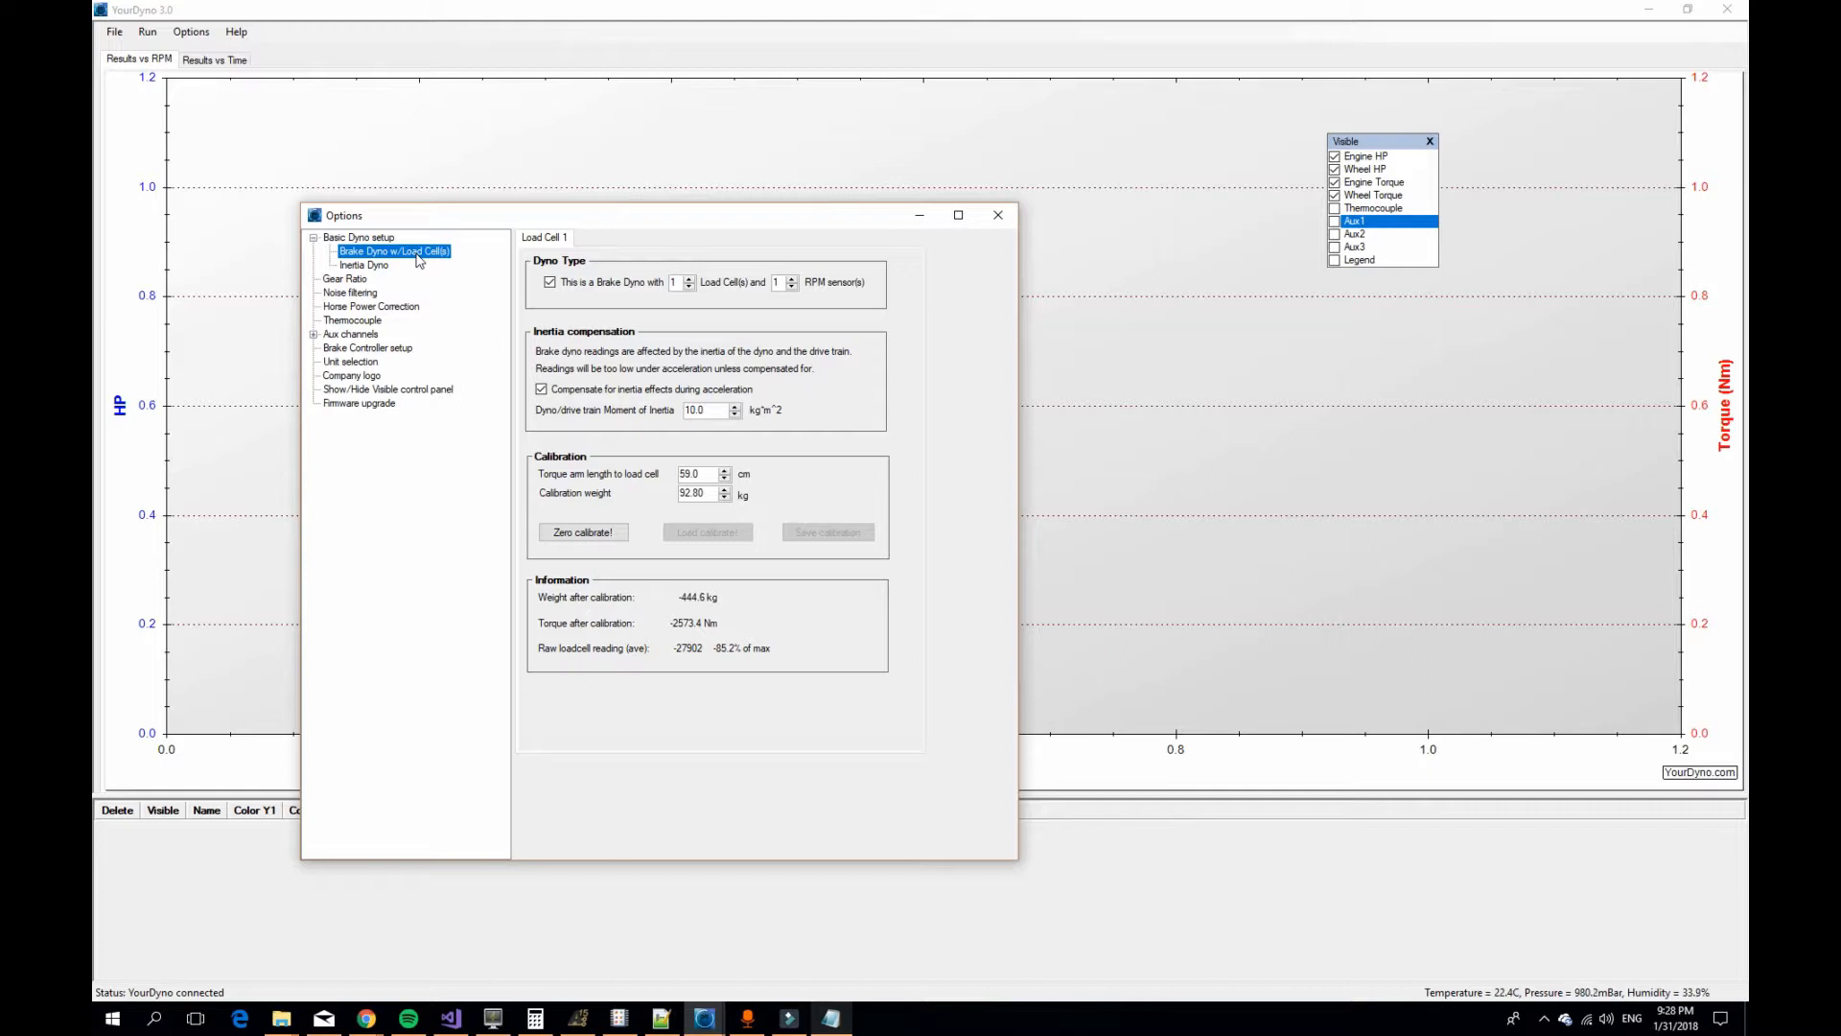
{"action": "mouse_move", "coordinate": [646, 432]}
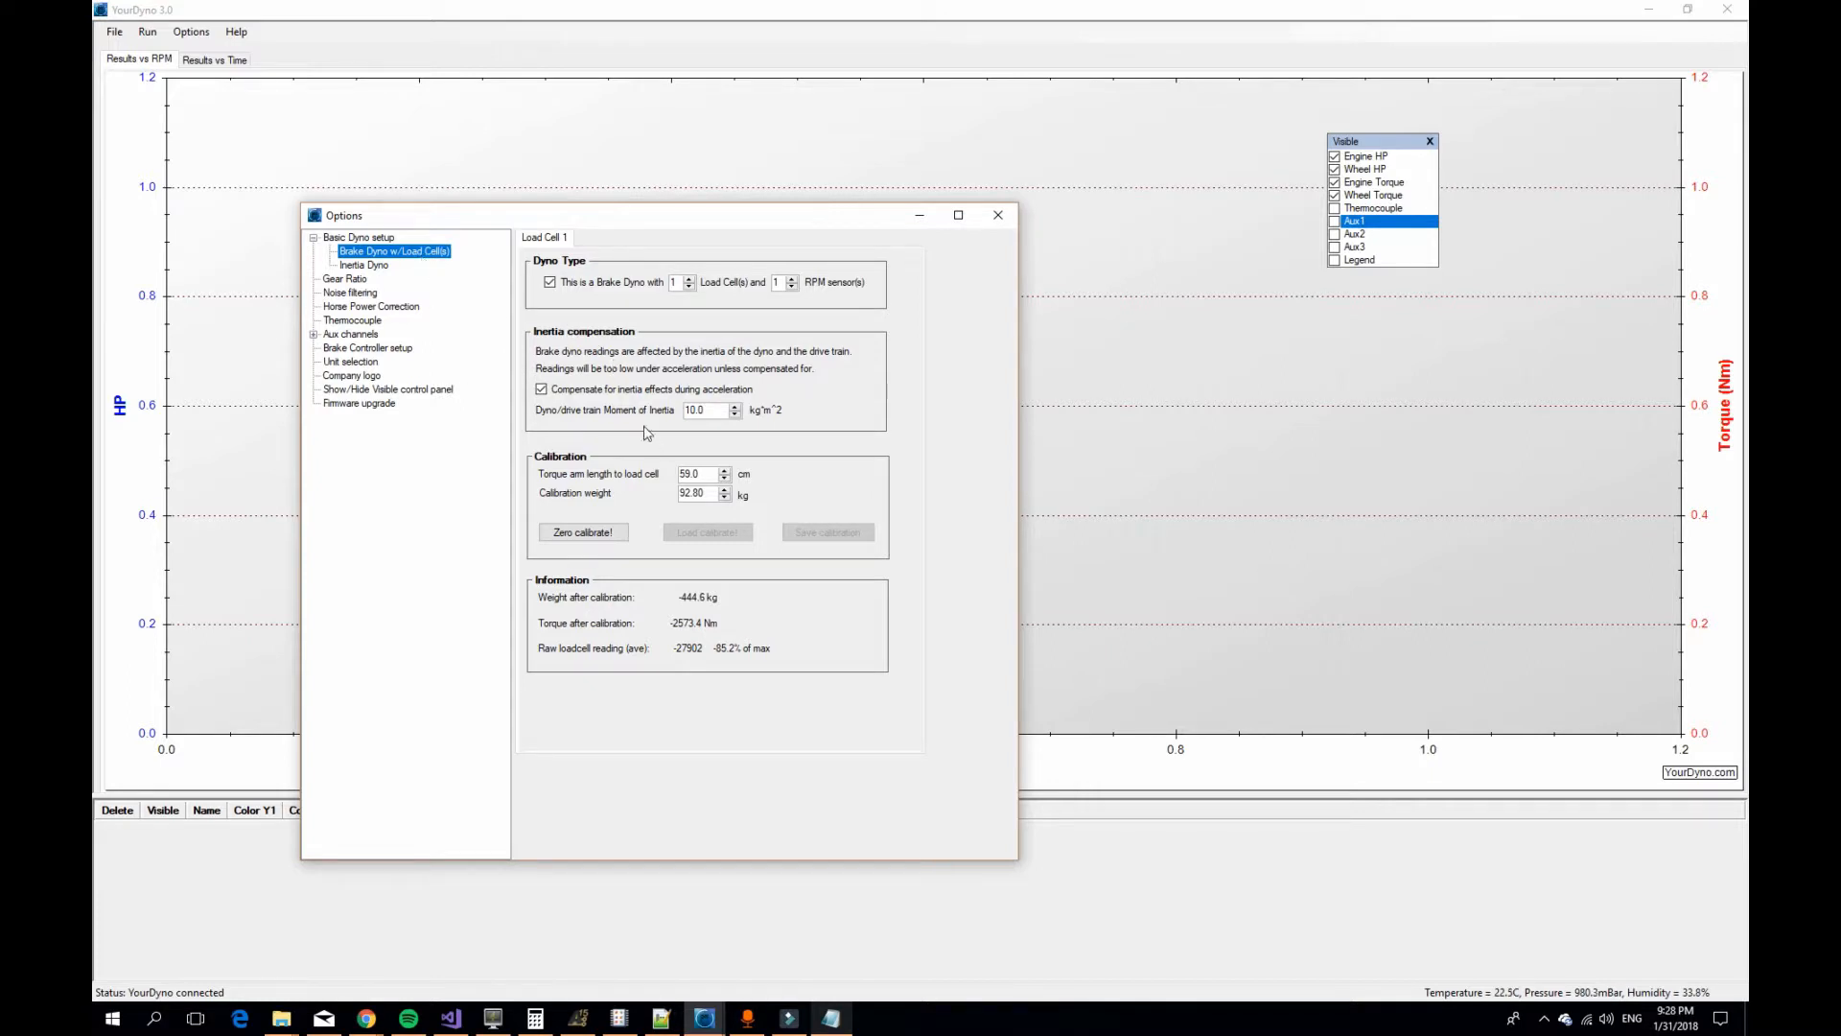
{"action": "mouse_move", "coordinate": [658, 427]}
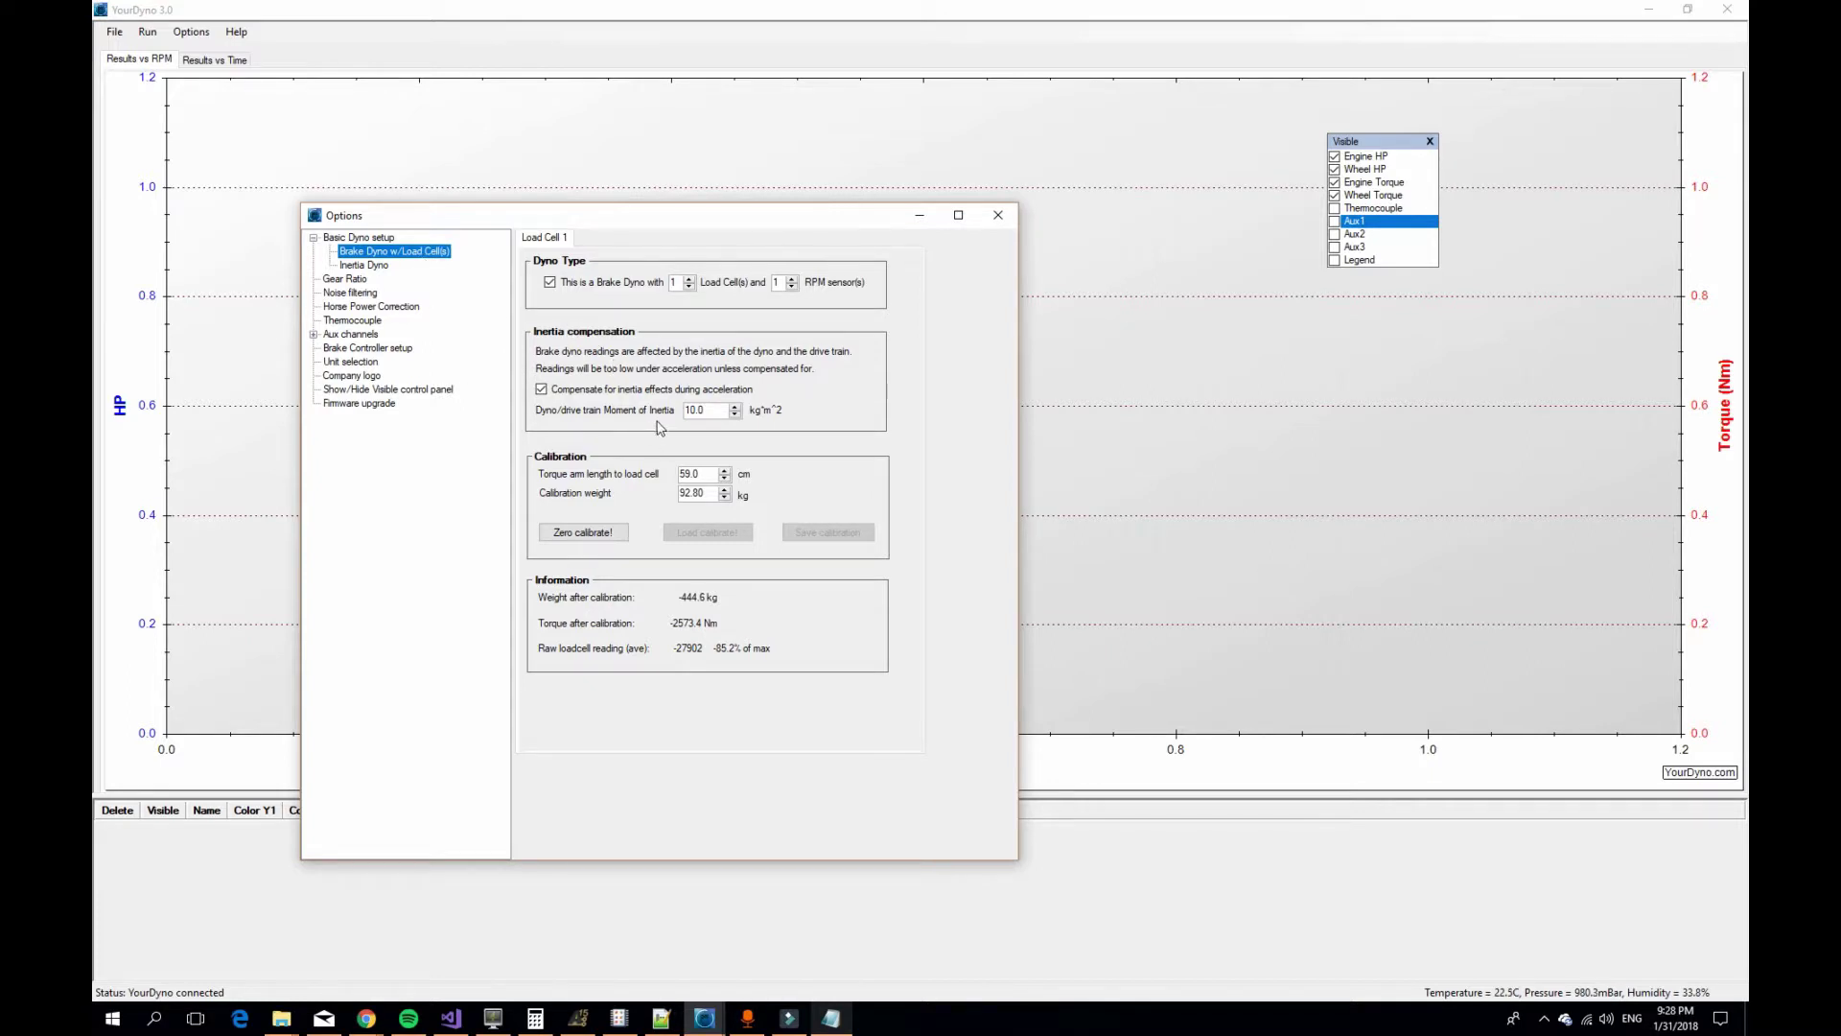
{"action": "left_click", "coordinate": [704, 410]}
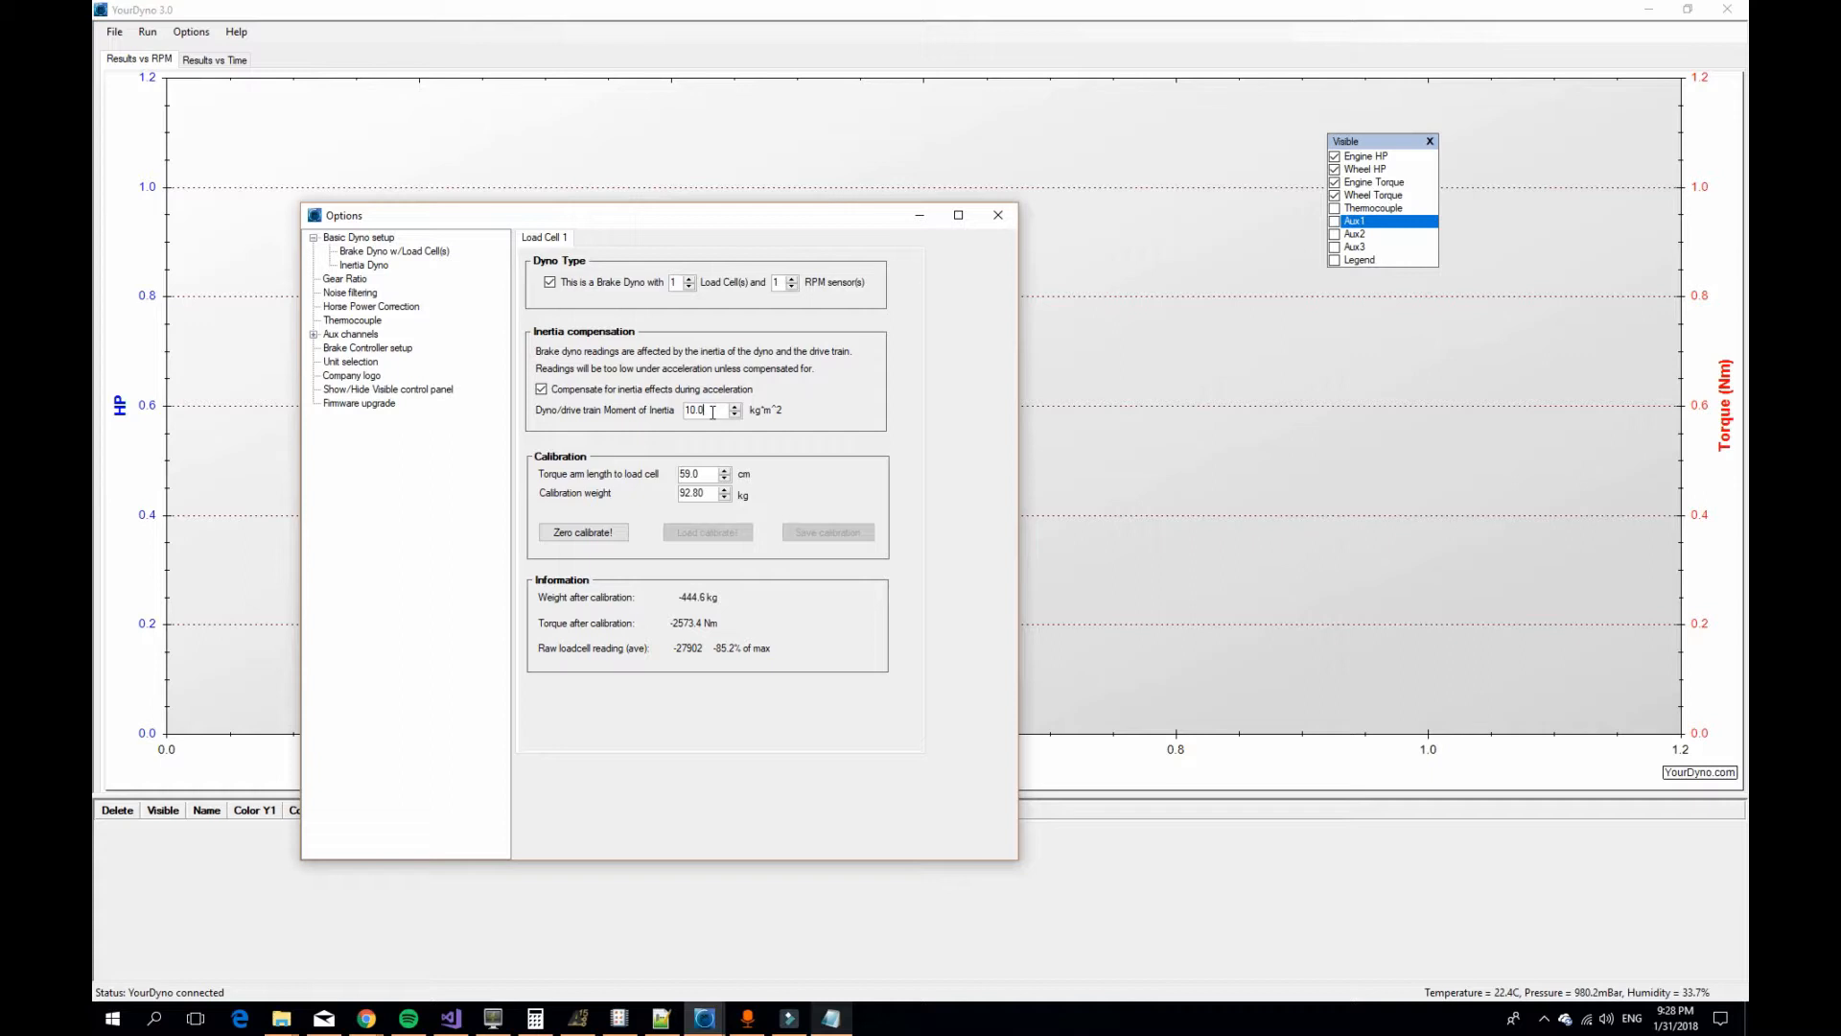
{"action": "mouse_move", "coordinate": [704, 410]}
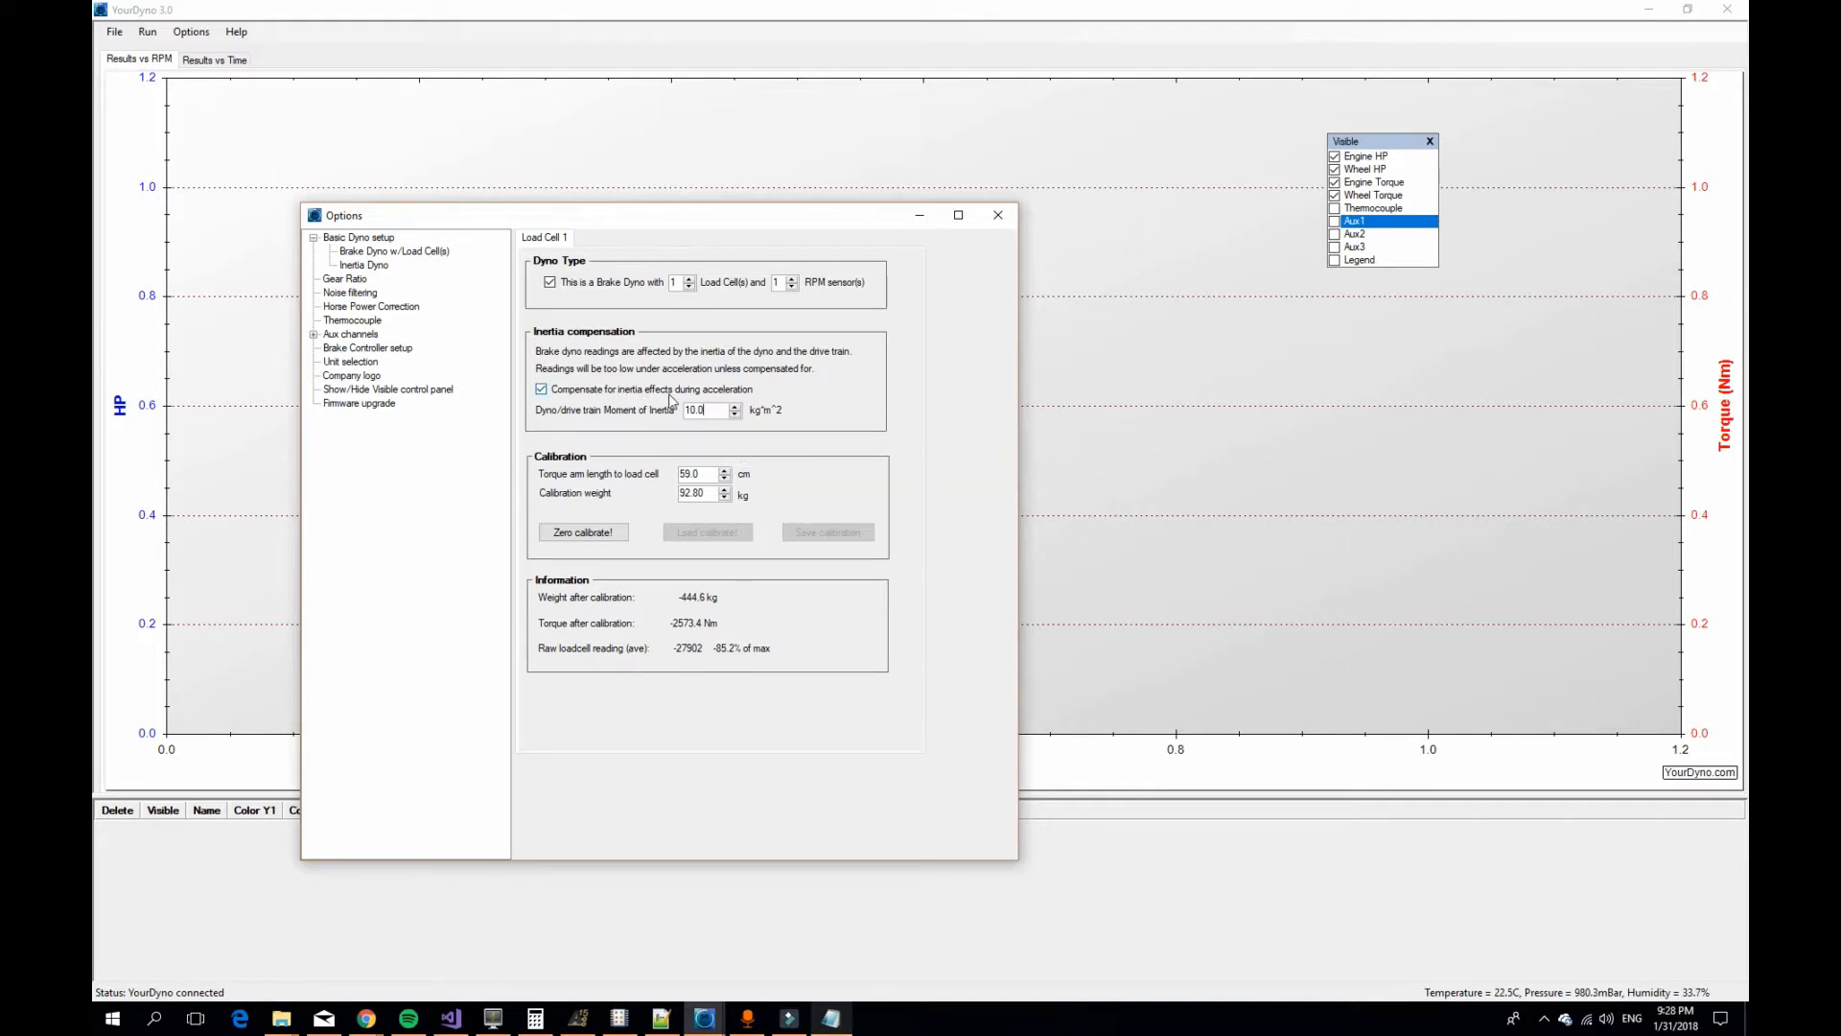
{"action": "mouse_move", "coordinate": [725, 401]}
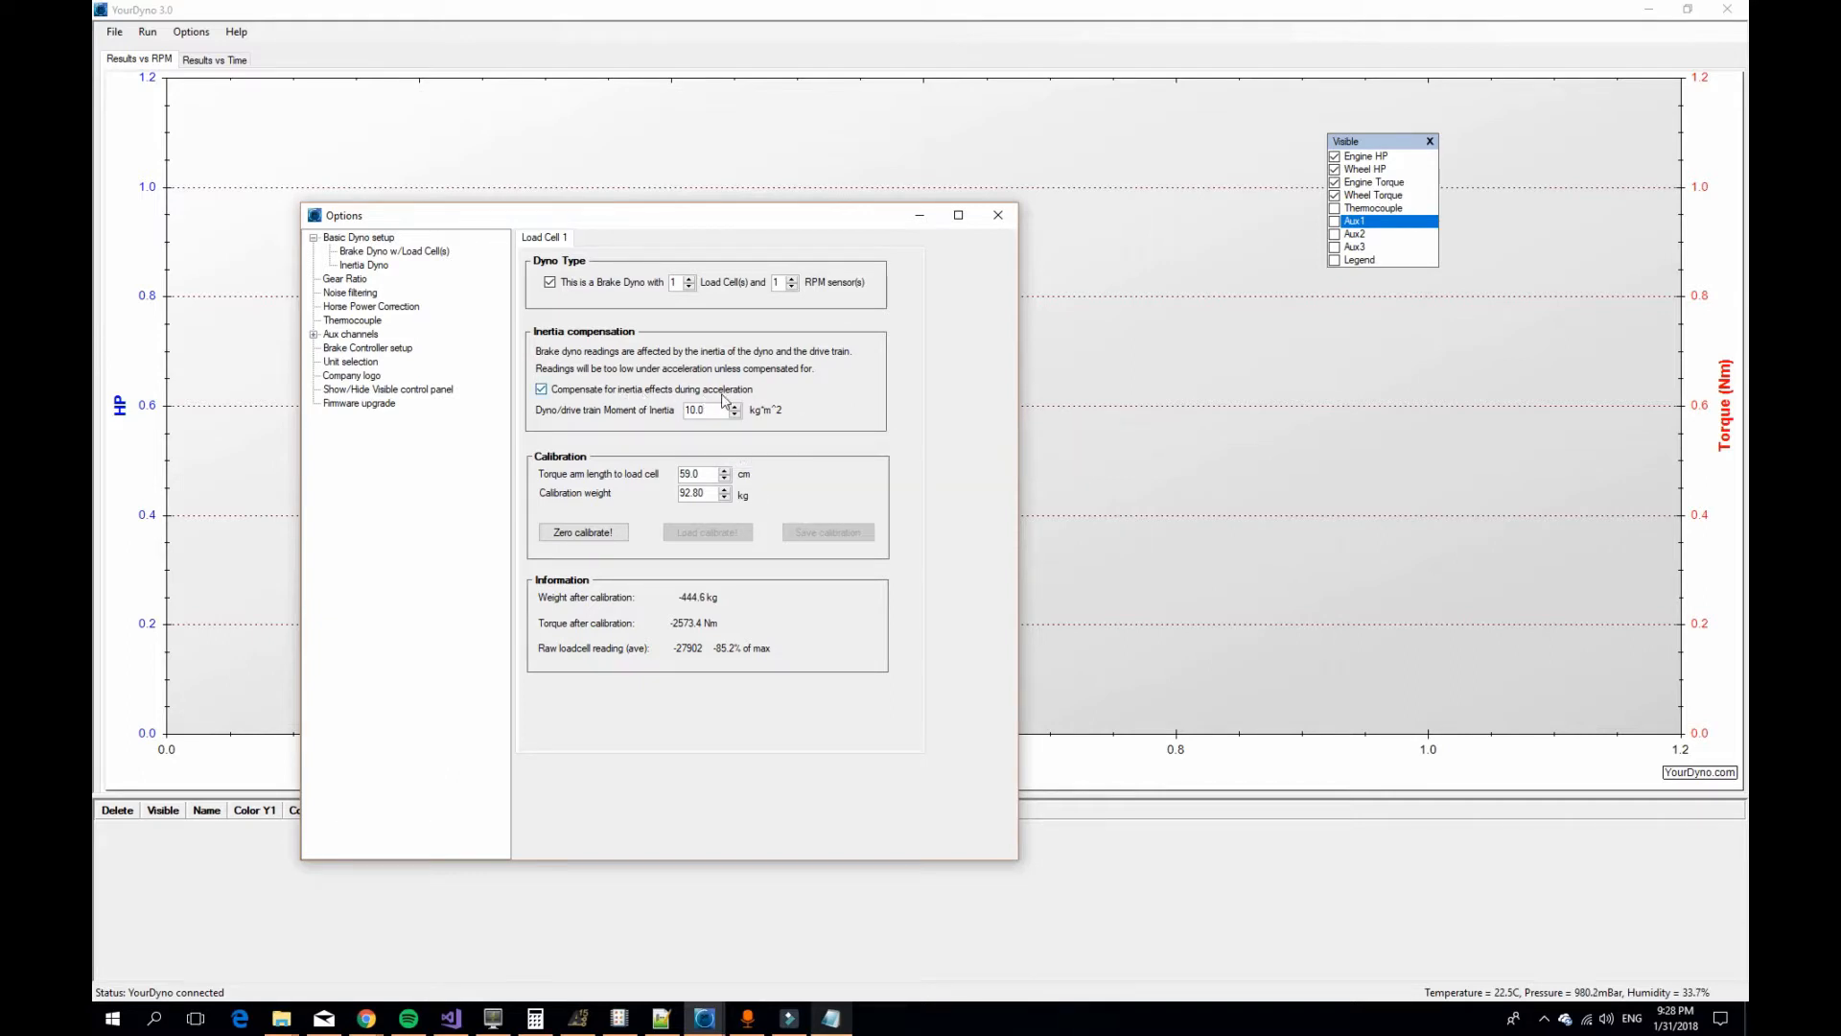
{"action": "mouse_move", "coordinate": [662, 420]}
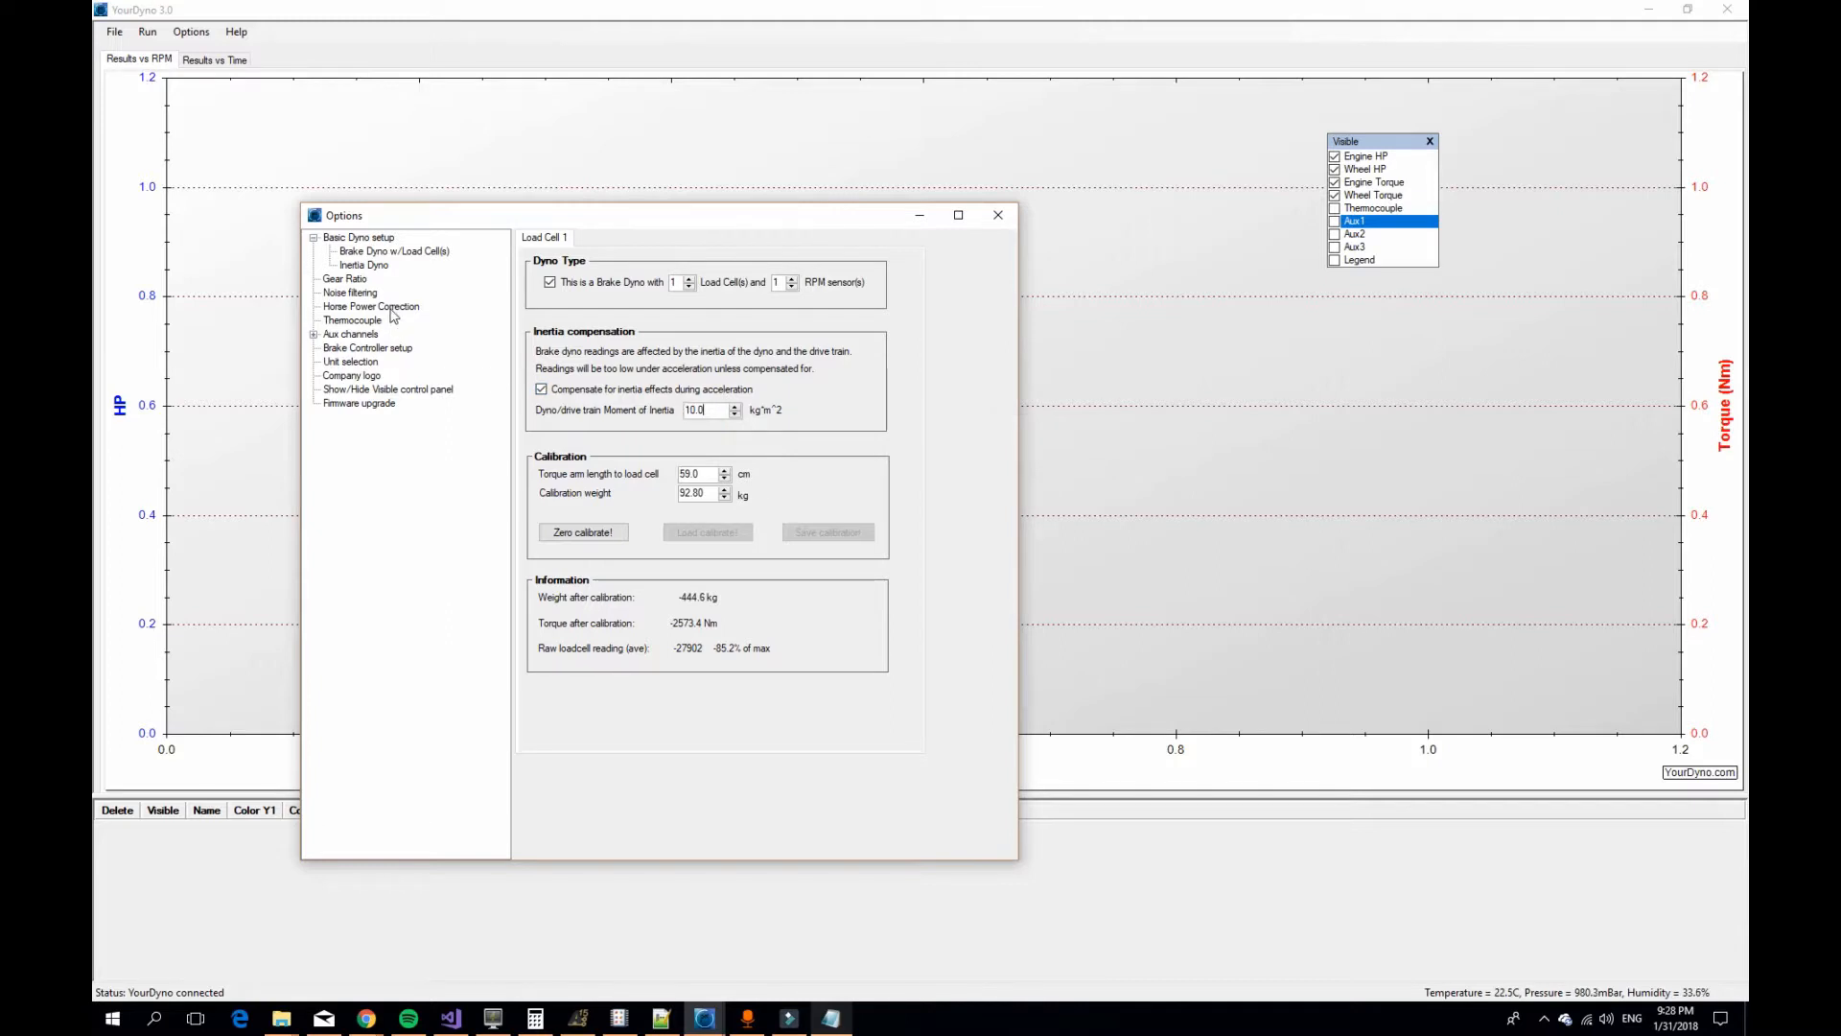
- Show the Horse Power Correction page with SAE J1349 enabled and factor 1.018
{"action": "left_click", "coordinate": [370, 307]}
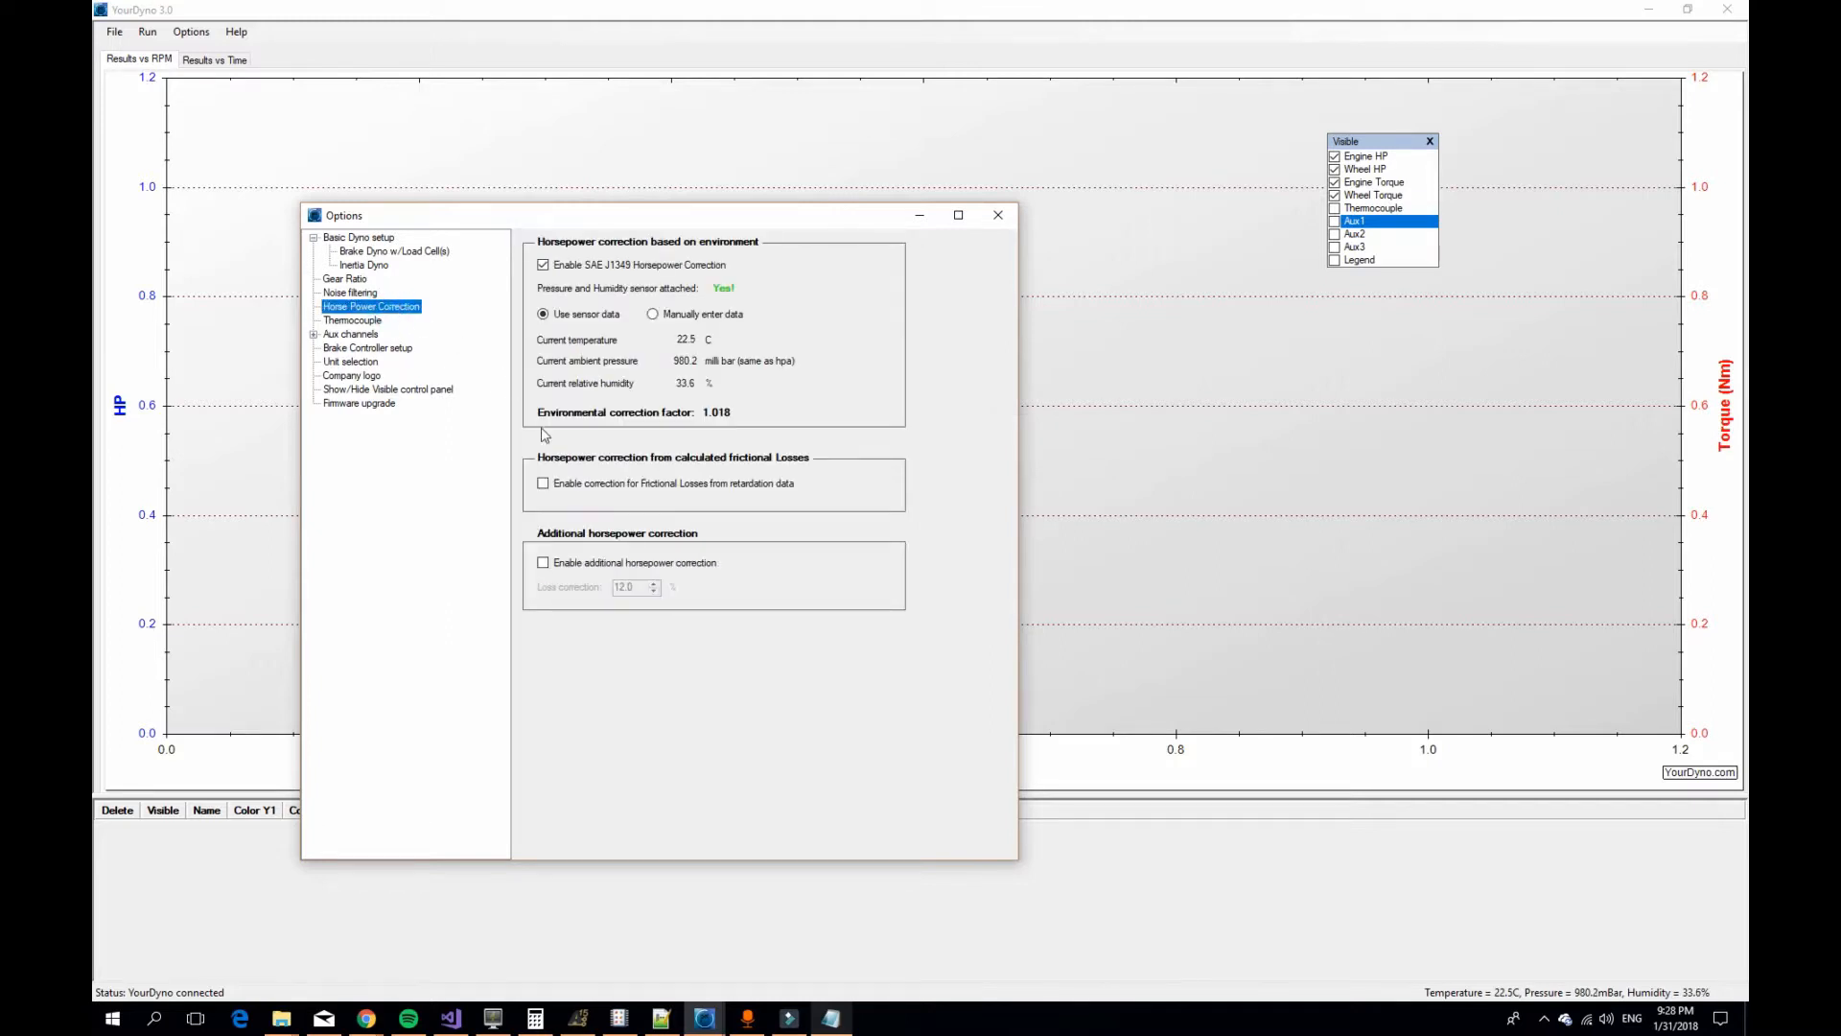
{"action": "mouse_move", "coordinate": [577, 487]}
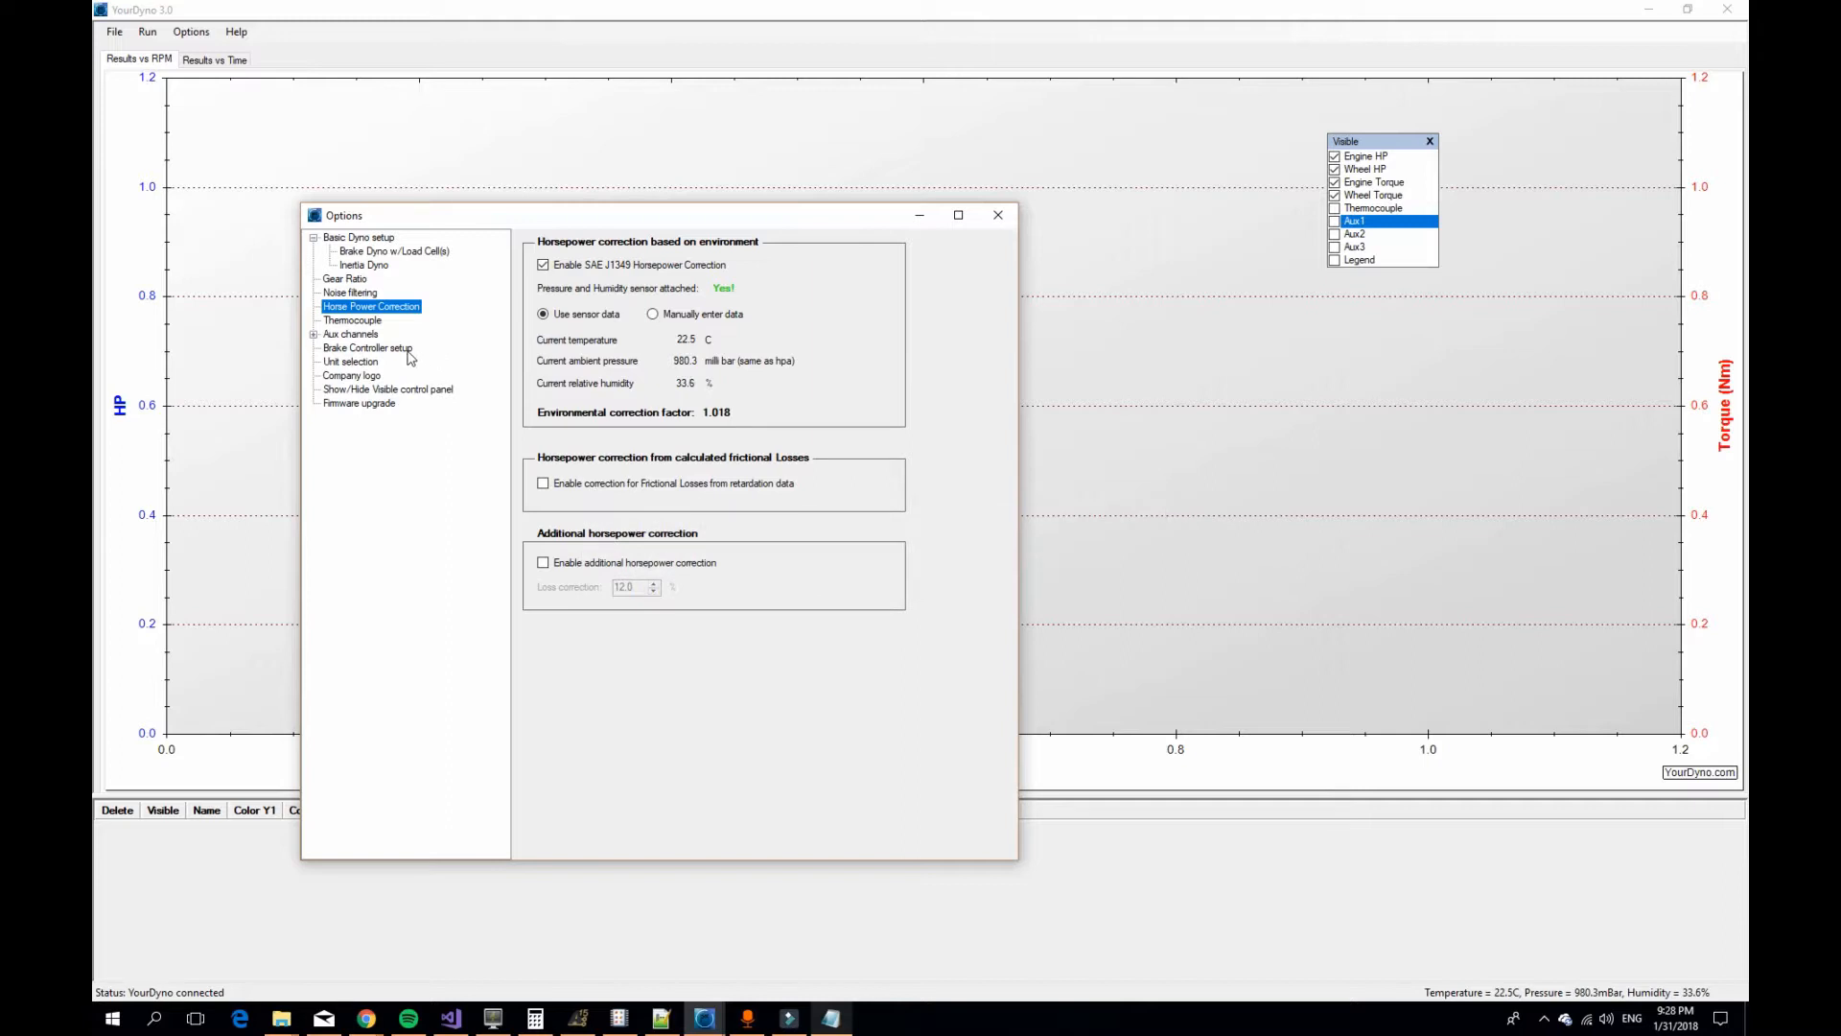
{"action": "mouse_move", "coordinate": [368, 303]}
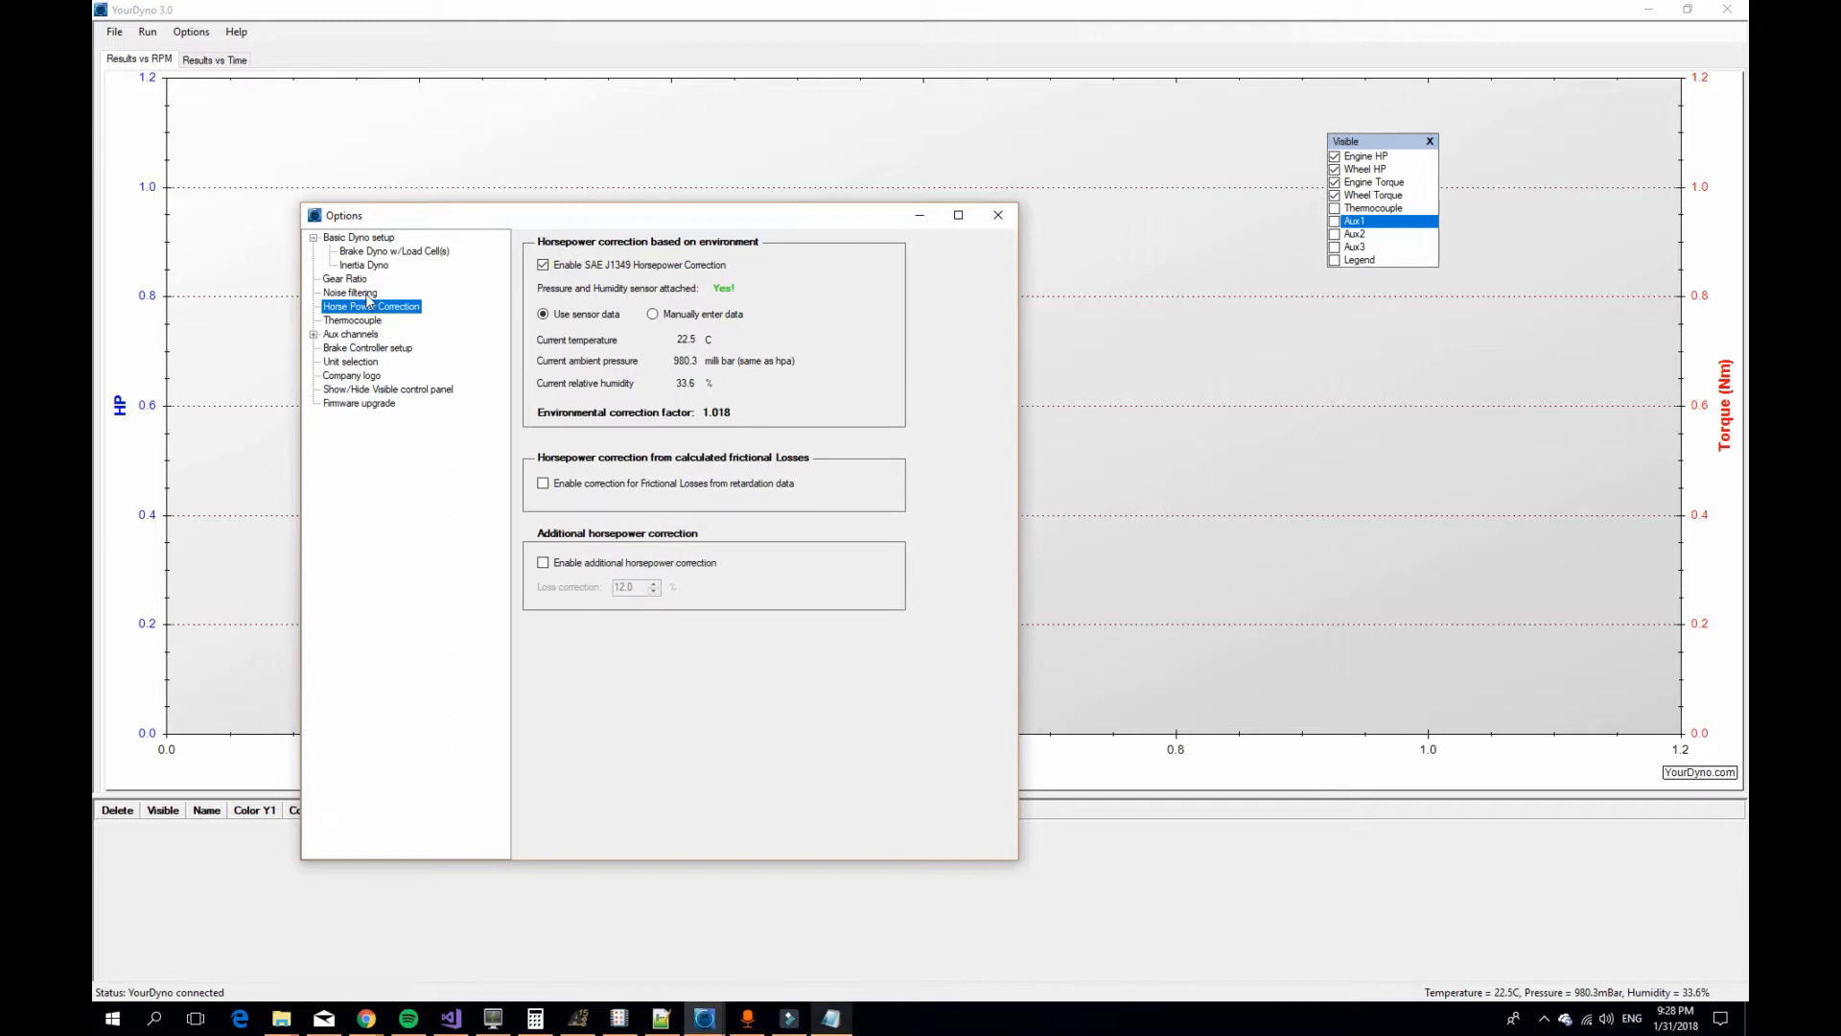
- Show the Noise filtering page with IIR filter, smoothing 10 and raw logging enabled
{"action": "left_click", "coordinate": [349, 292]}
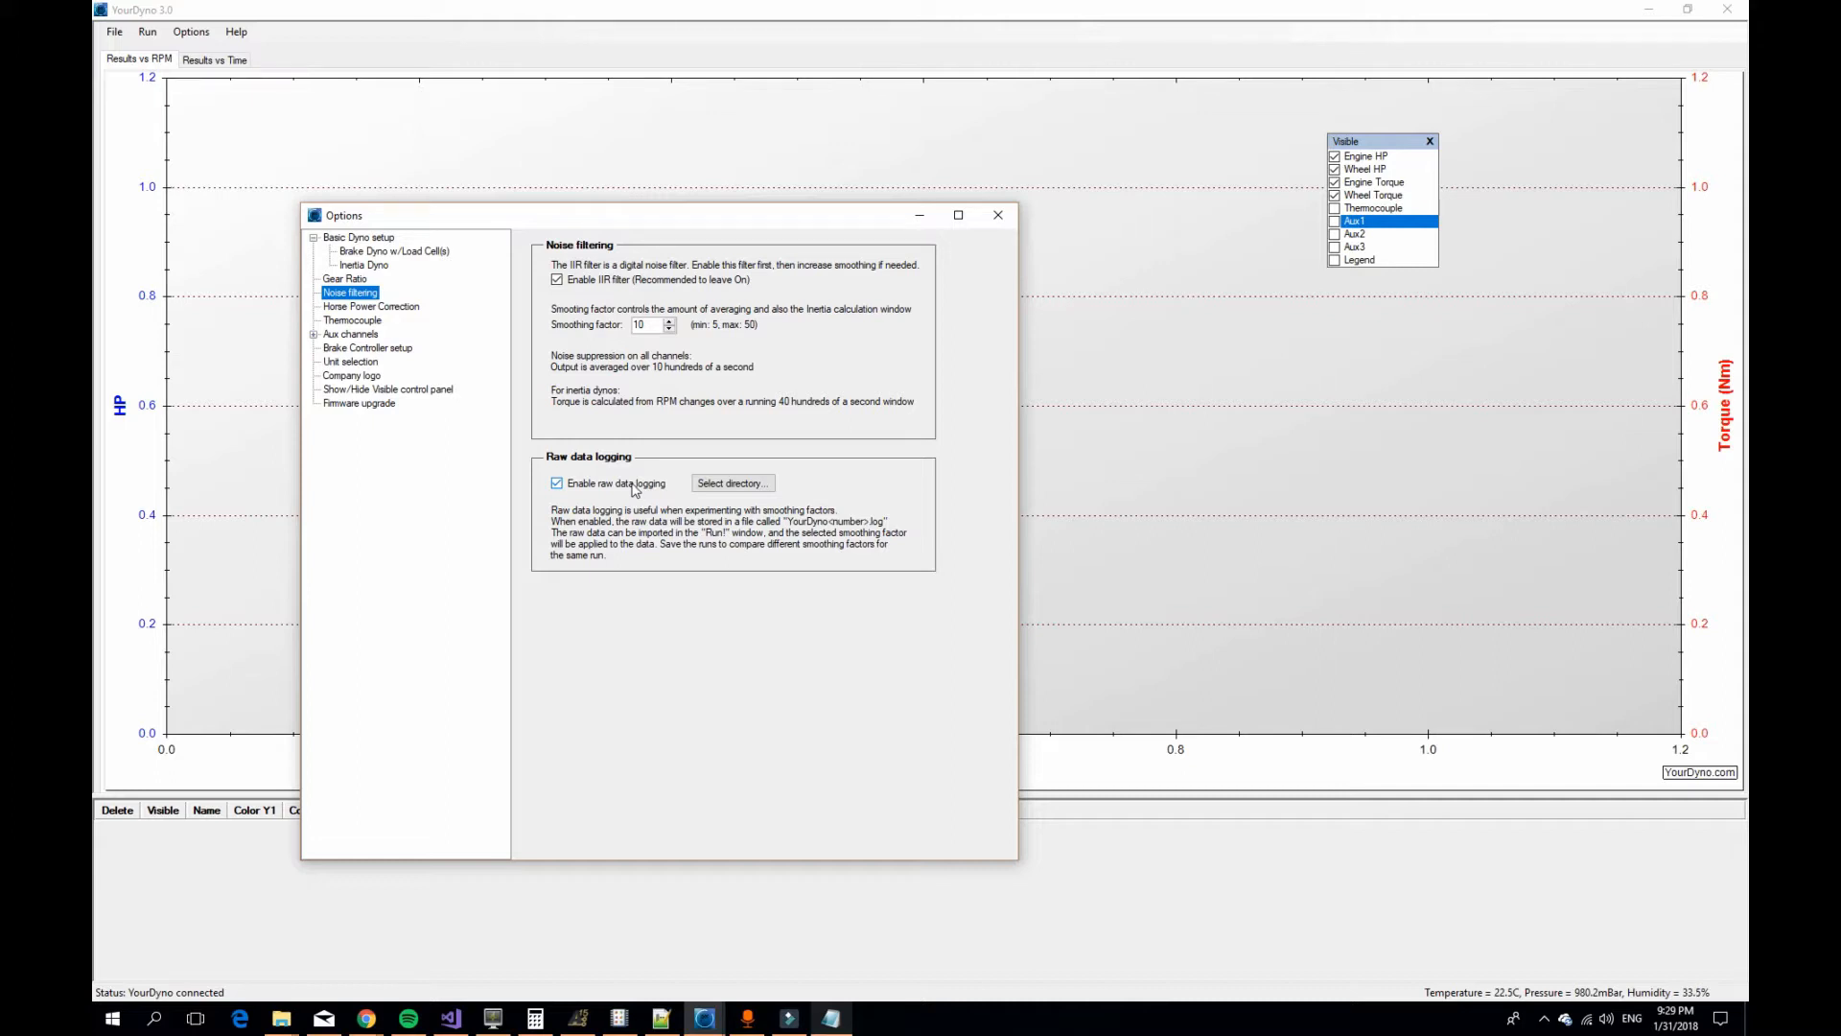
{"action": "mouse_move", "coordinate": [740, 500]}
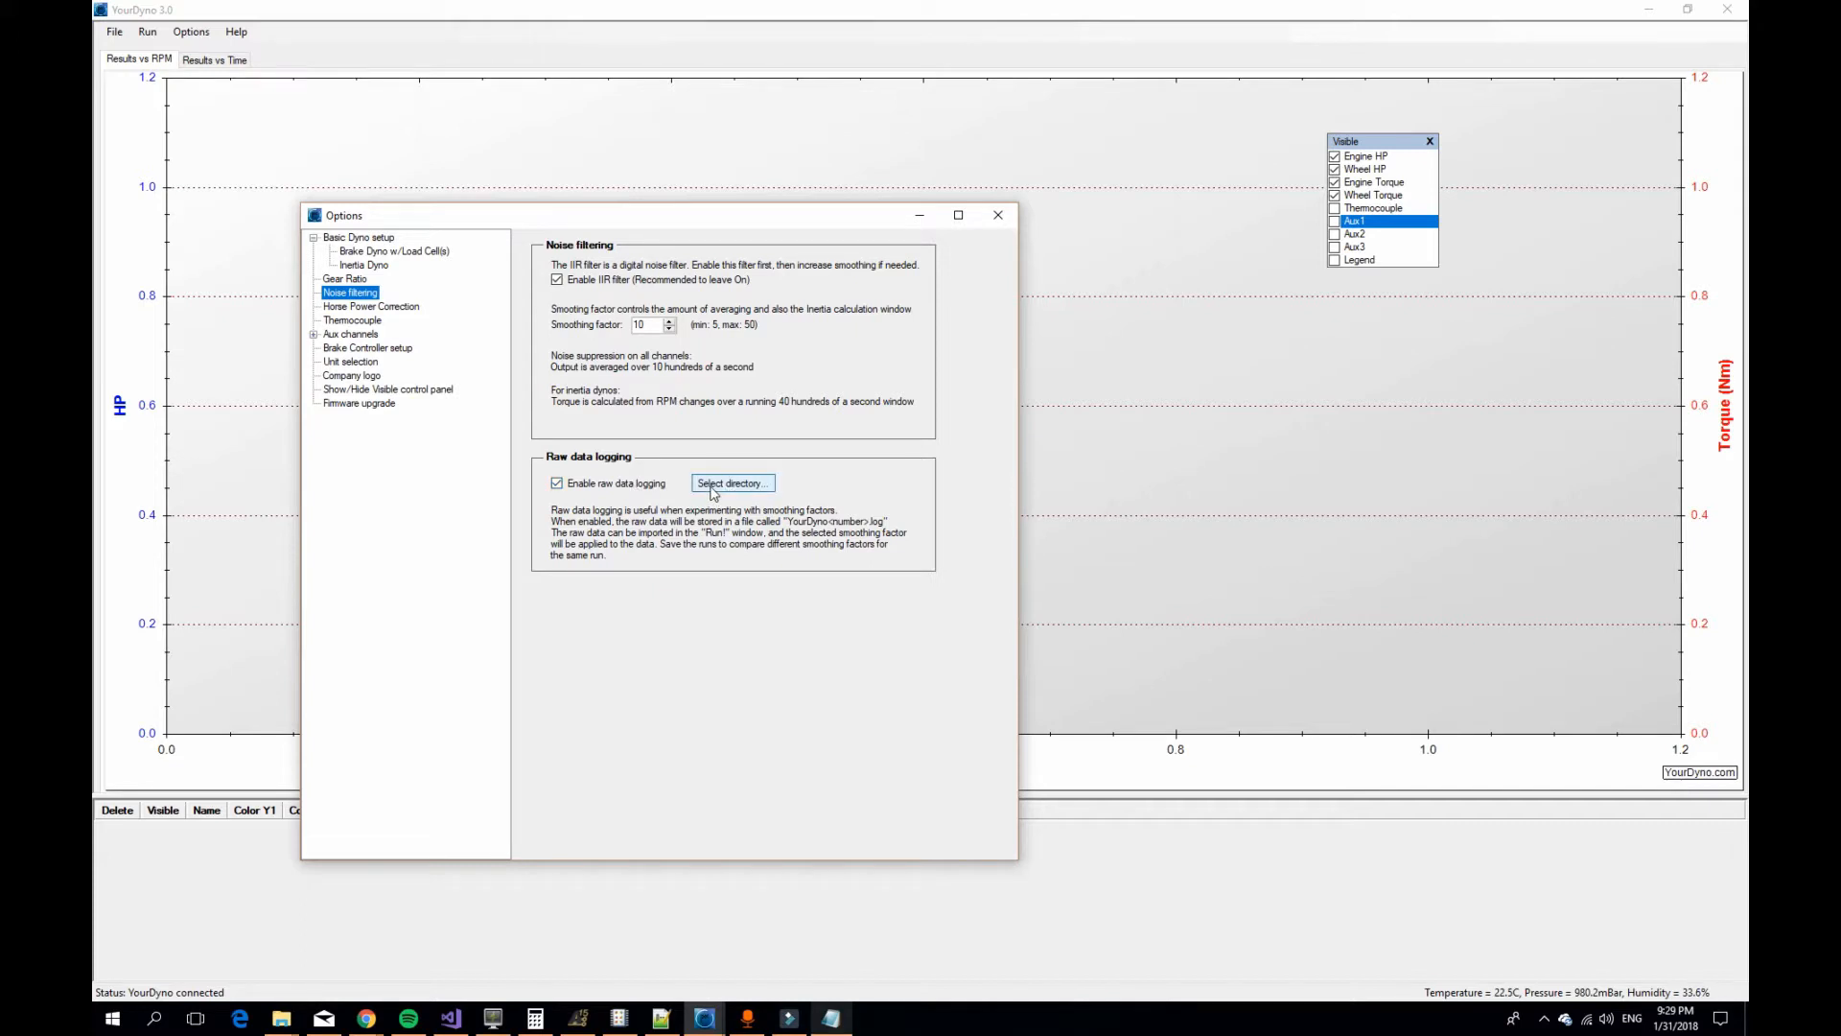
{"action": "mouse_move", "coordinate": [997, 215]}
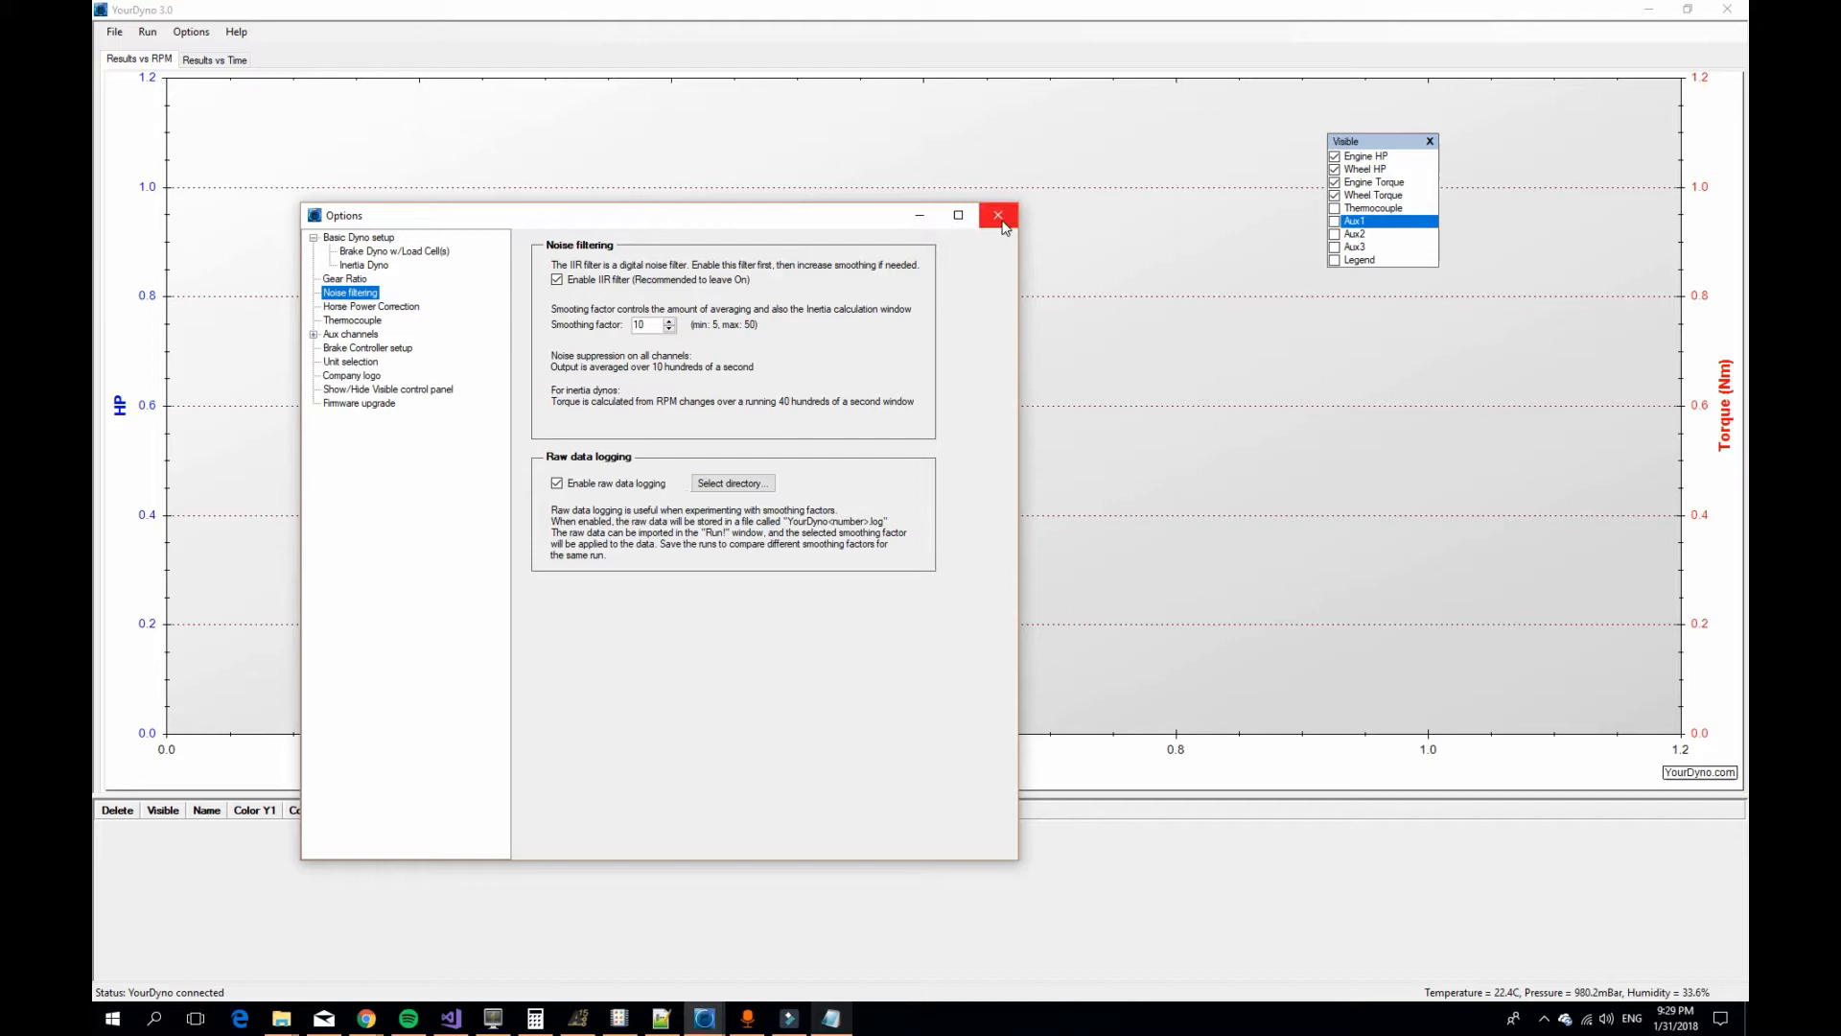
- Leave the settings and bring up the Run window with HP, RPM and torque gauges
{"action": "left_click", "coordinate": [997, 215]}
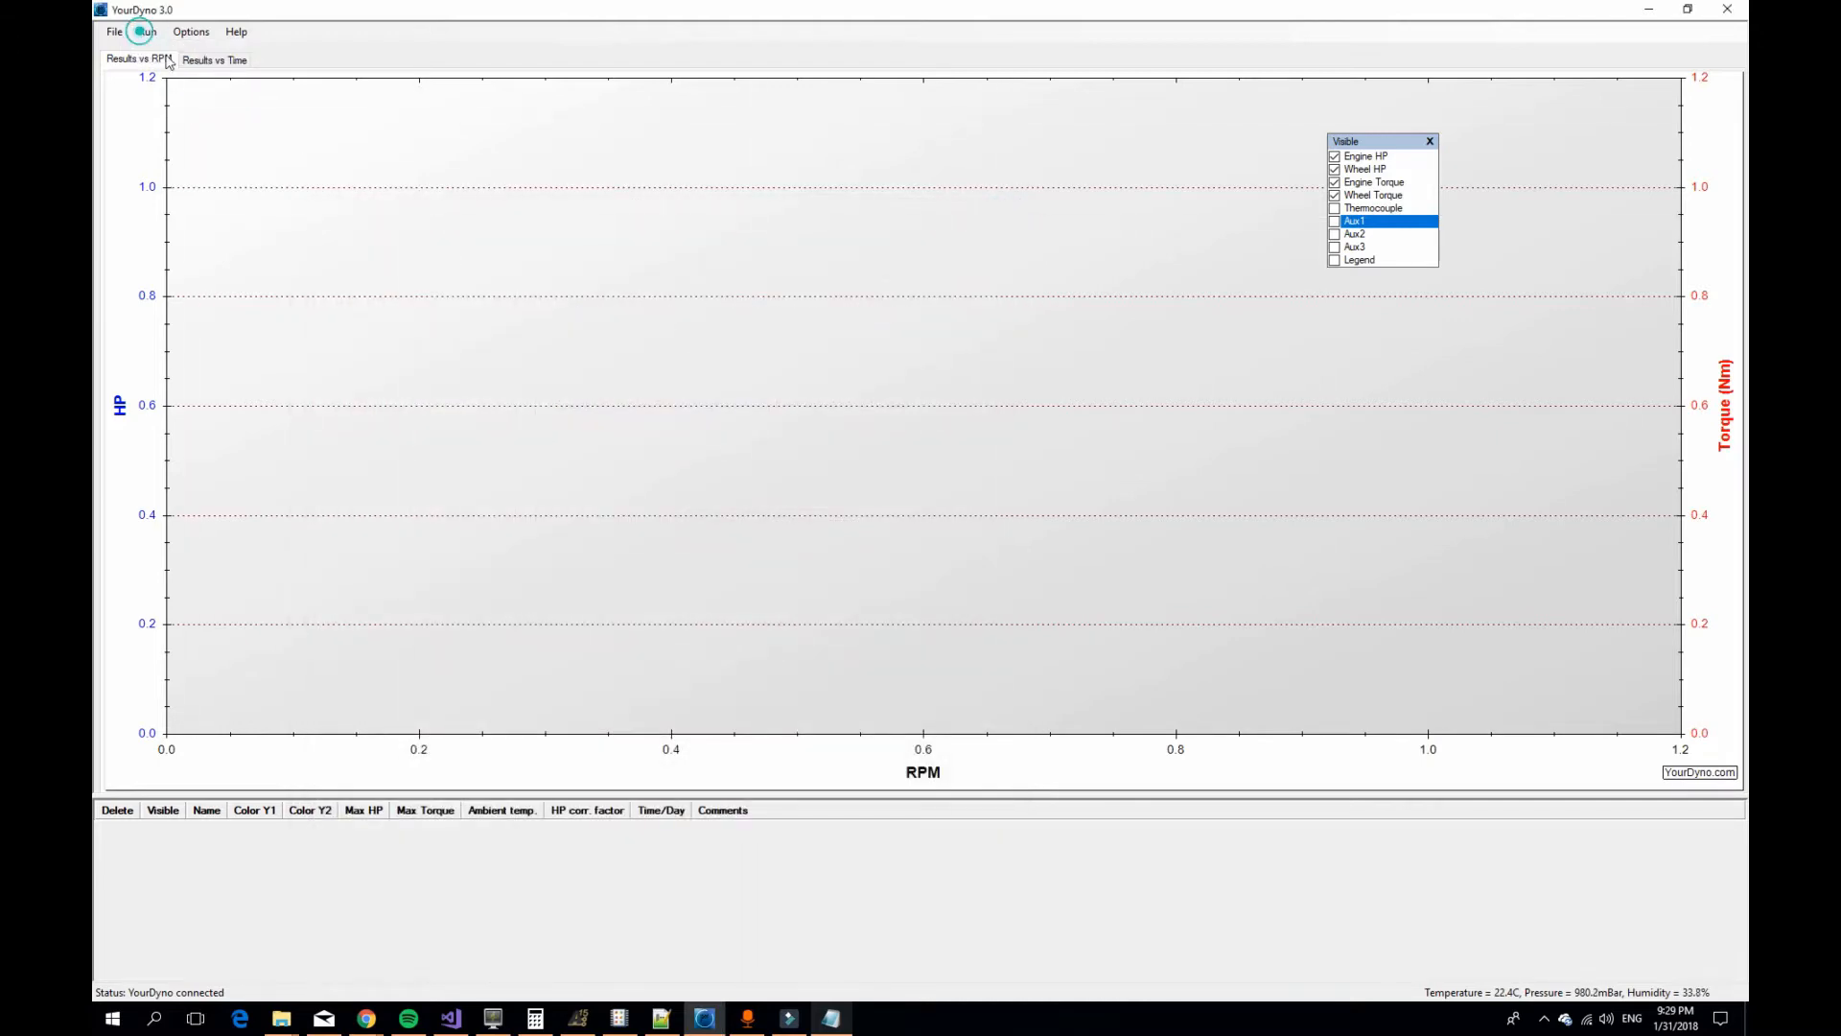
{"action": "left_click", "coordinate": [144, 33]}
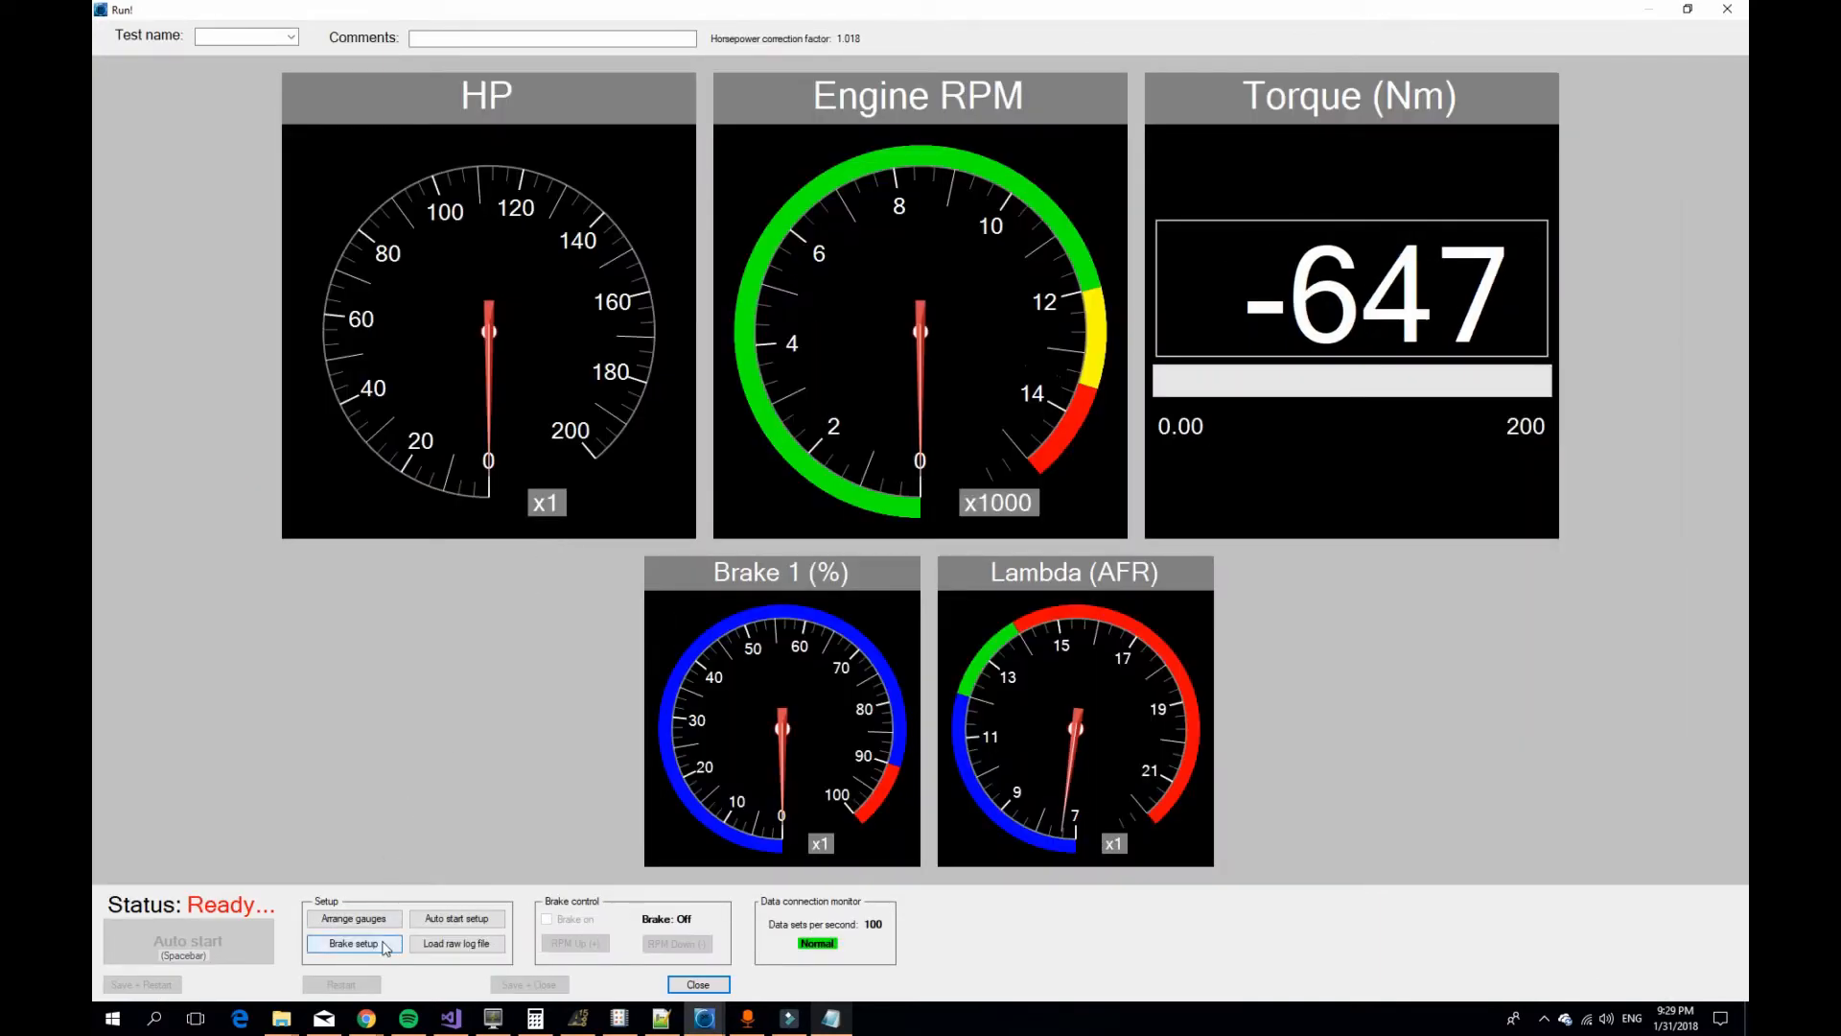
- Show the Auto Brake Setup with its RPM ramp curve and PID values
{"action": "left_click", "coordinate": [352, 944]}
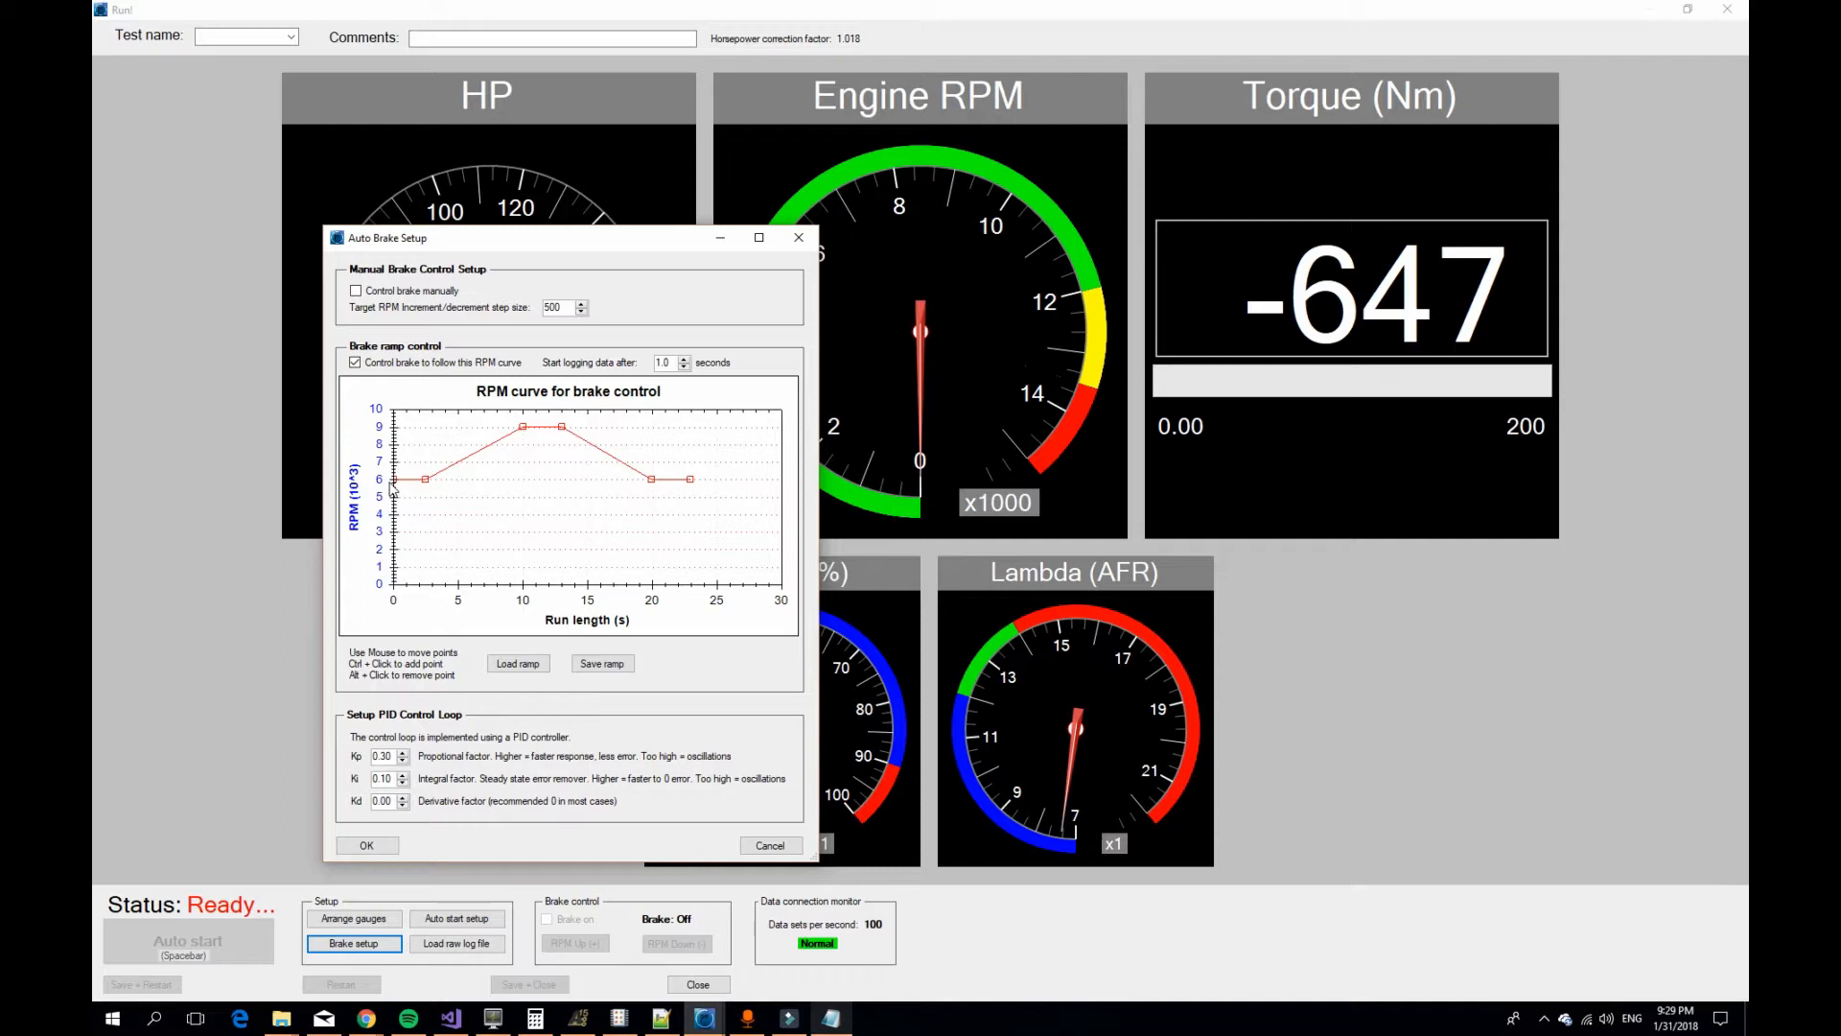
{"action": "mouse_move", "coordinate": [453, 476]}
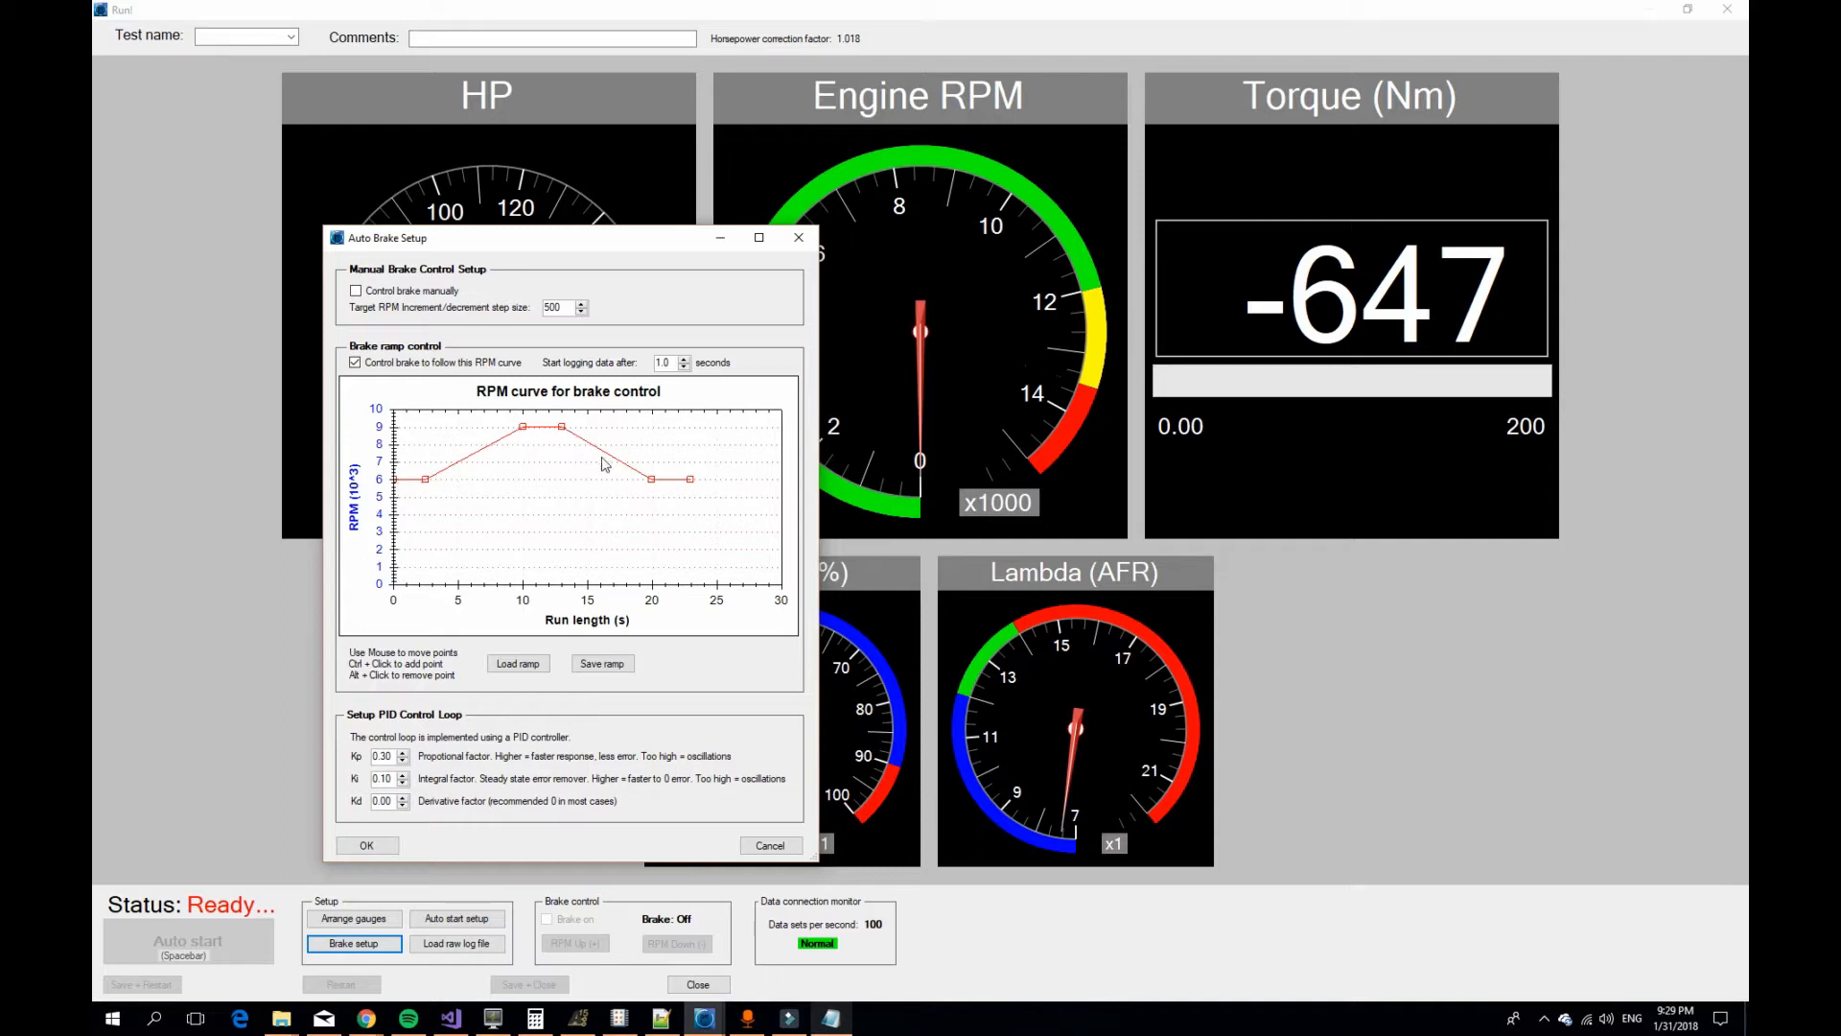
{"action": "mouse_move", "coordinate": [582, 493]}
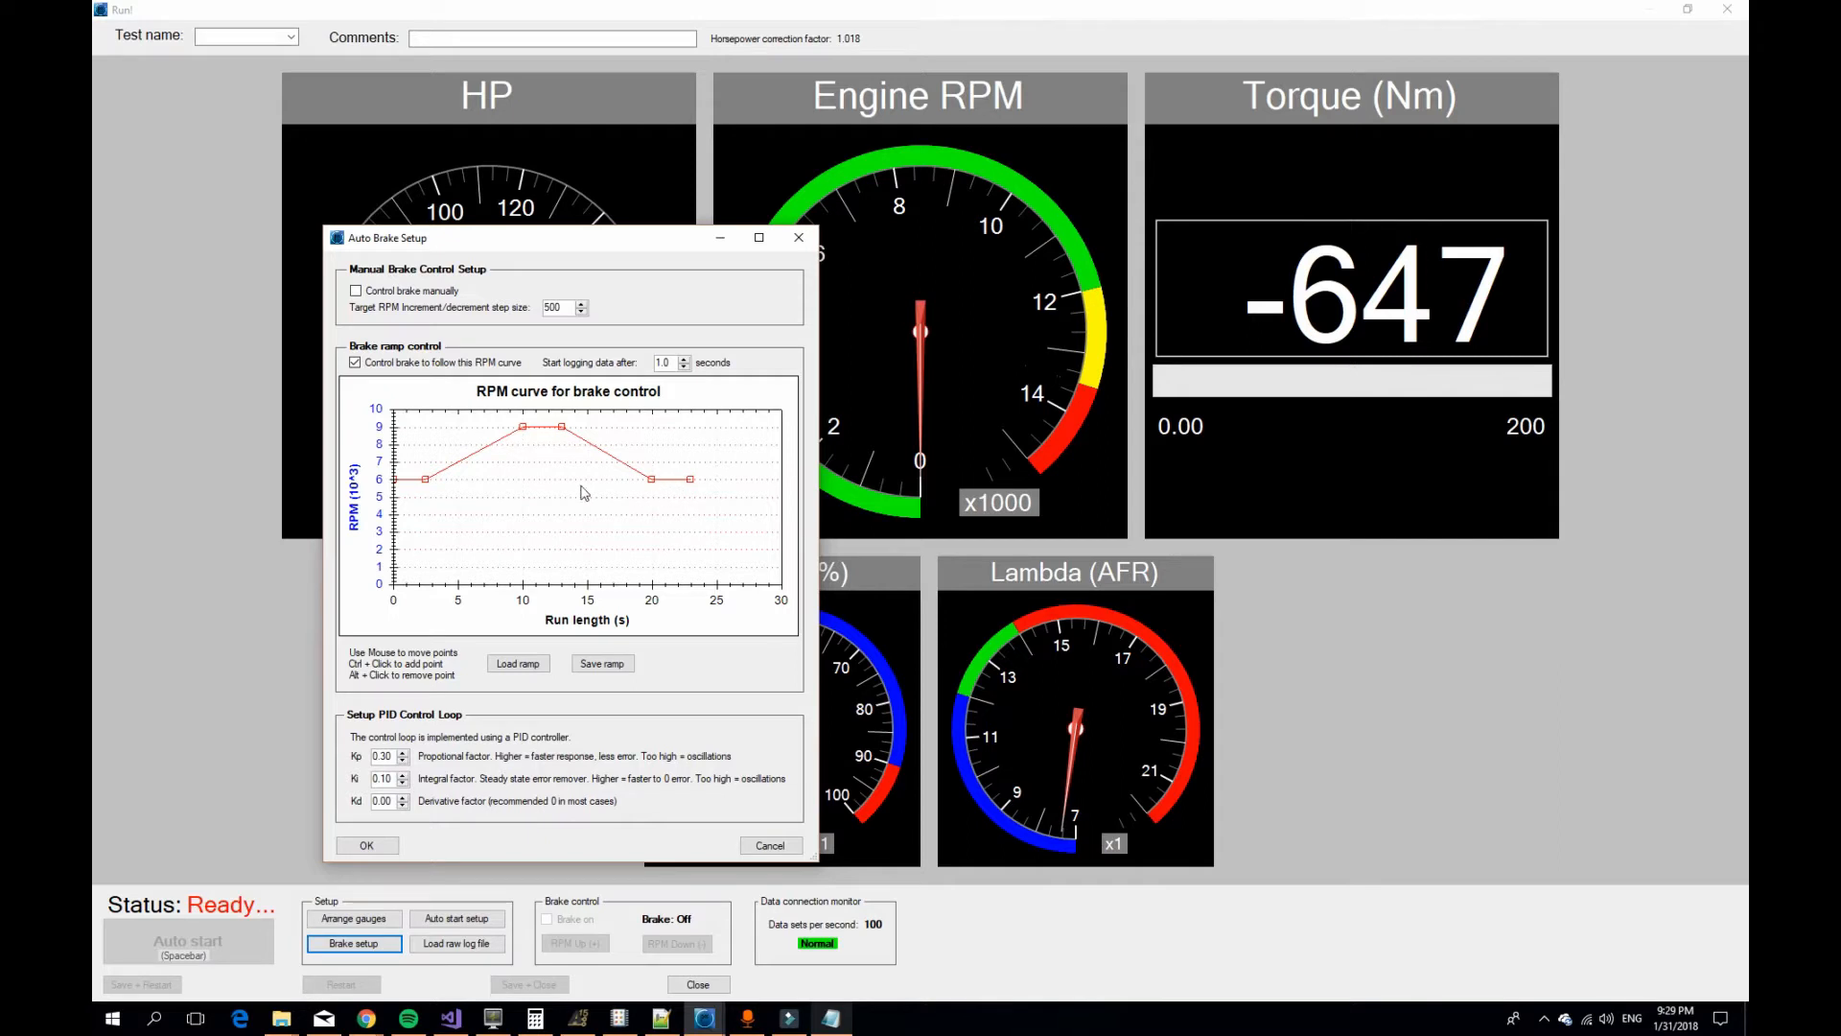
{"action": "mouse_move", "coordinate": [426, 485]}
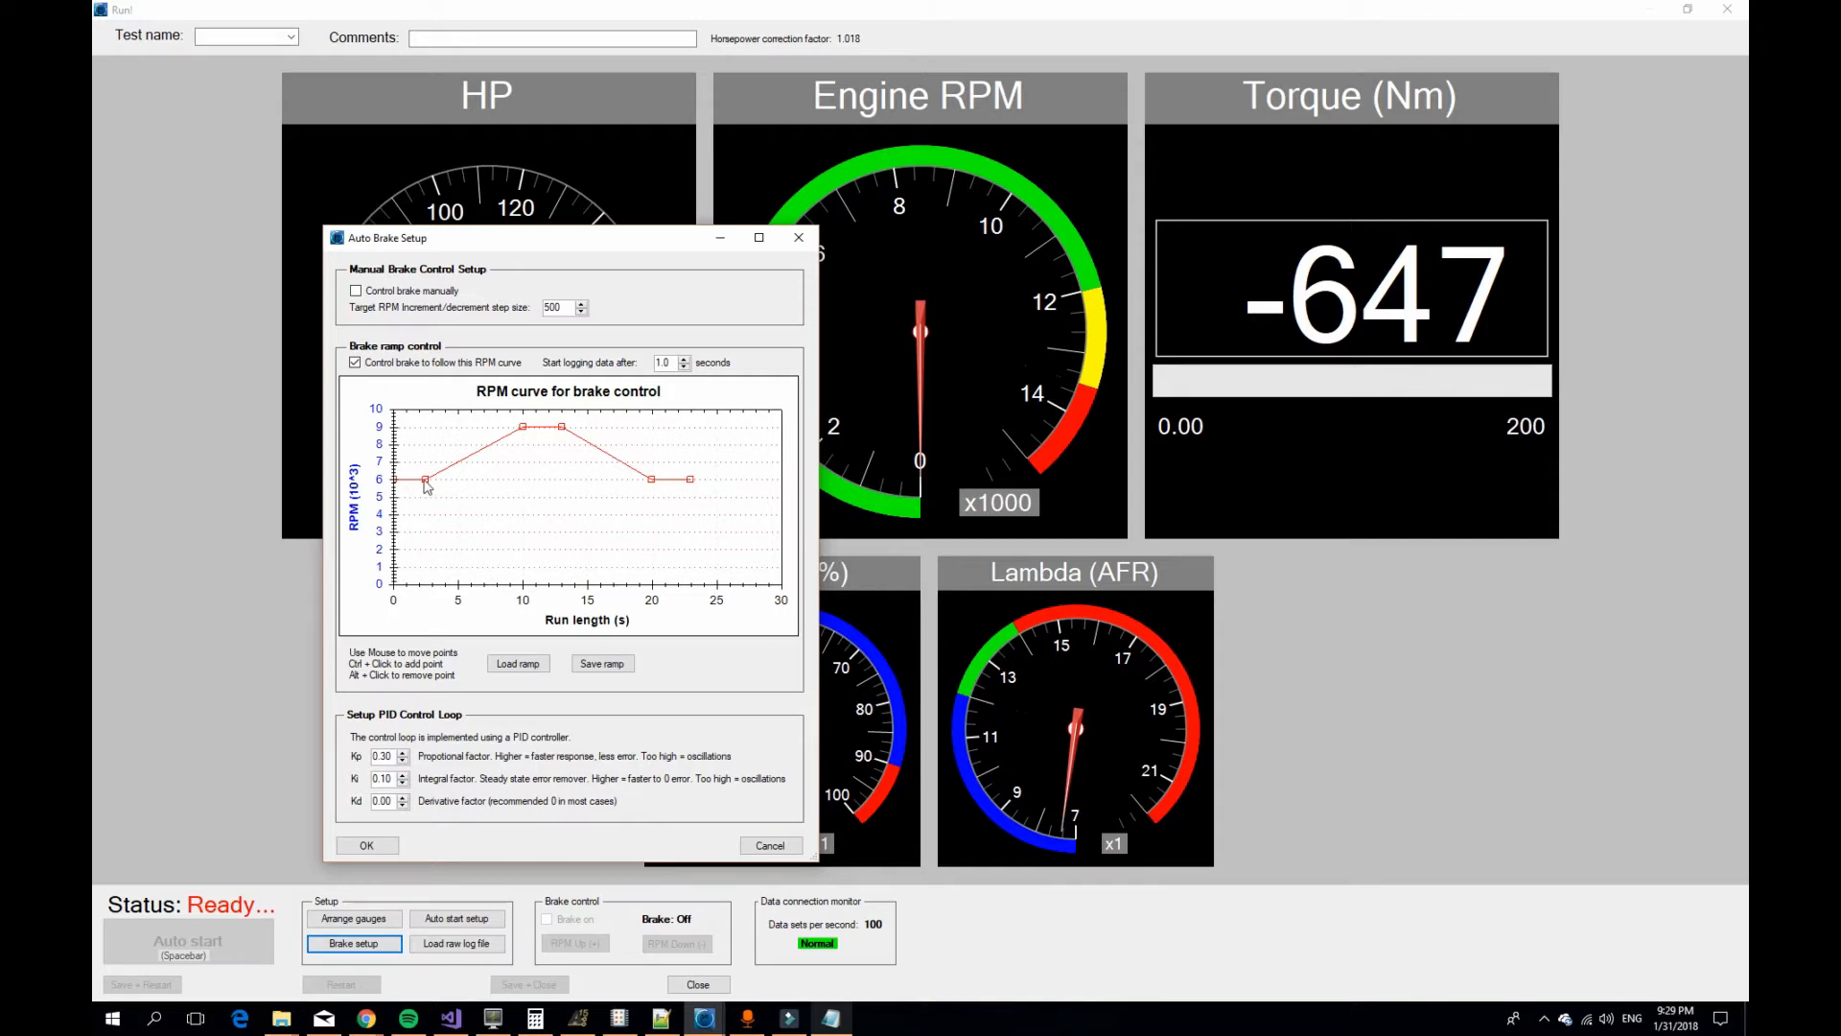
{"action": "mouse_move", "coordinate": [435, 487]}
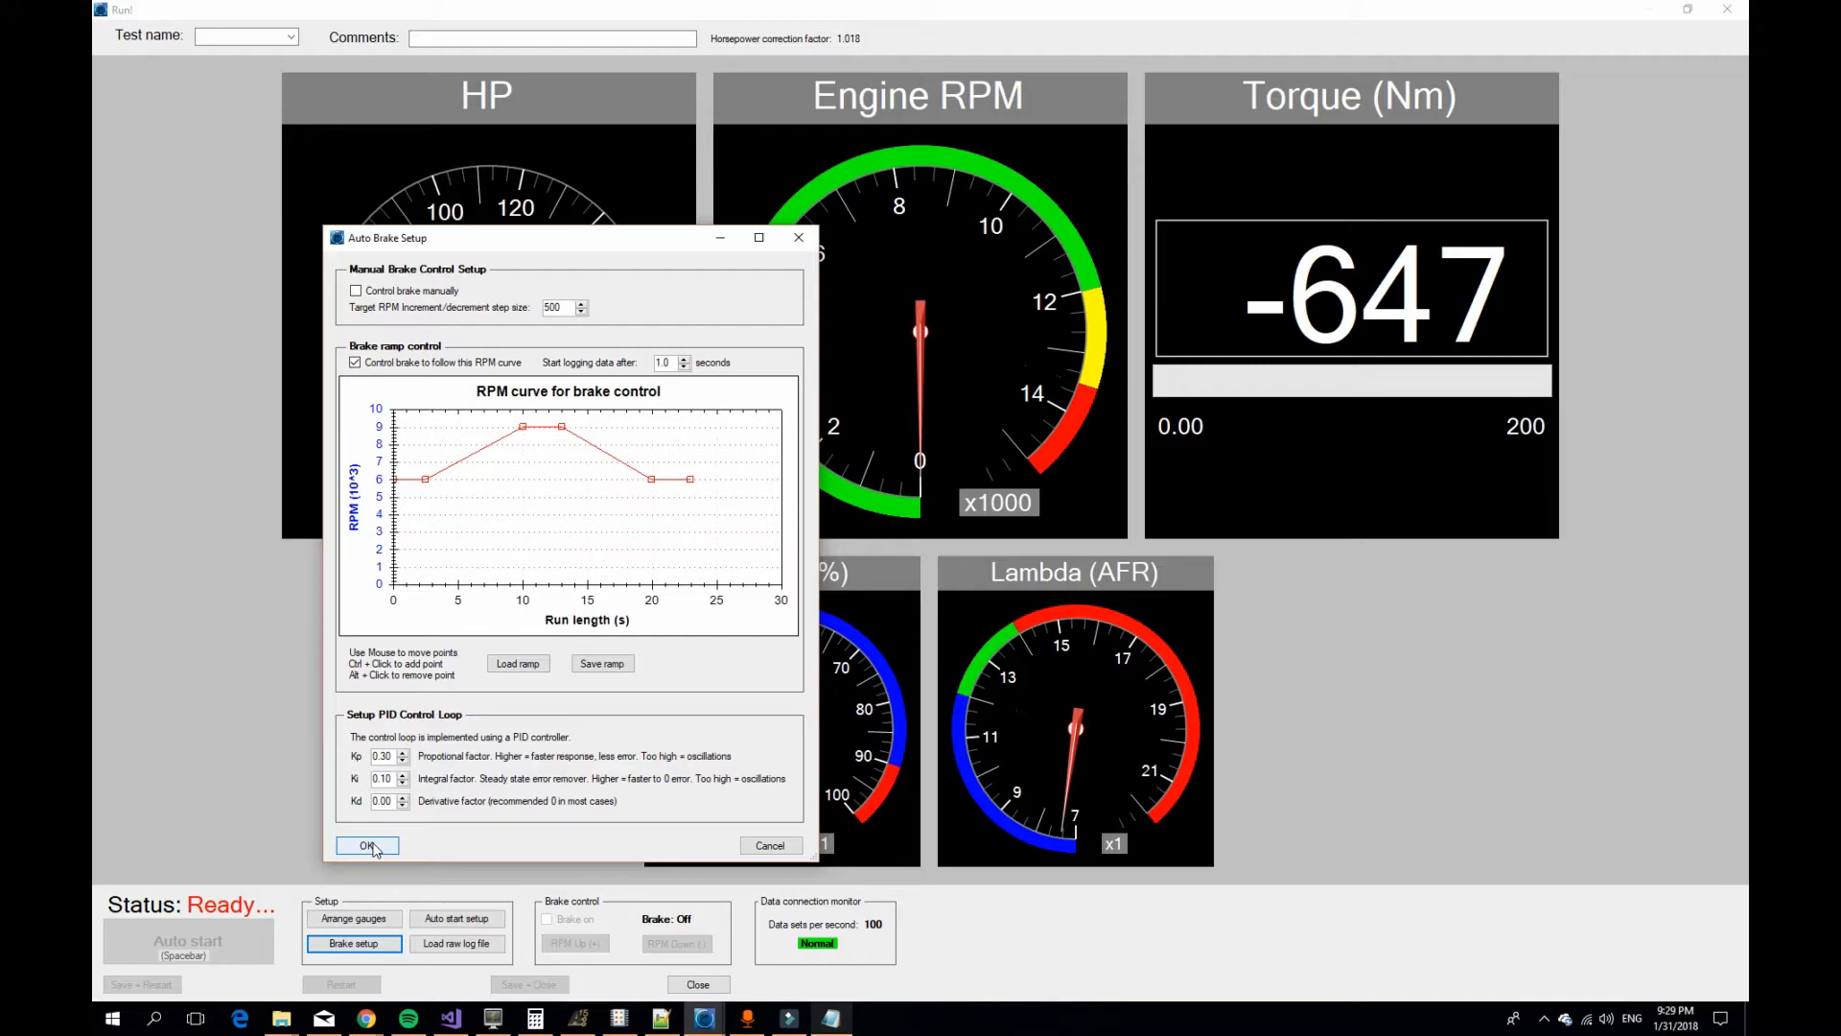
{"action": "left_click", "coordinate": [366, 846]}
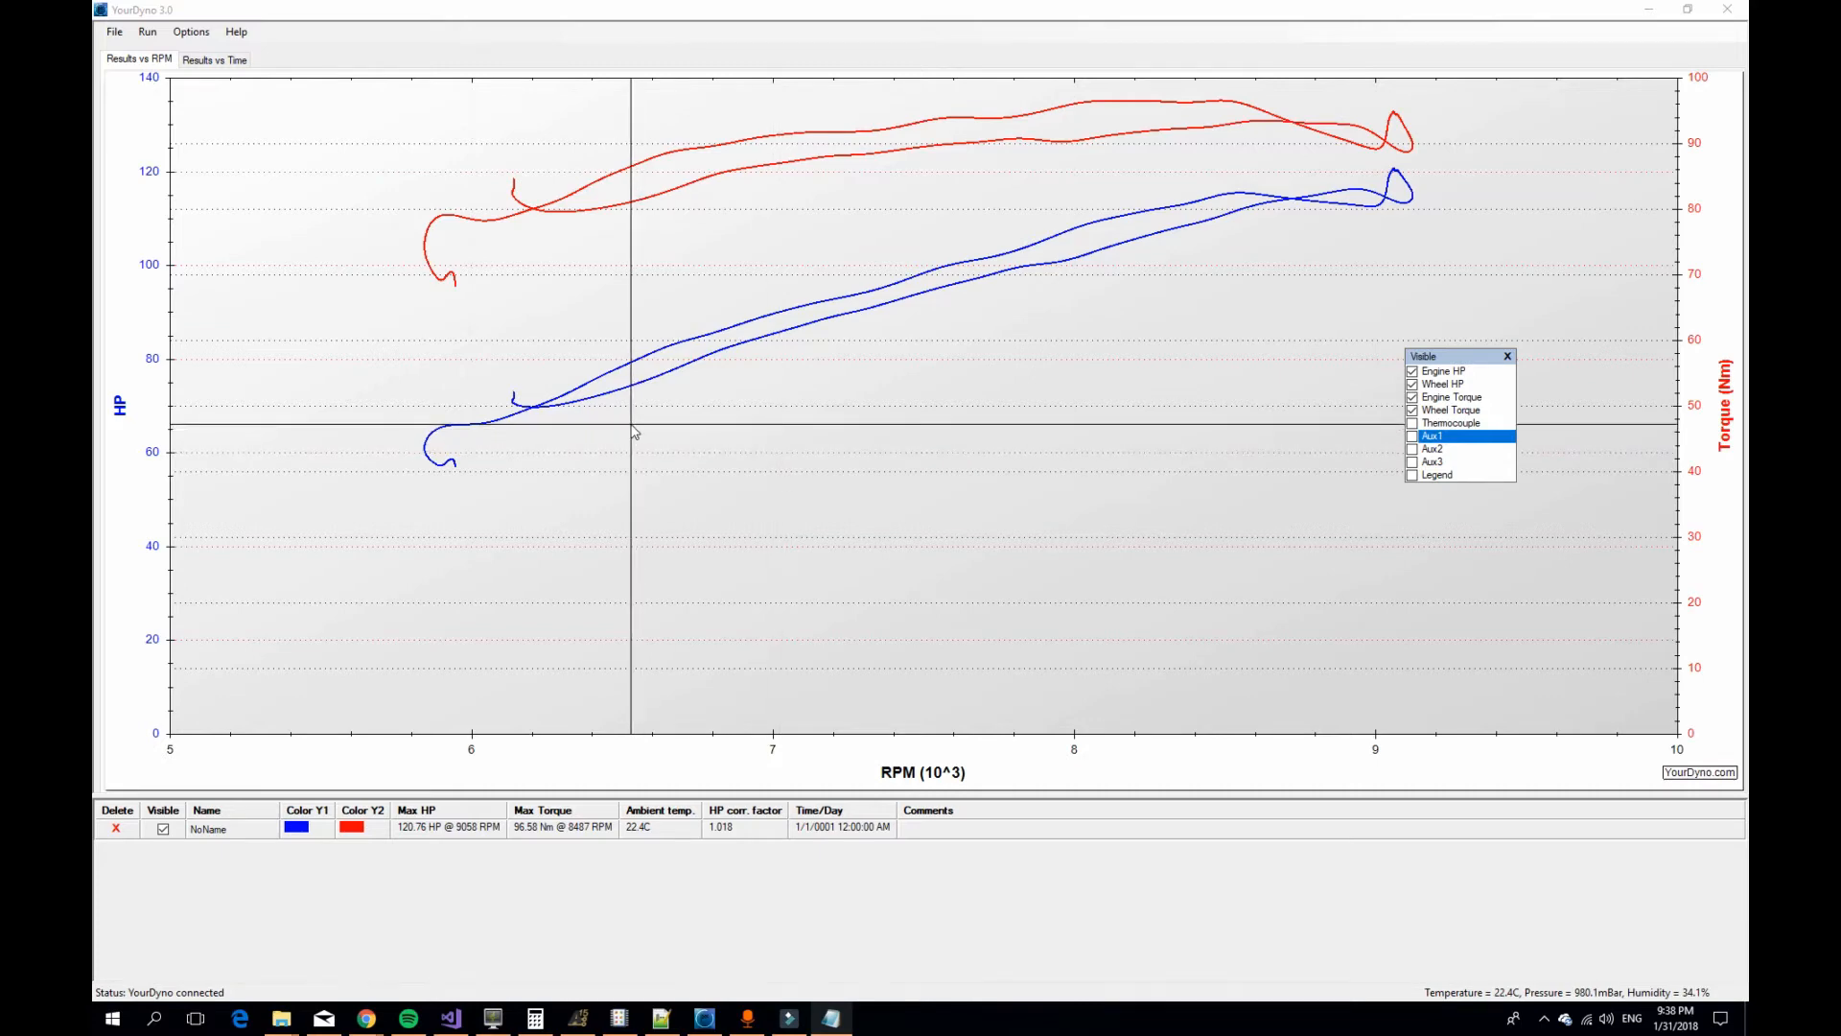
{"action": "mouse_move", "coordinate": [654, 261]}
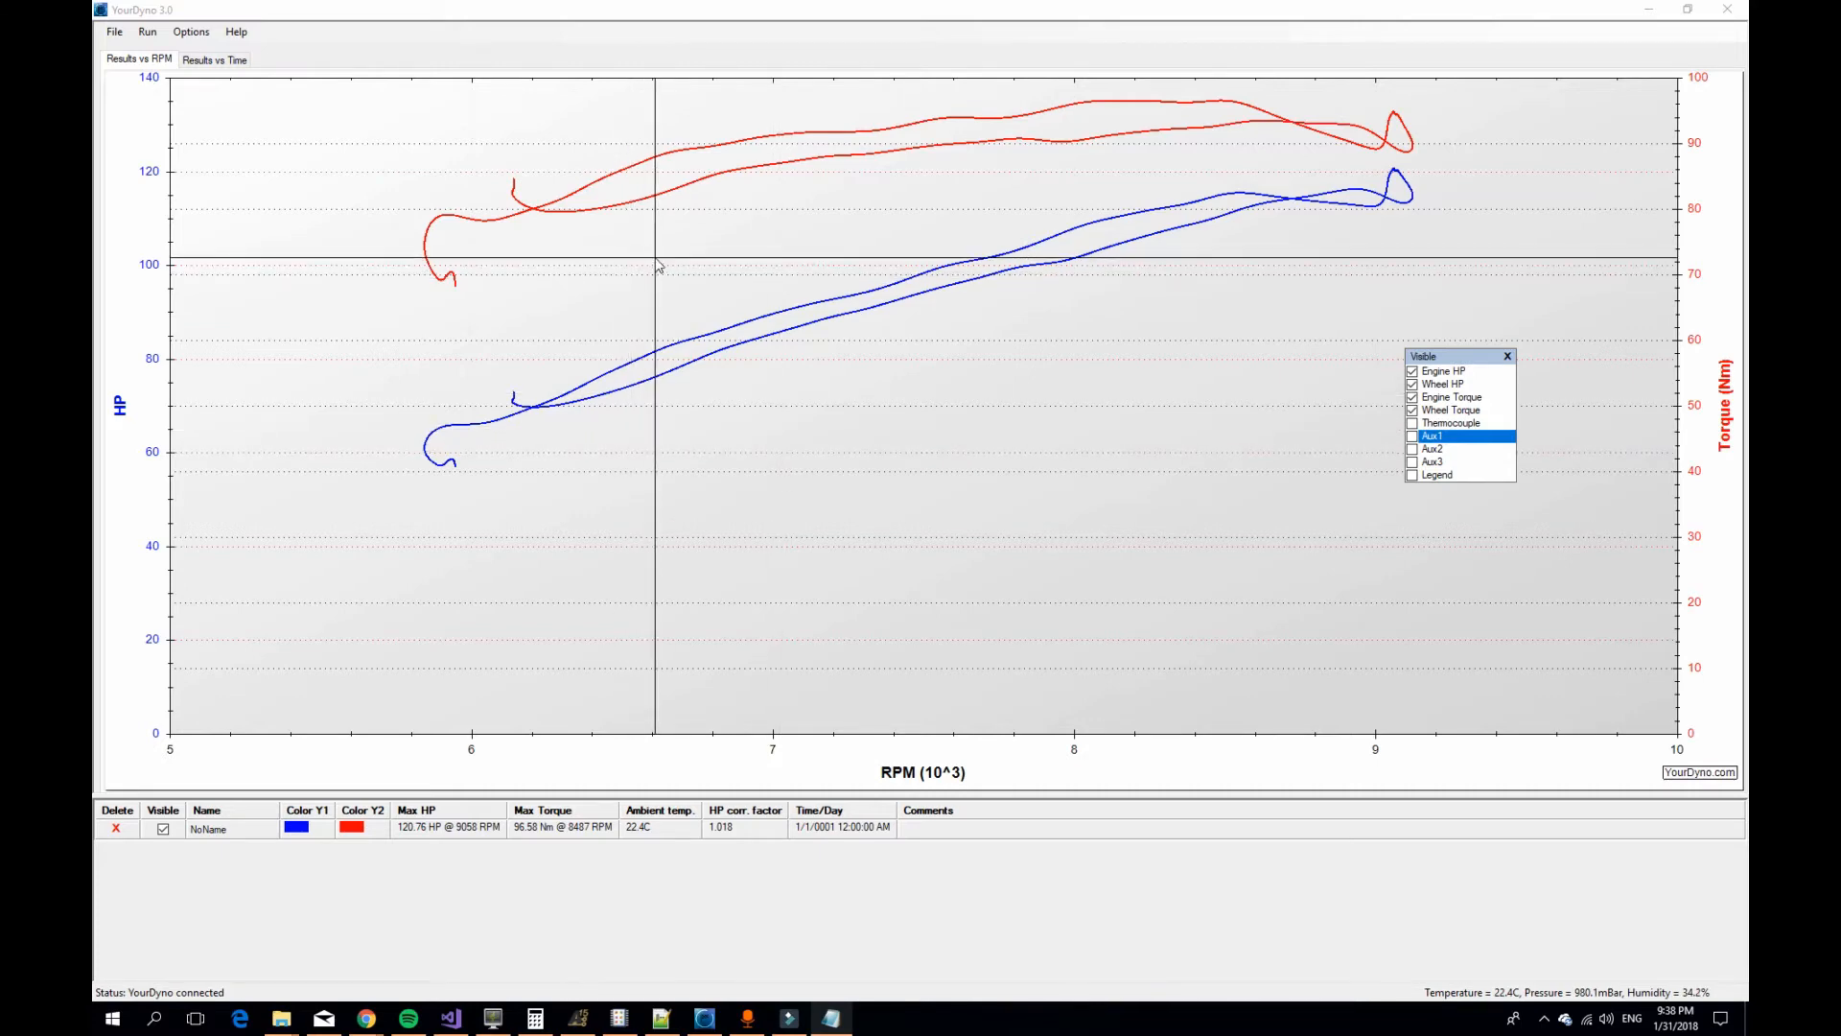
{"action": "mouse_move", "coordinate": [825, 153]}
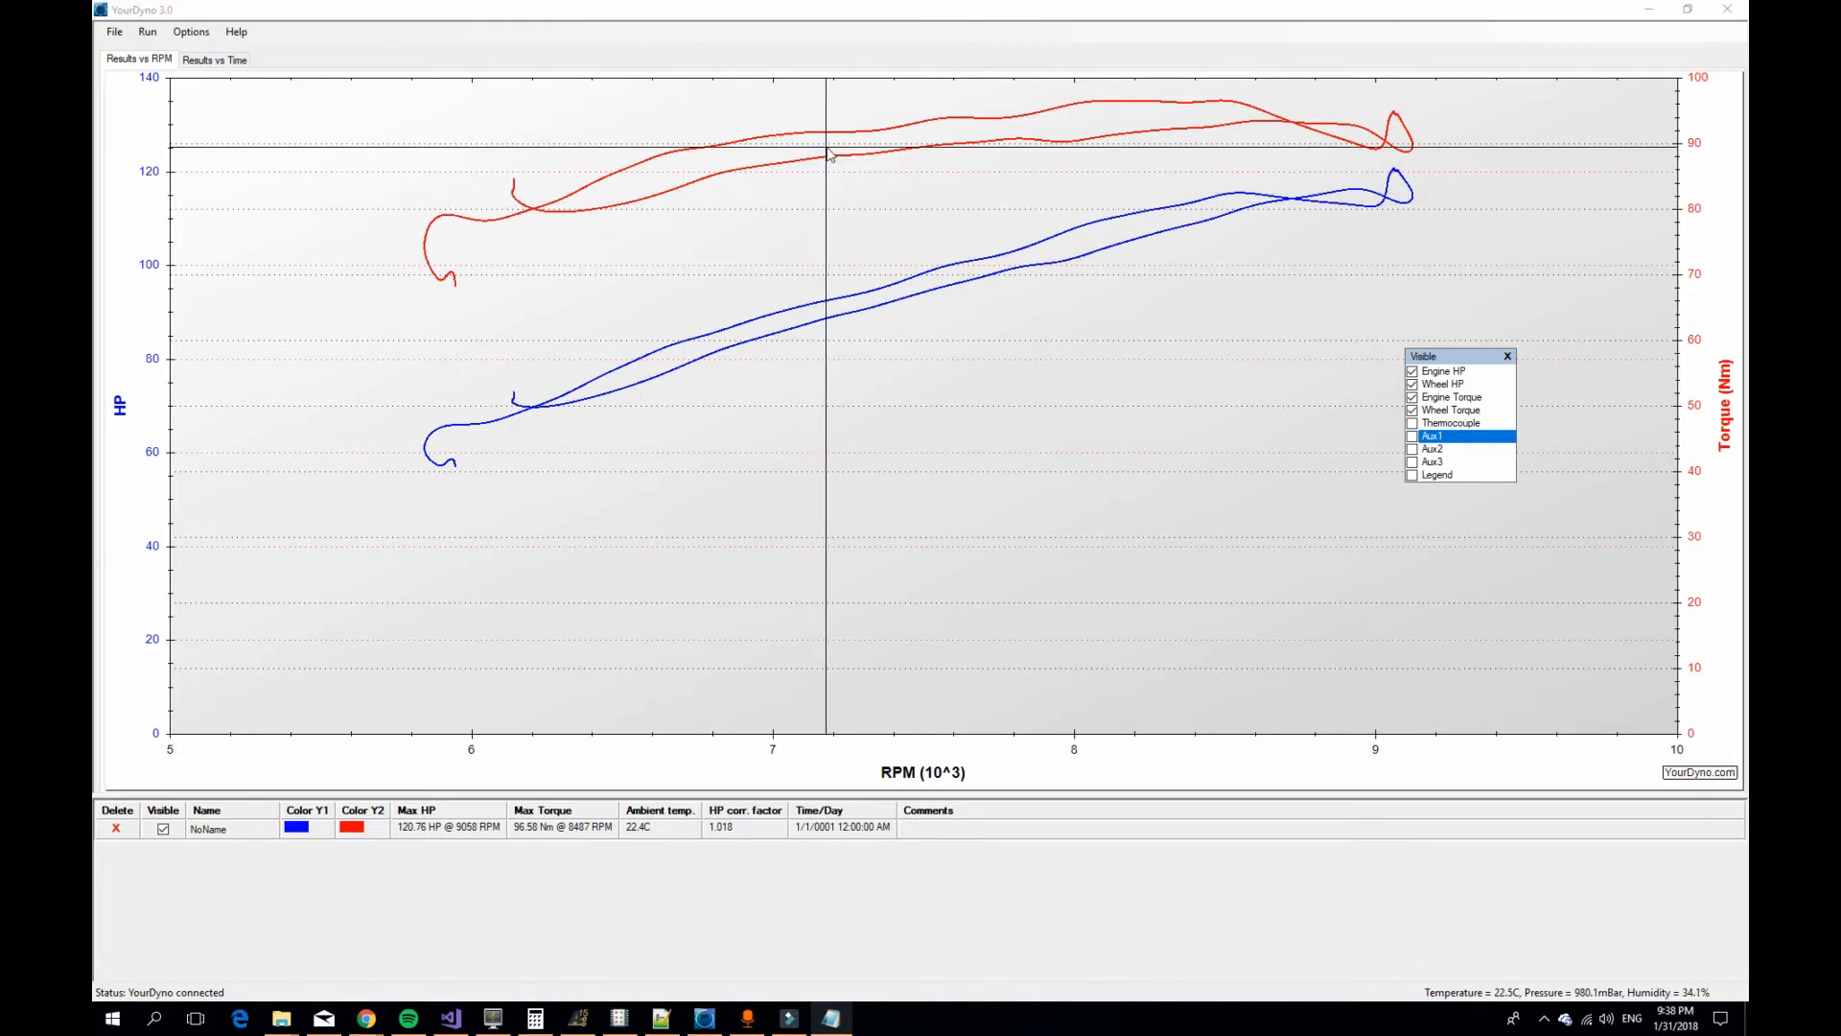
{"action": "mouse_move", "coordinate": [955, 161]}
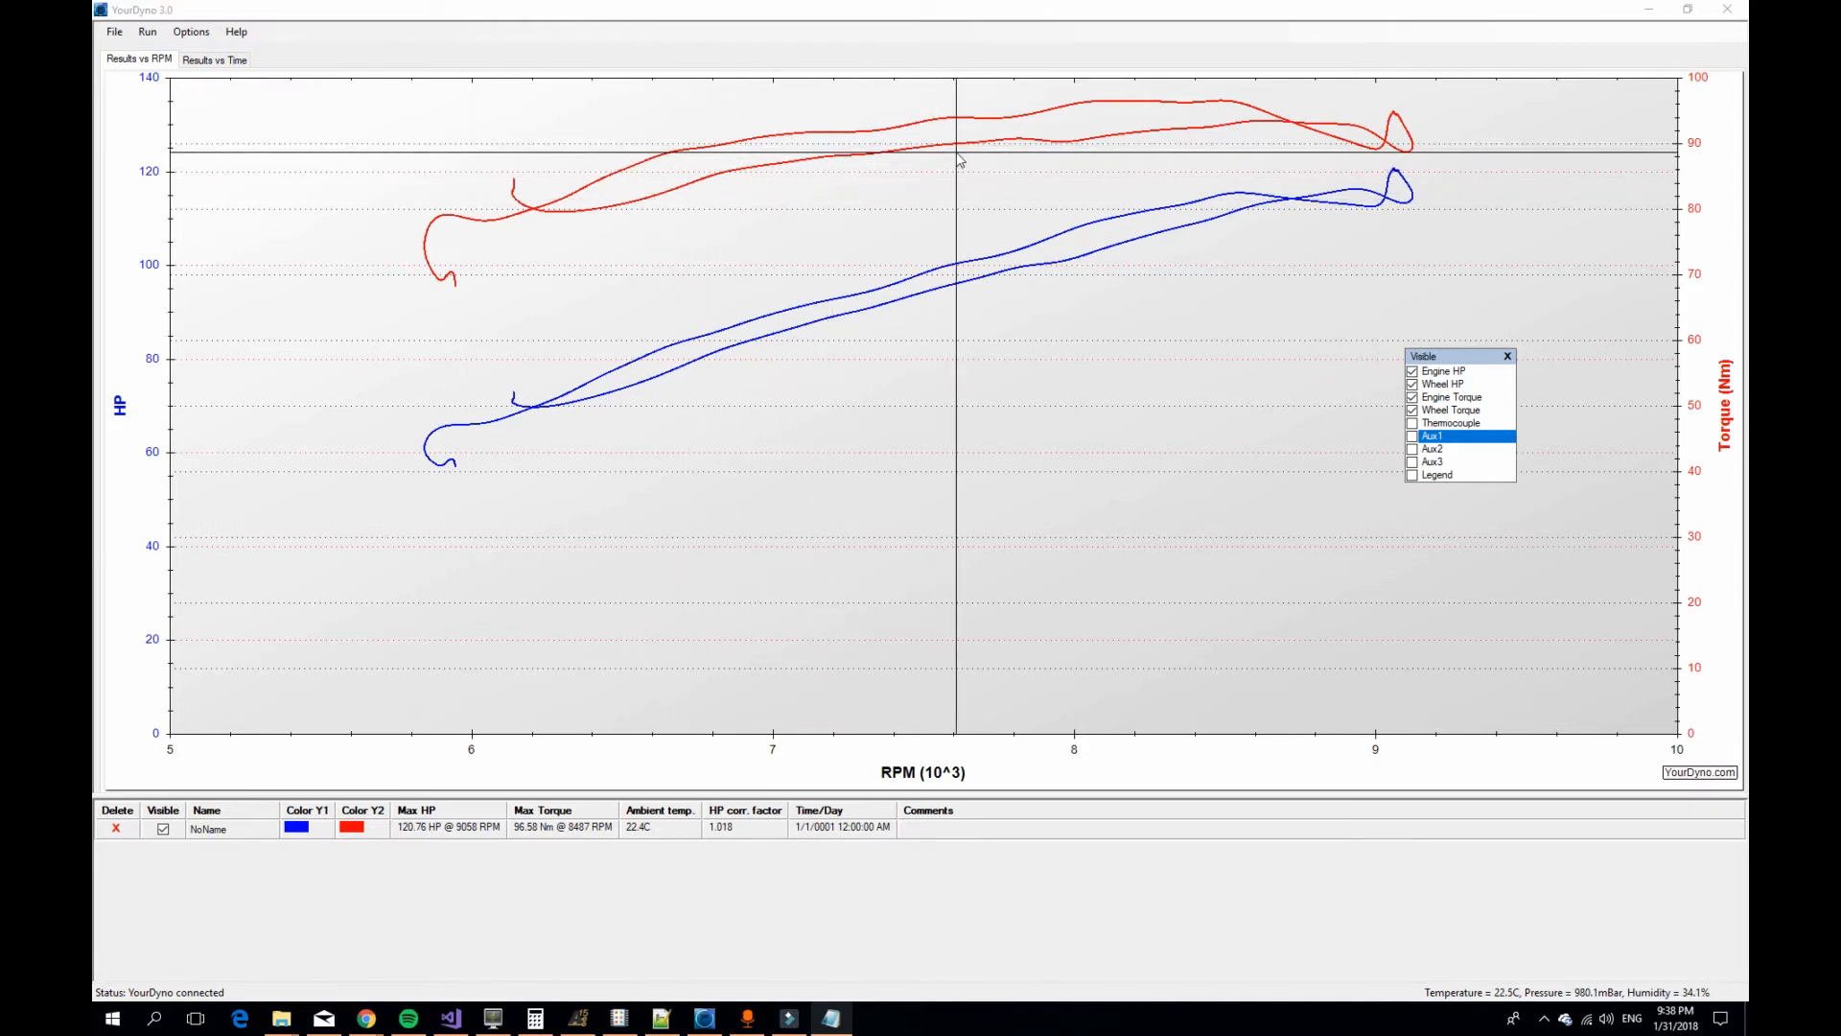
{"action": "mouse_move", "coordinate": [687, 234]}
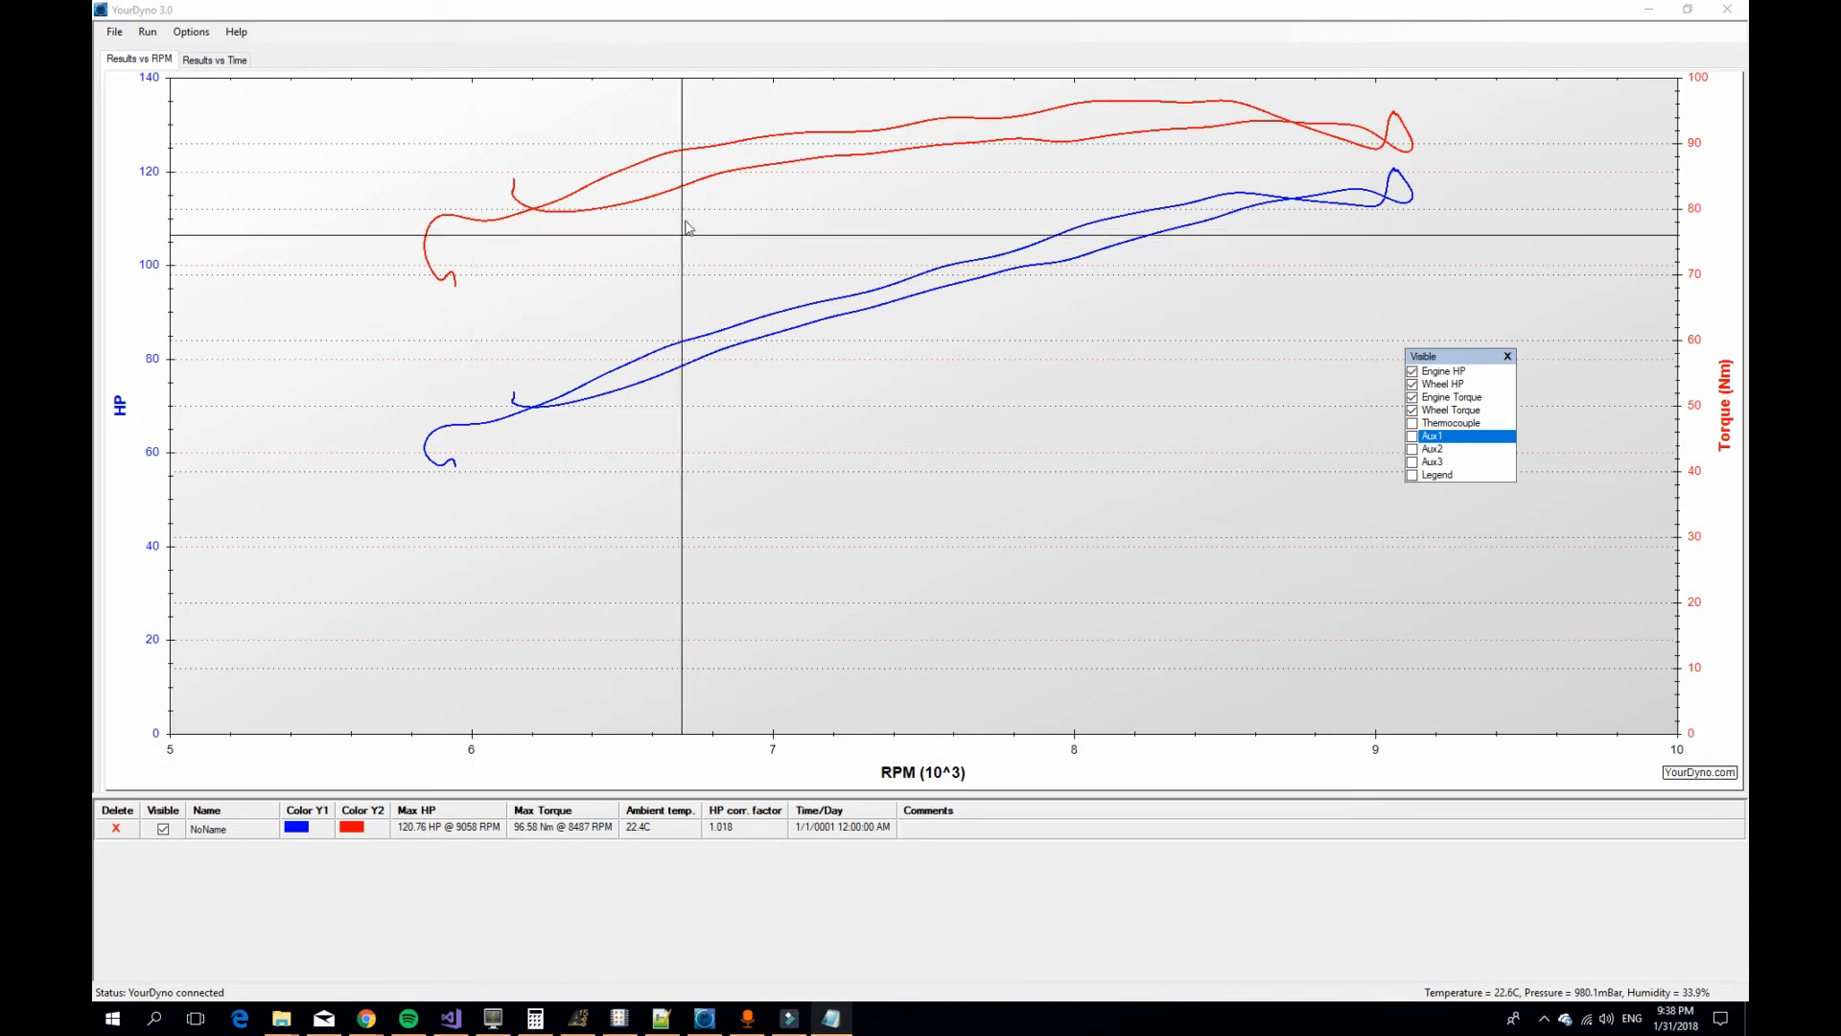
- Set the Inertia Dyno moment of inertia to 10.5 and return to the chart
{"action": "left_click", "coordinate": [190, 33]}
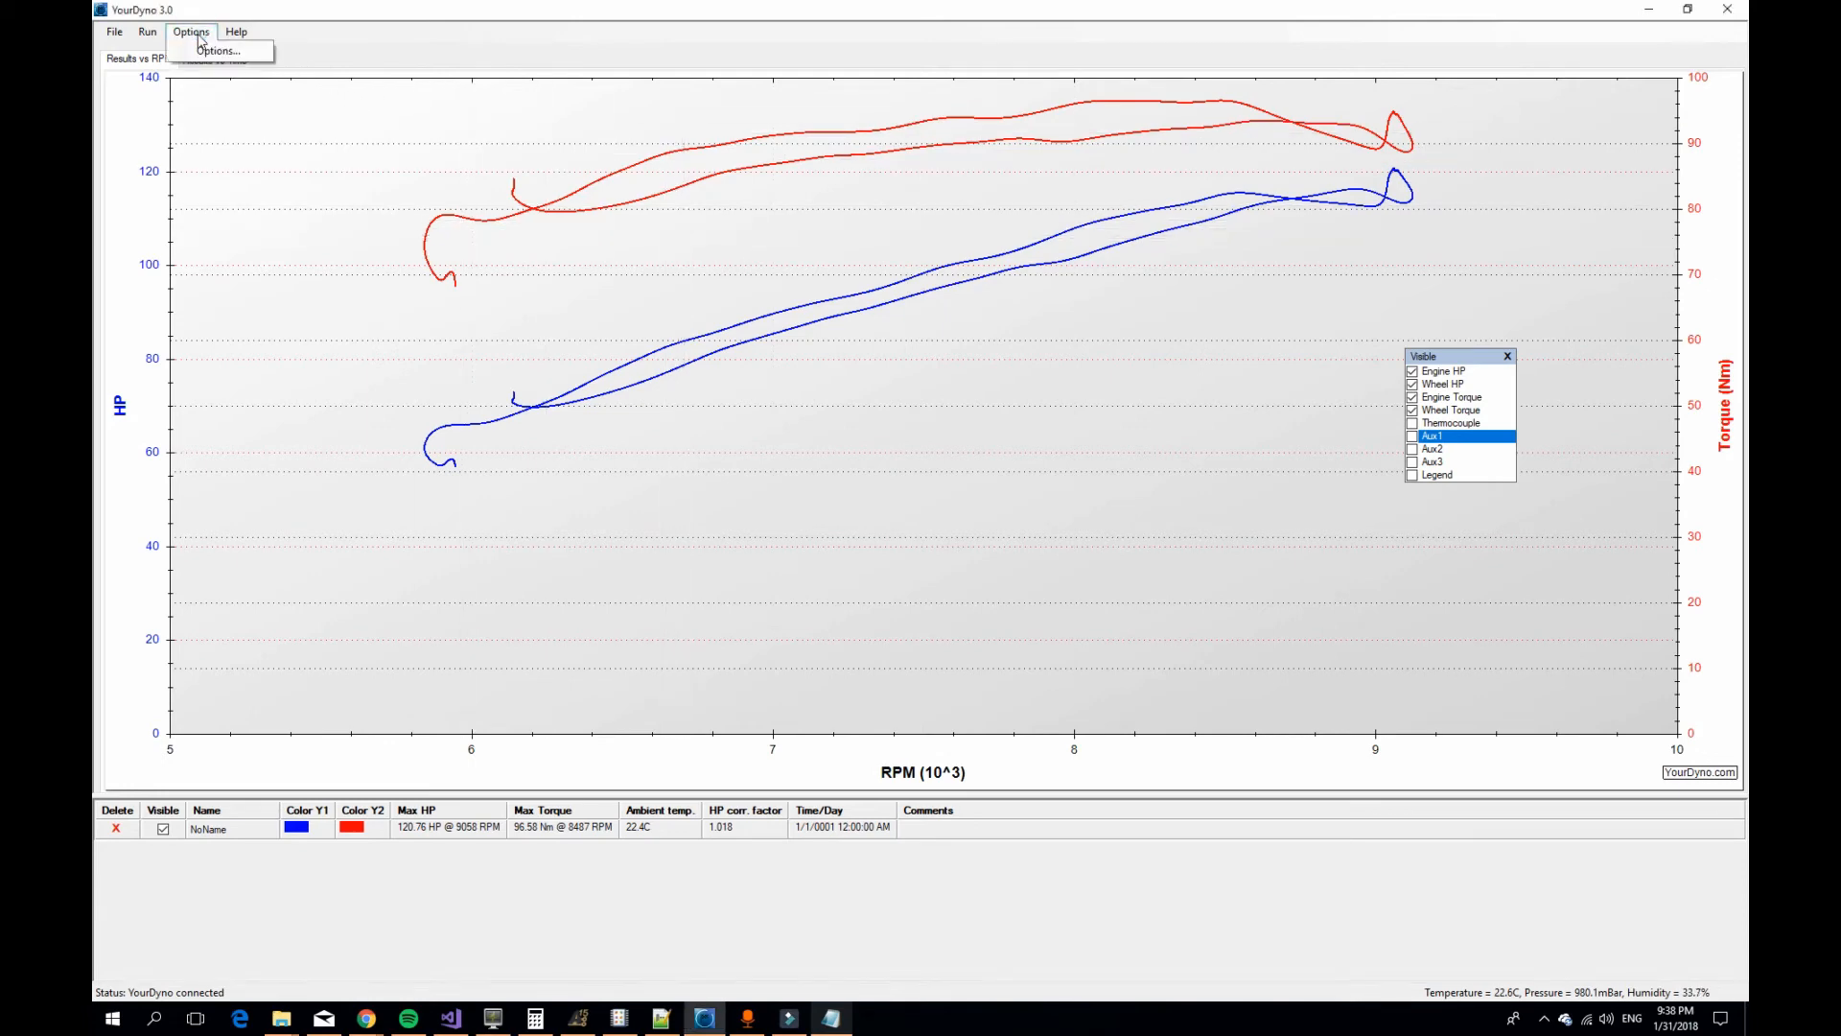
{"action": "left_click", "coordinate": [219, 50]}
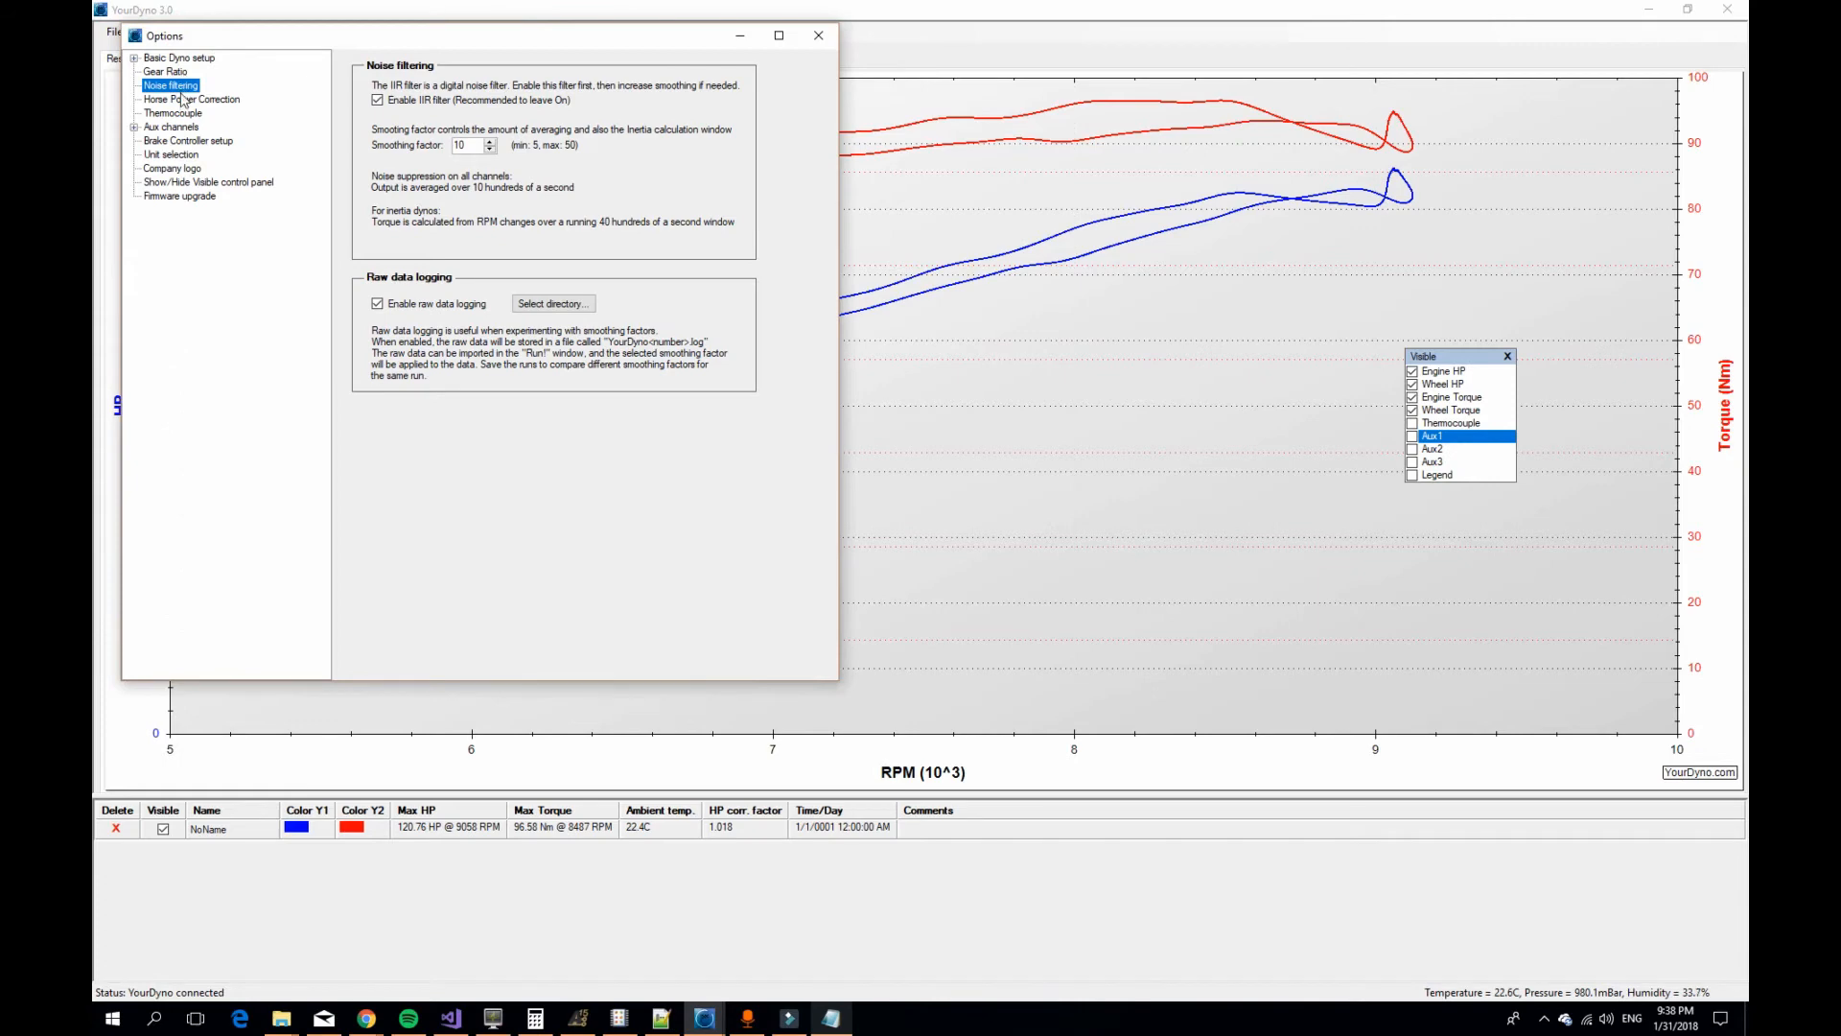
{"action": "left_click", "coordinate": [215, 70]}
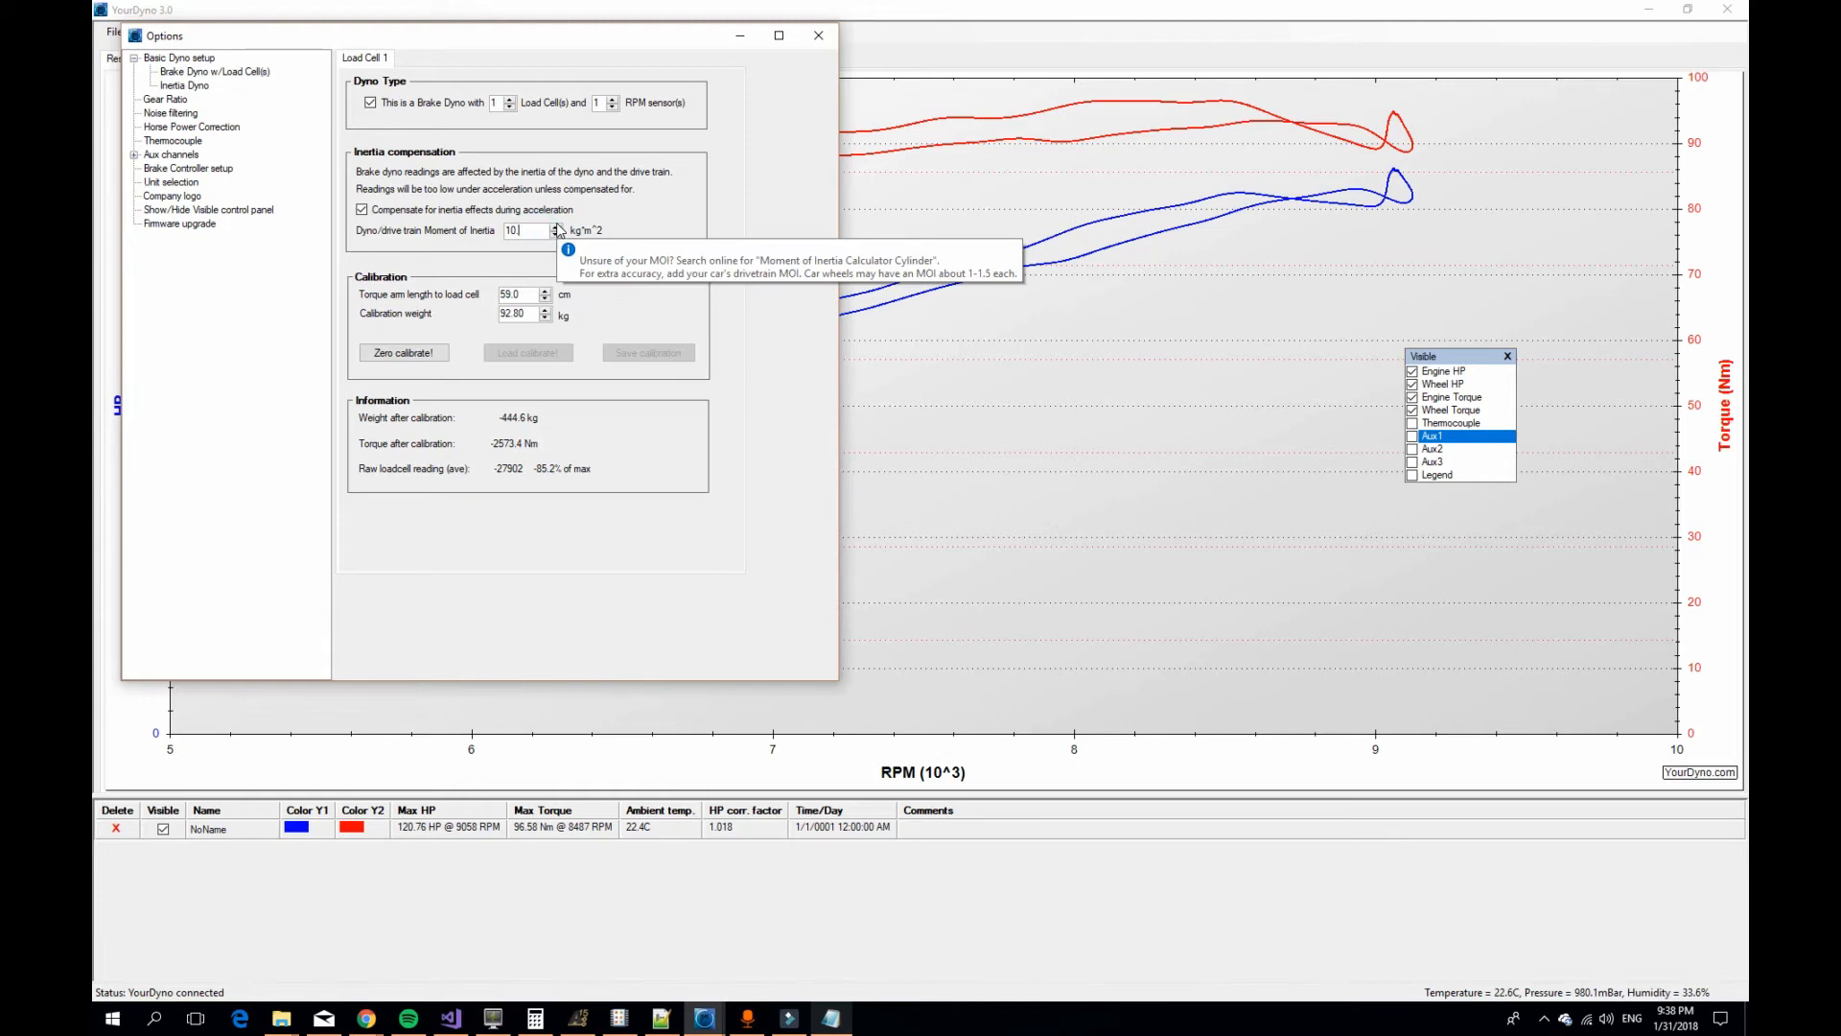
{"action": "left_click", "coordinate": [556, 226]}
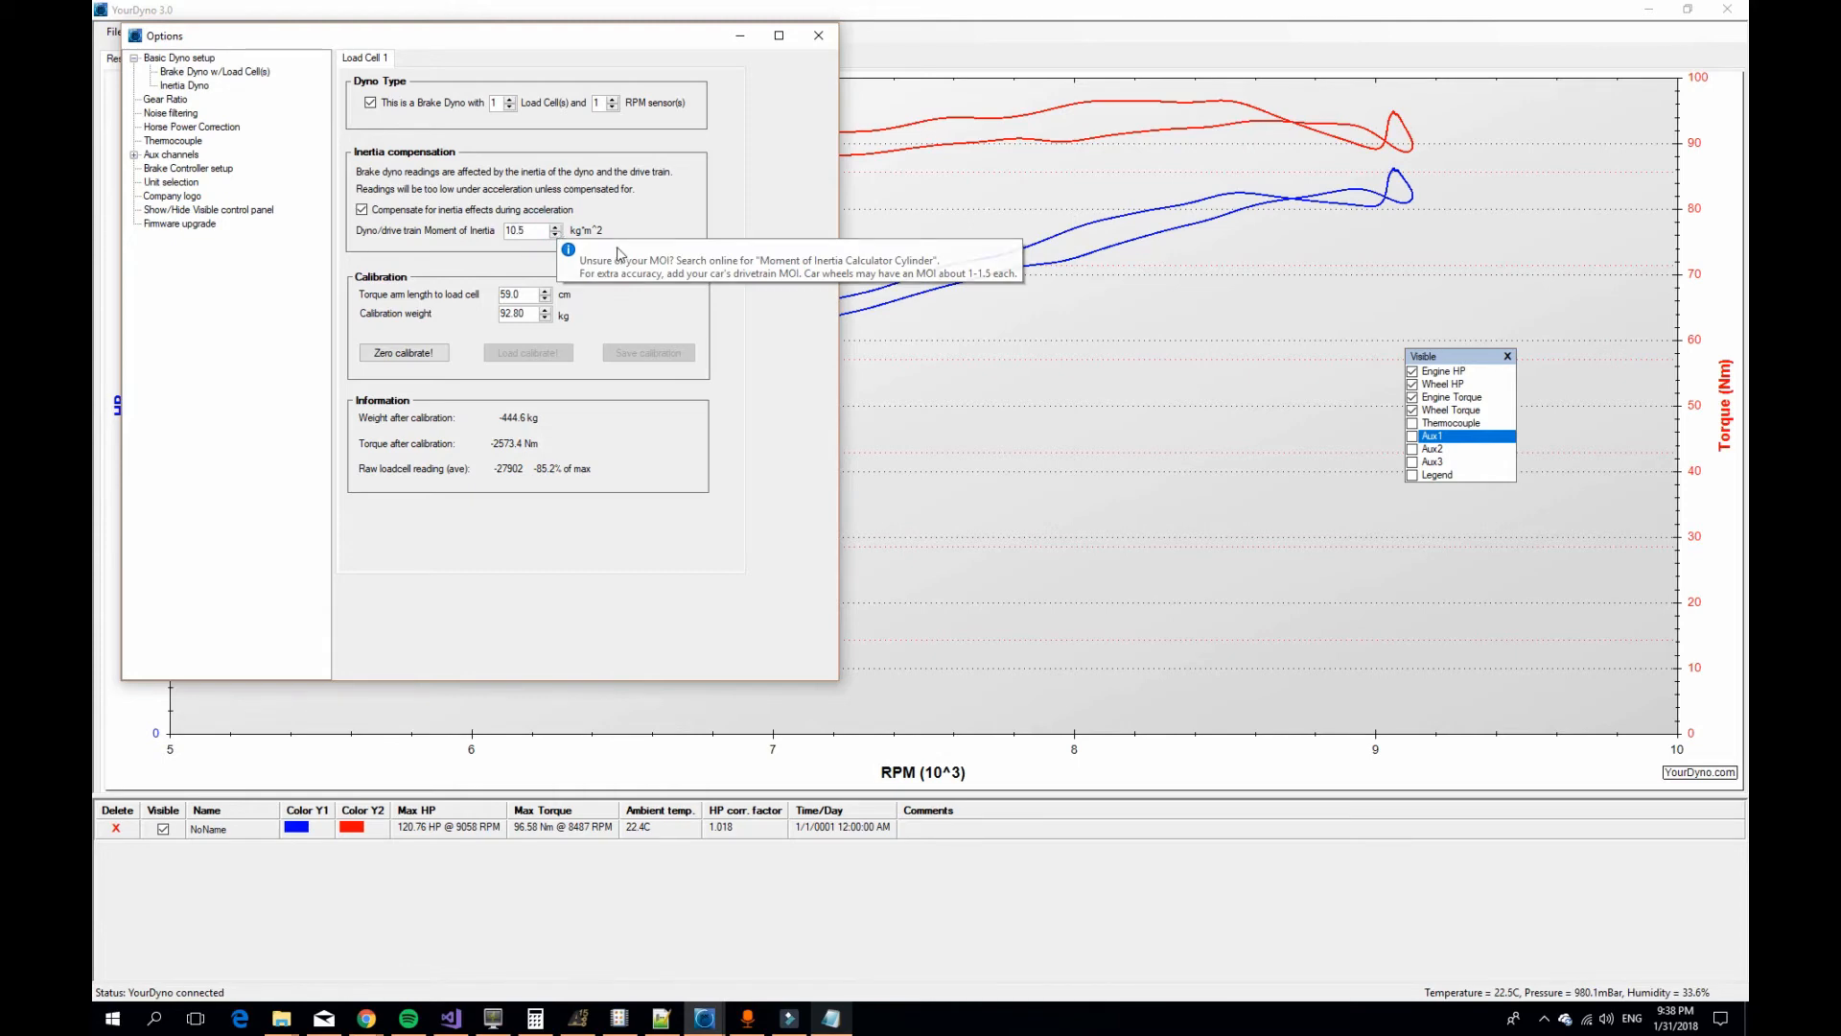
{"action": "left_click", "coordinate": [819, 34]}
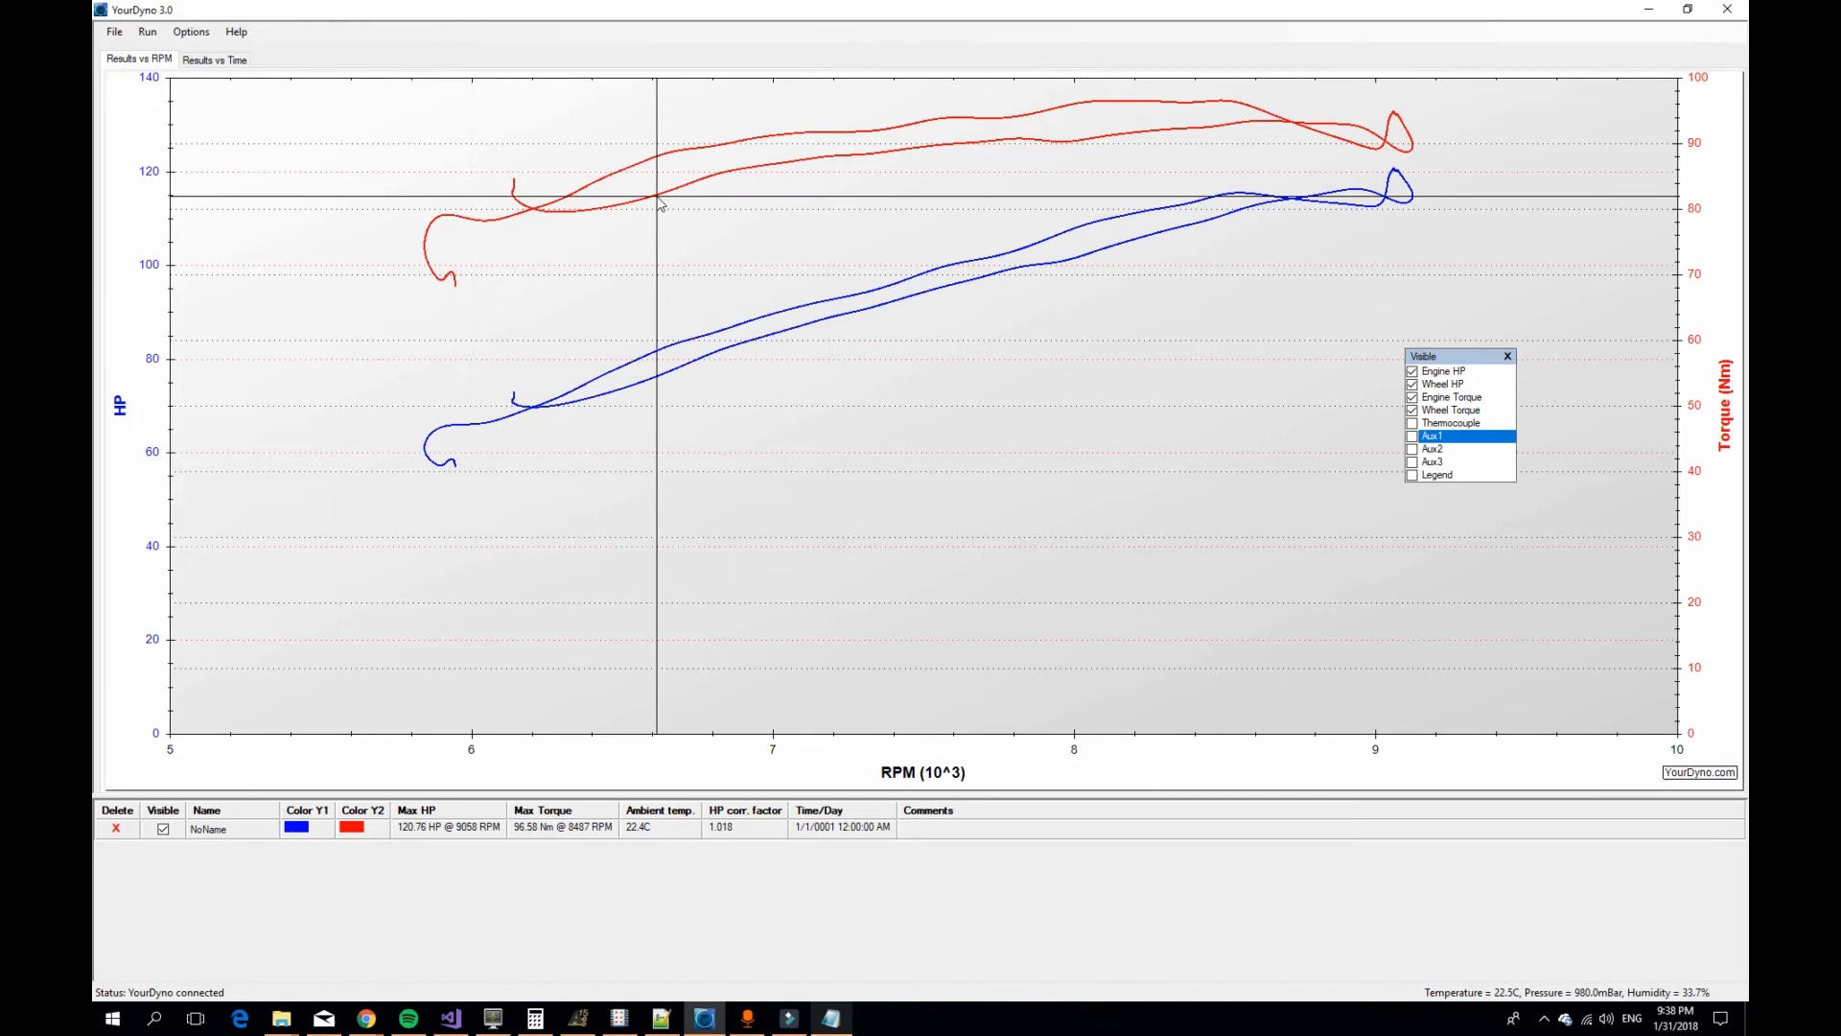
{"action": "mouse_move", "coordinate": [301, 104]}
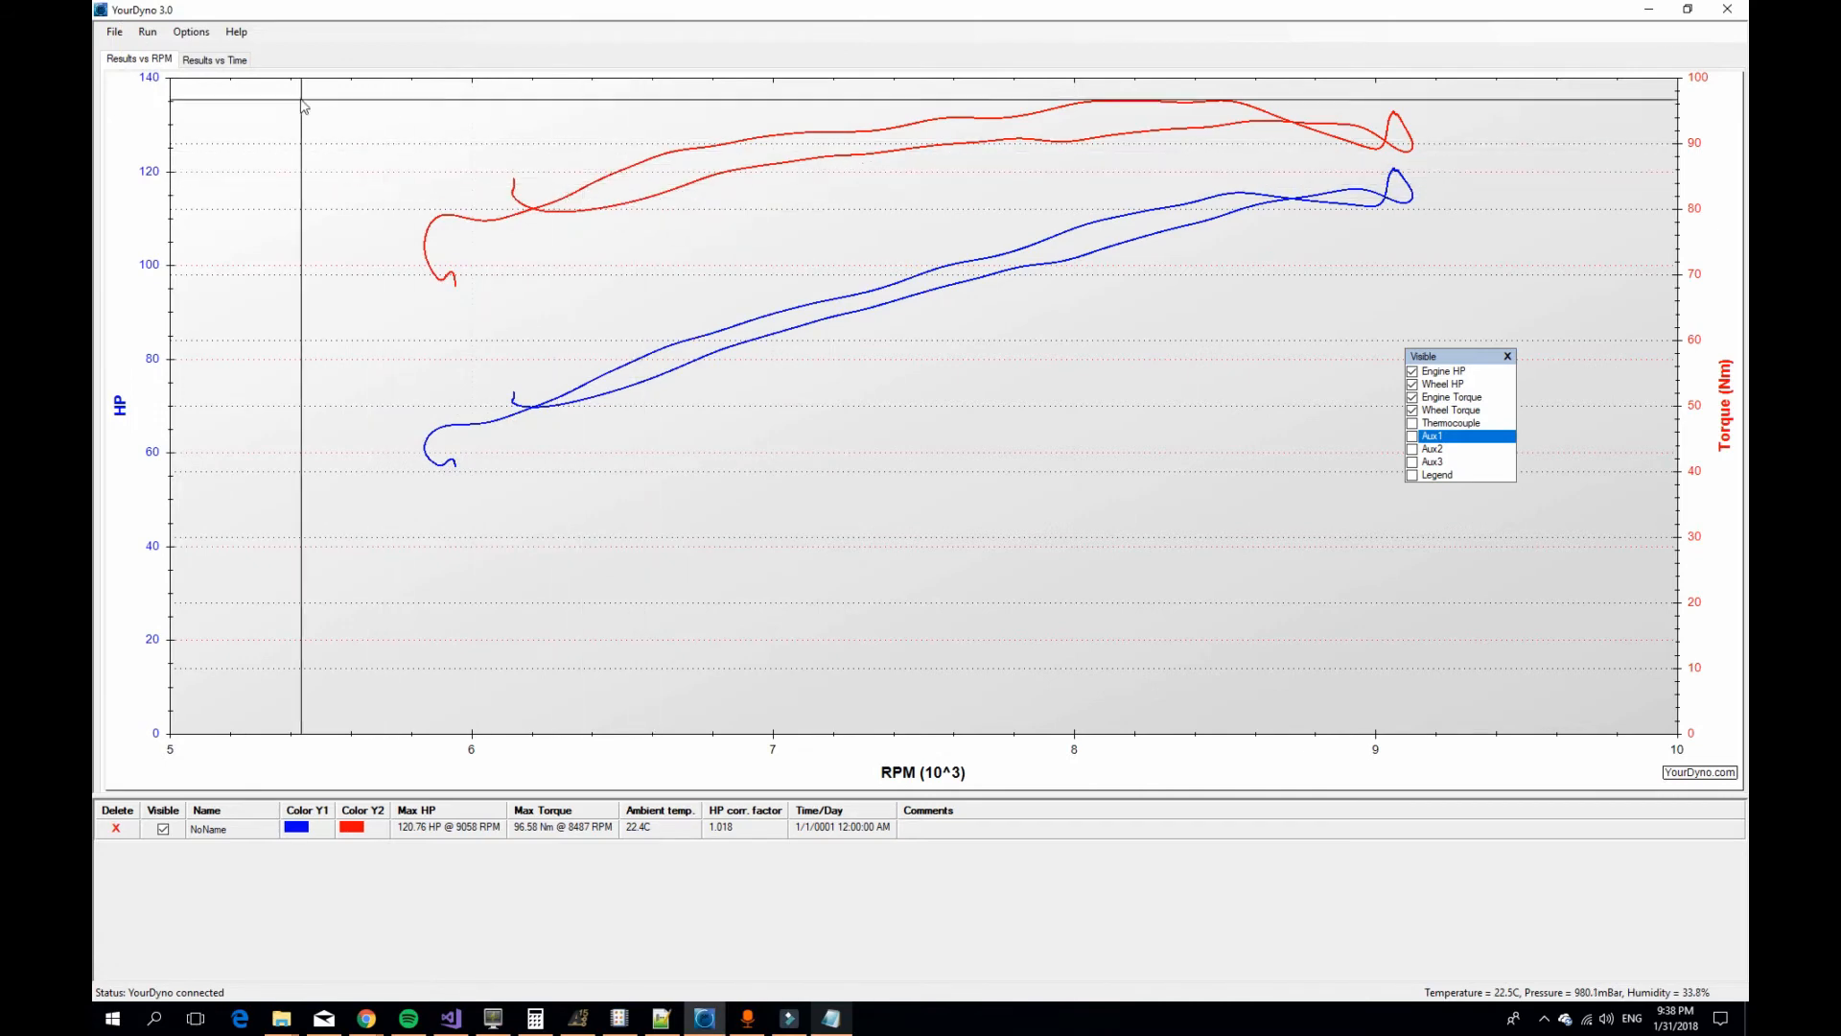
{"action": "mouse_move", "coordinate": [147, 32]}
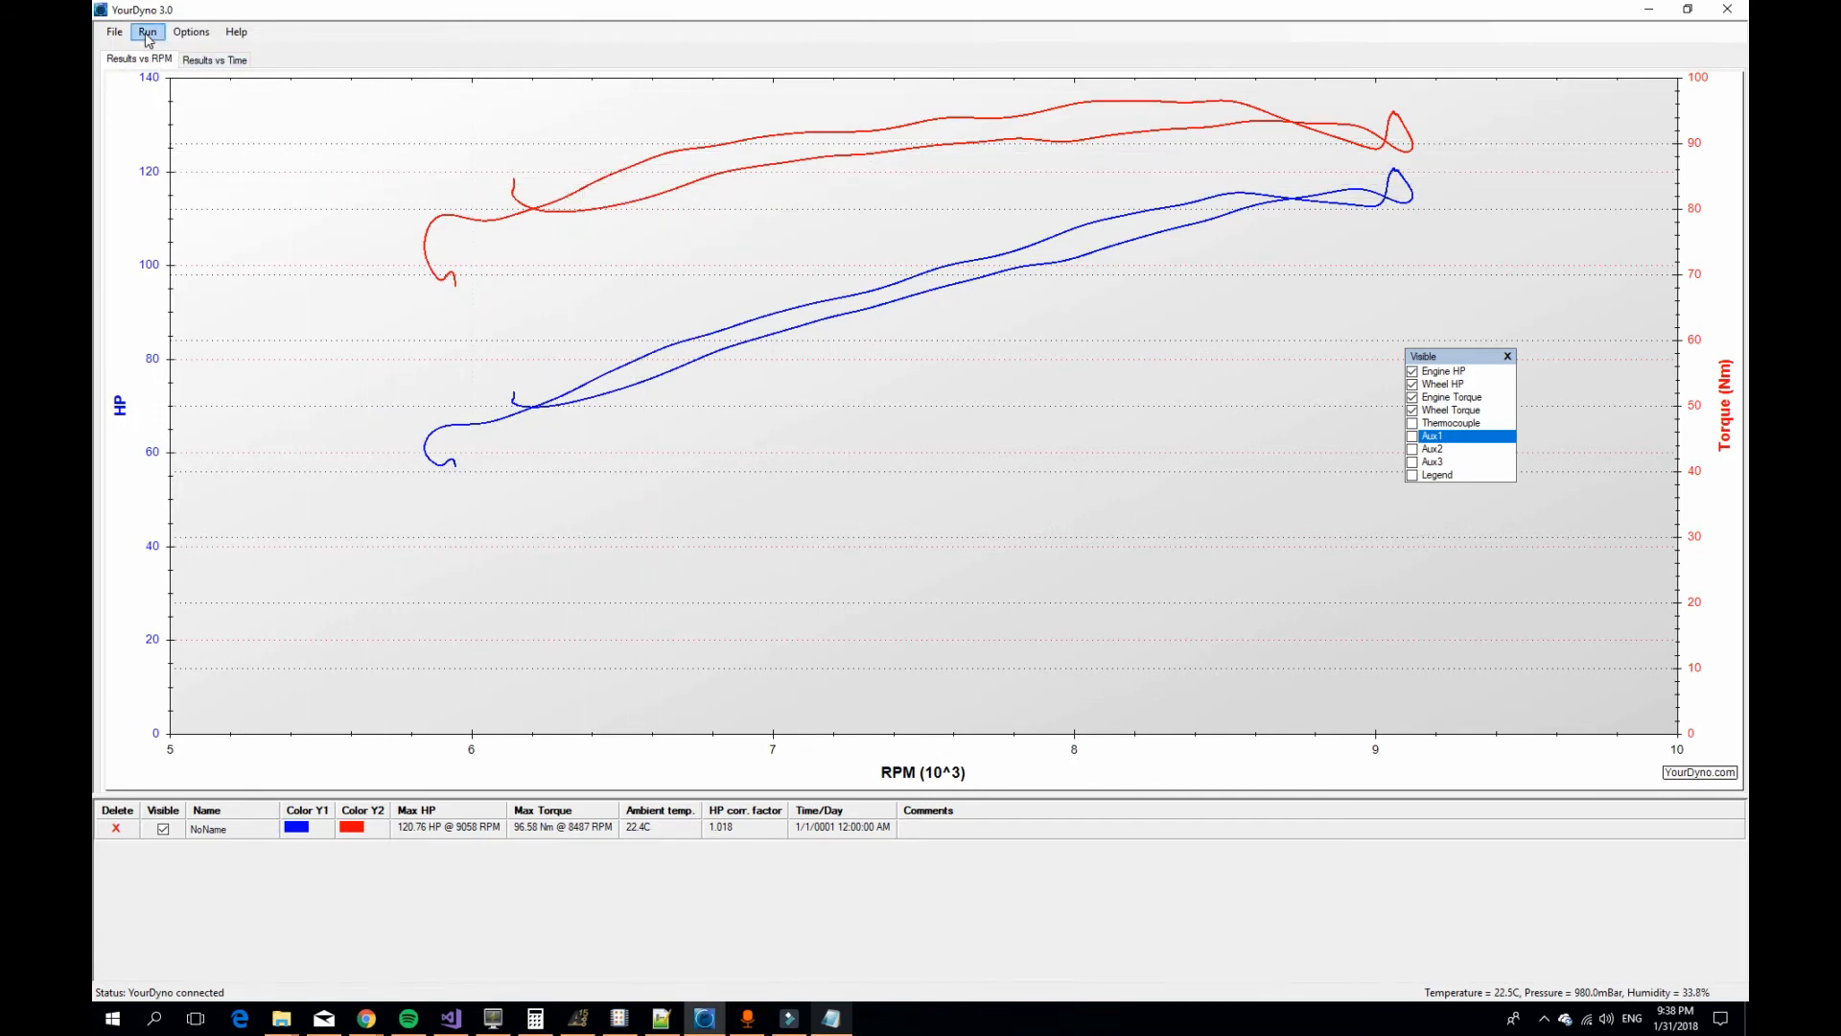
- Import the saved raw log as second run NoName_0 (120.72 HP) over the first
{"action": "left_click", "coordinate": [148, 33]}
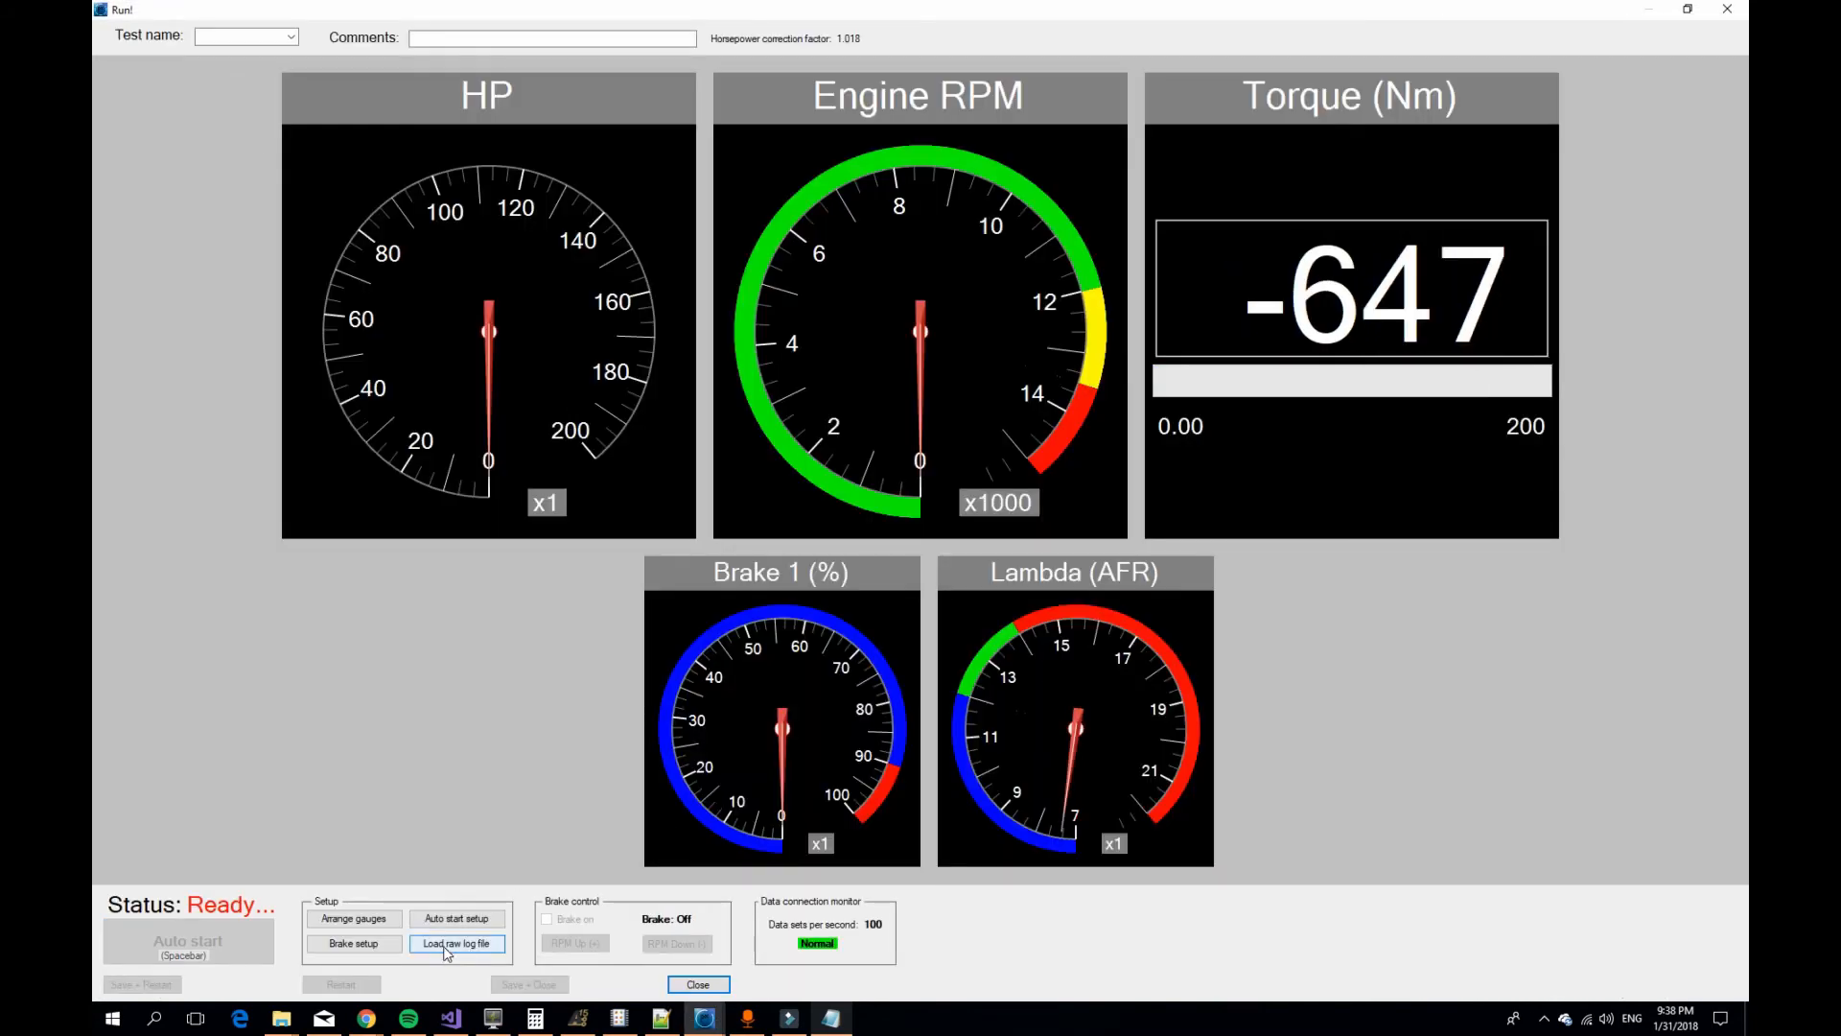
{"action": "left_click", "coordinate": [456, 944]}
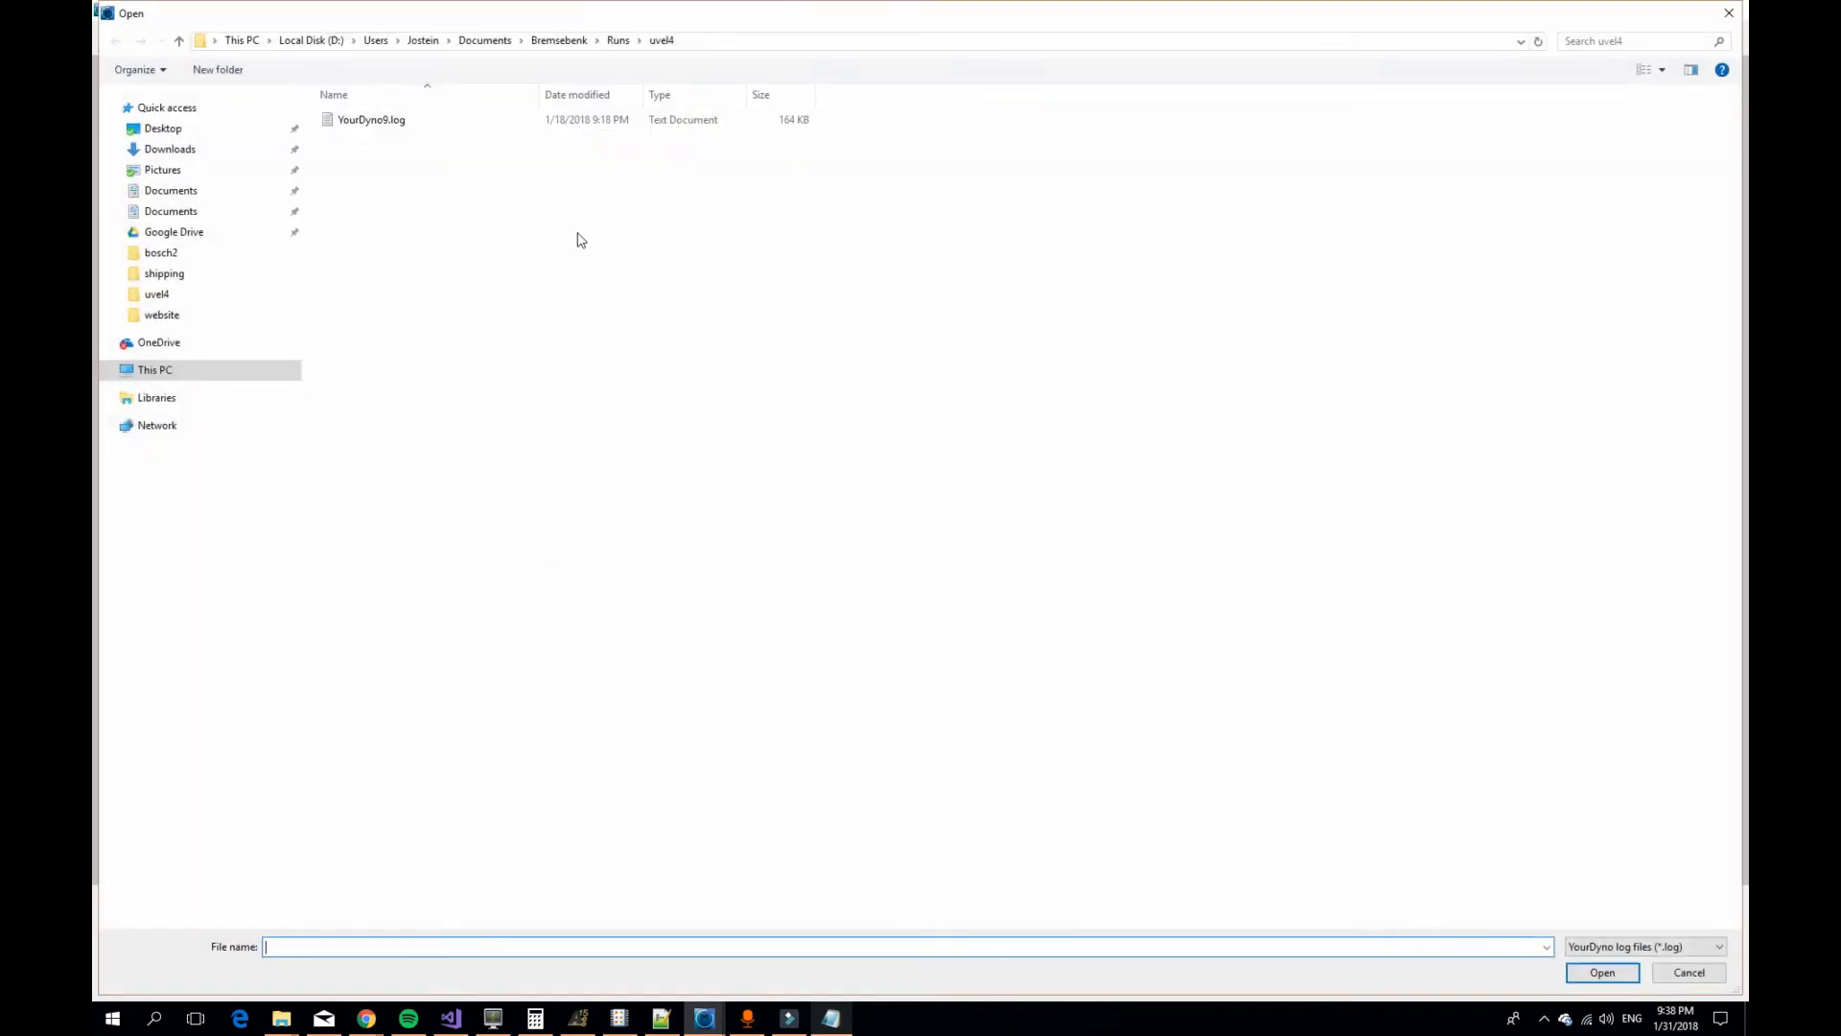
{"action": "left_click", "coordinate": [371, 119]}
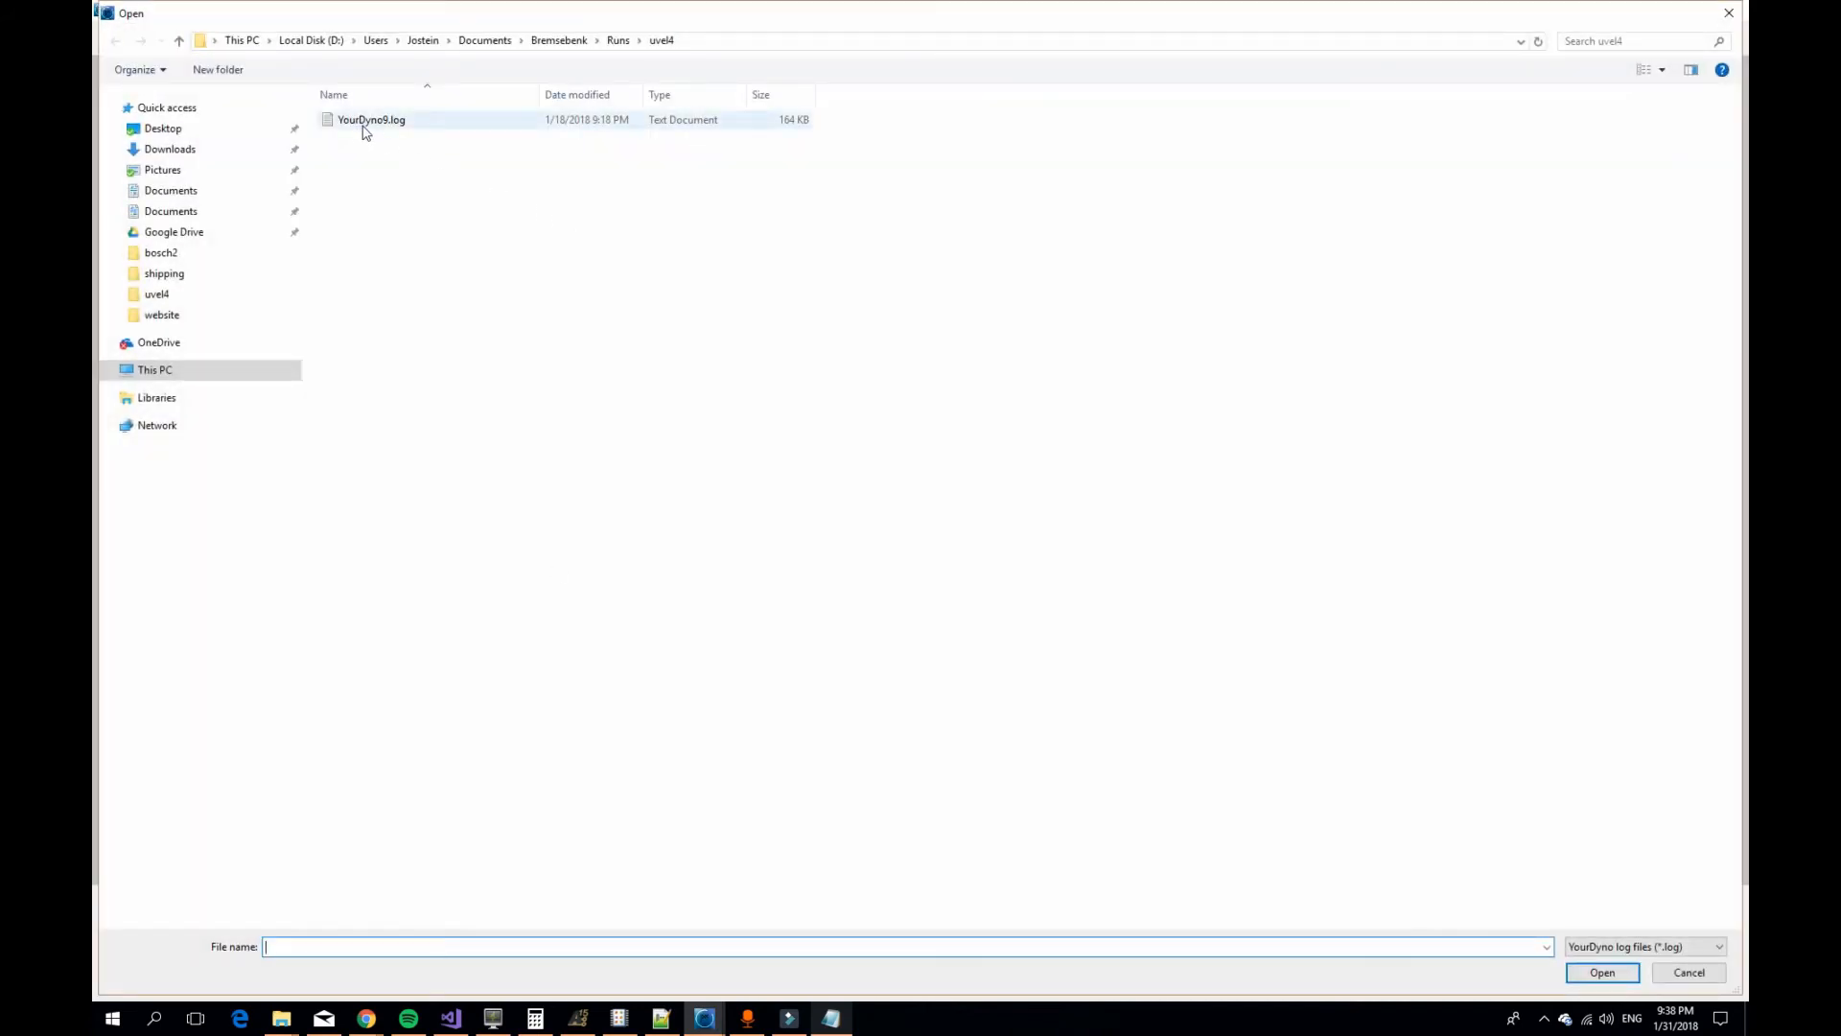
{"action": "mouse_move", "coordinate": [370, 119]}
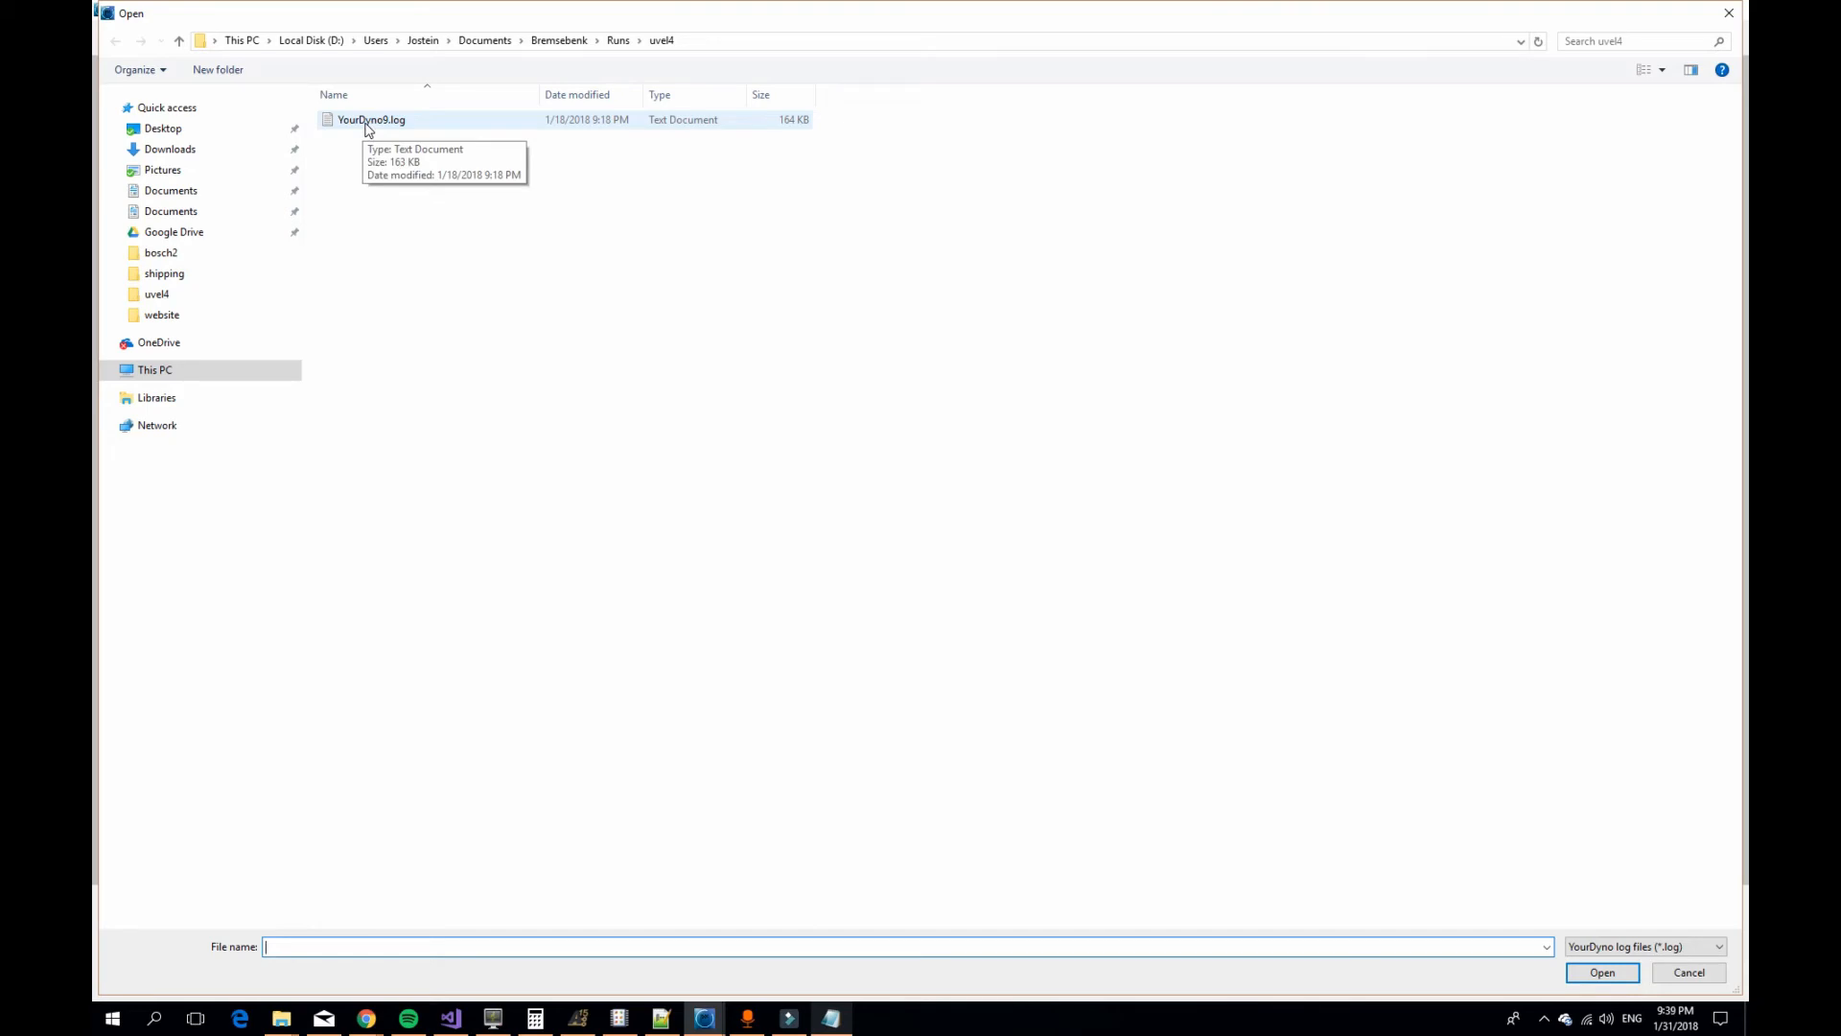
{"action": "double_click", "coordinate": [370, 119]}
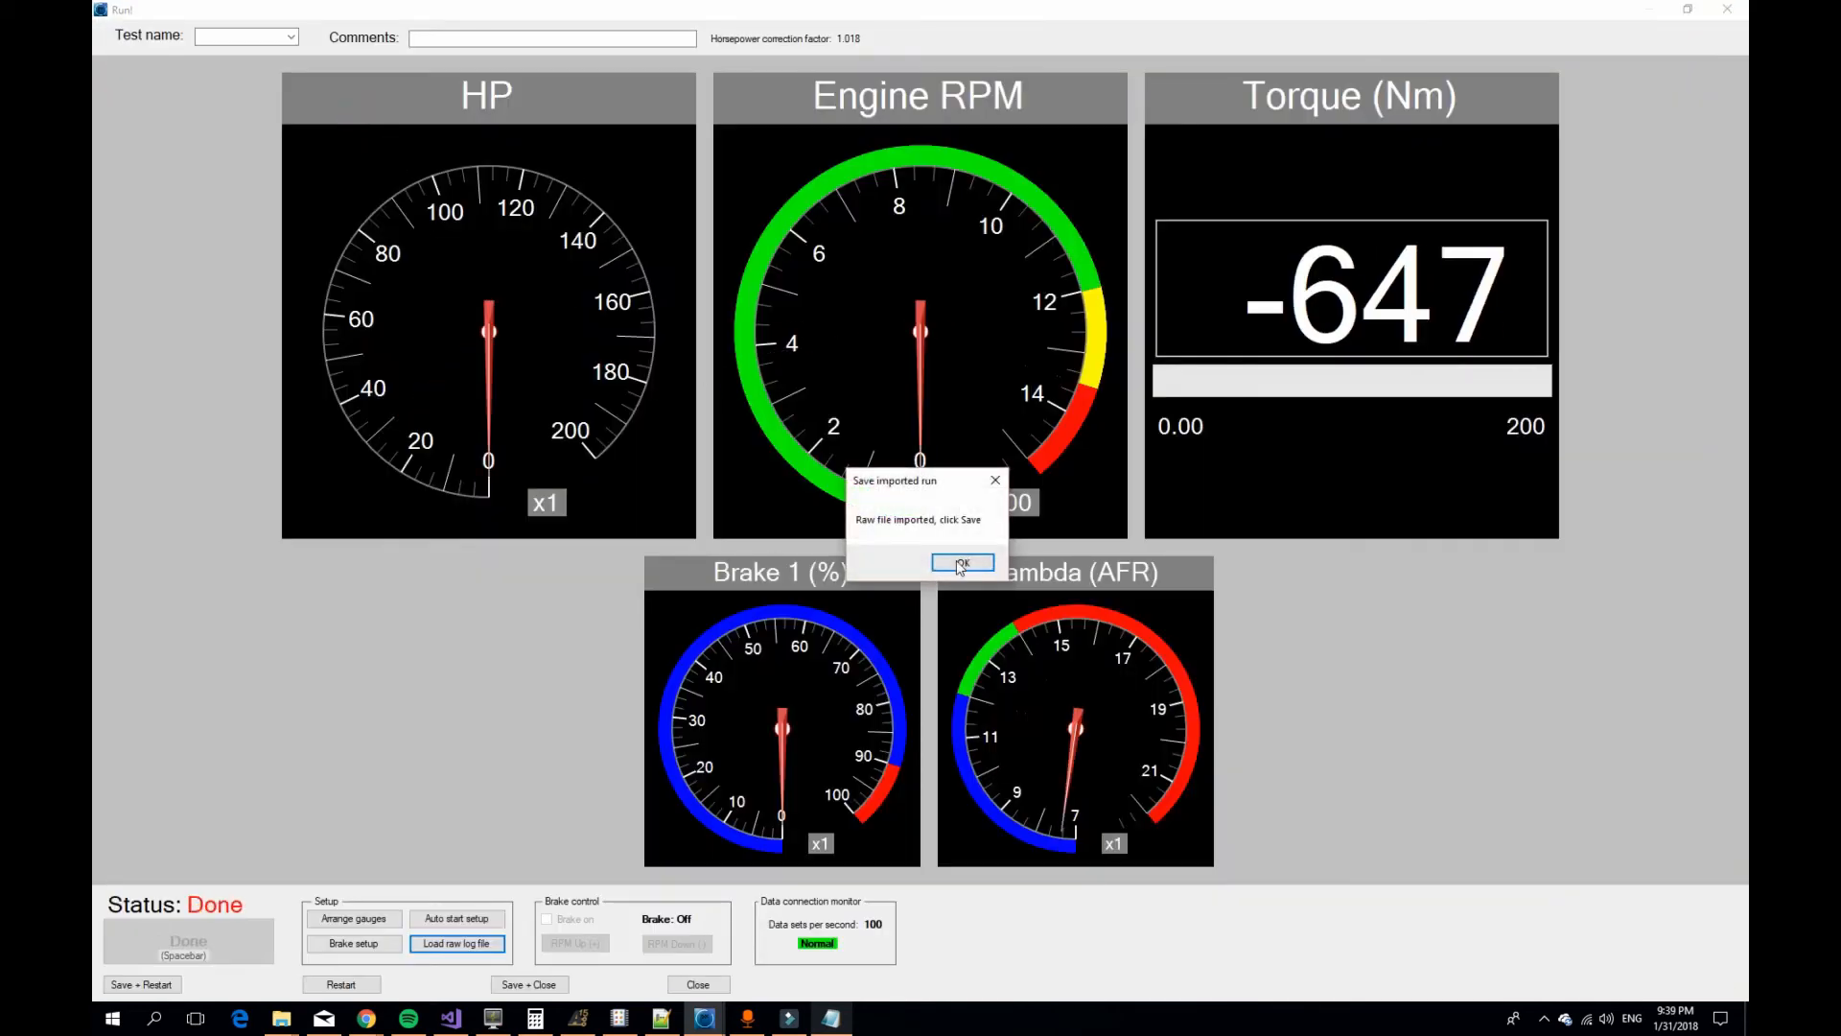
{"action": "left_click", "coordinate": [961, 562]}
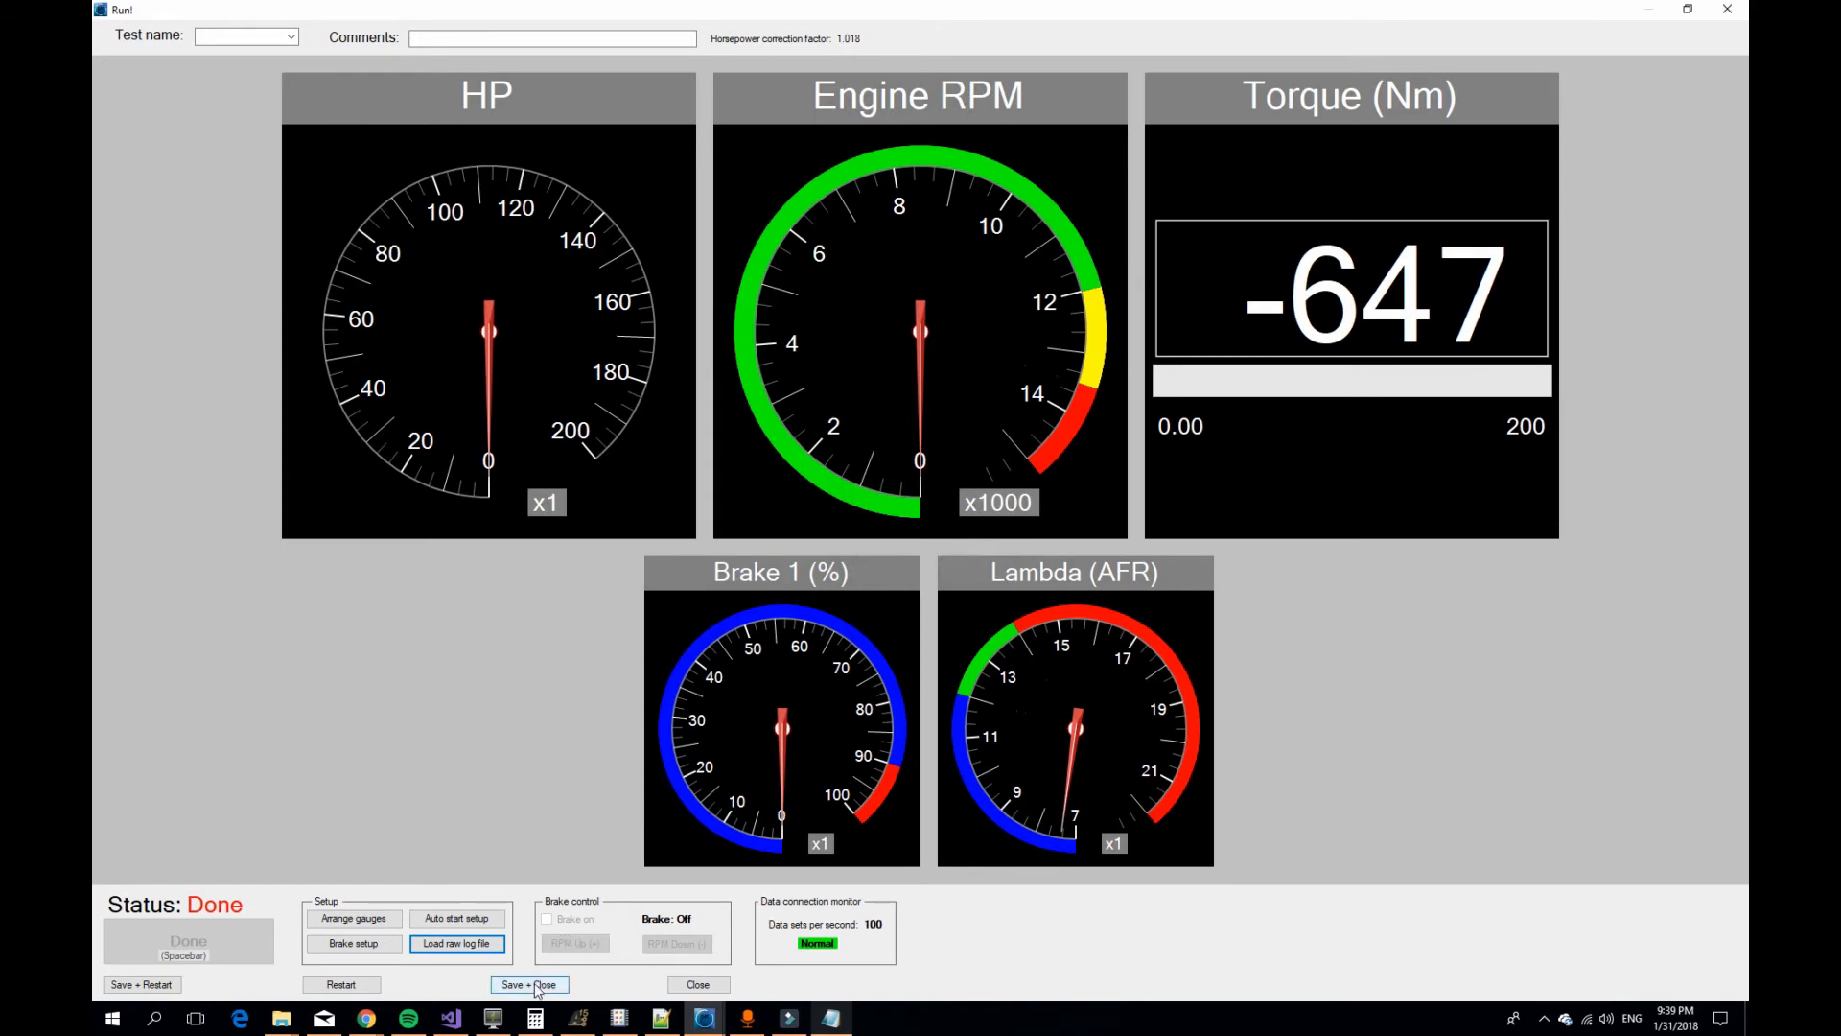
{"action": "left_click", "coordinate": [530, 984]}
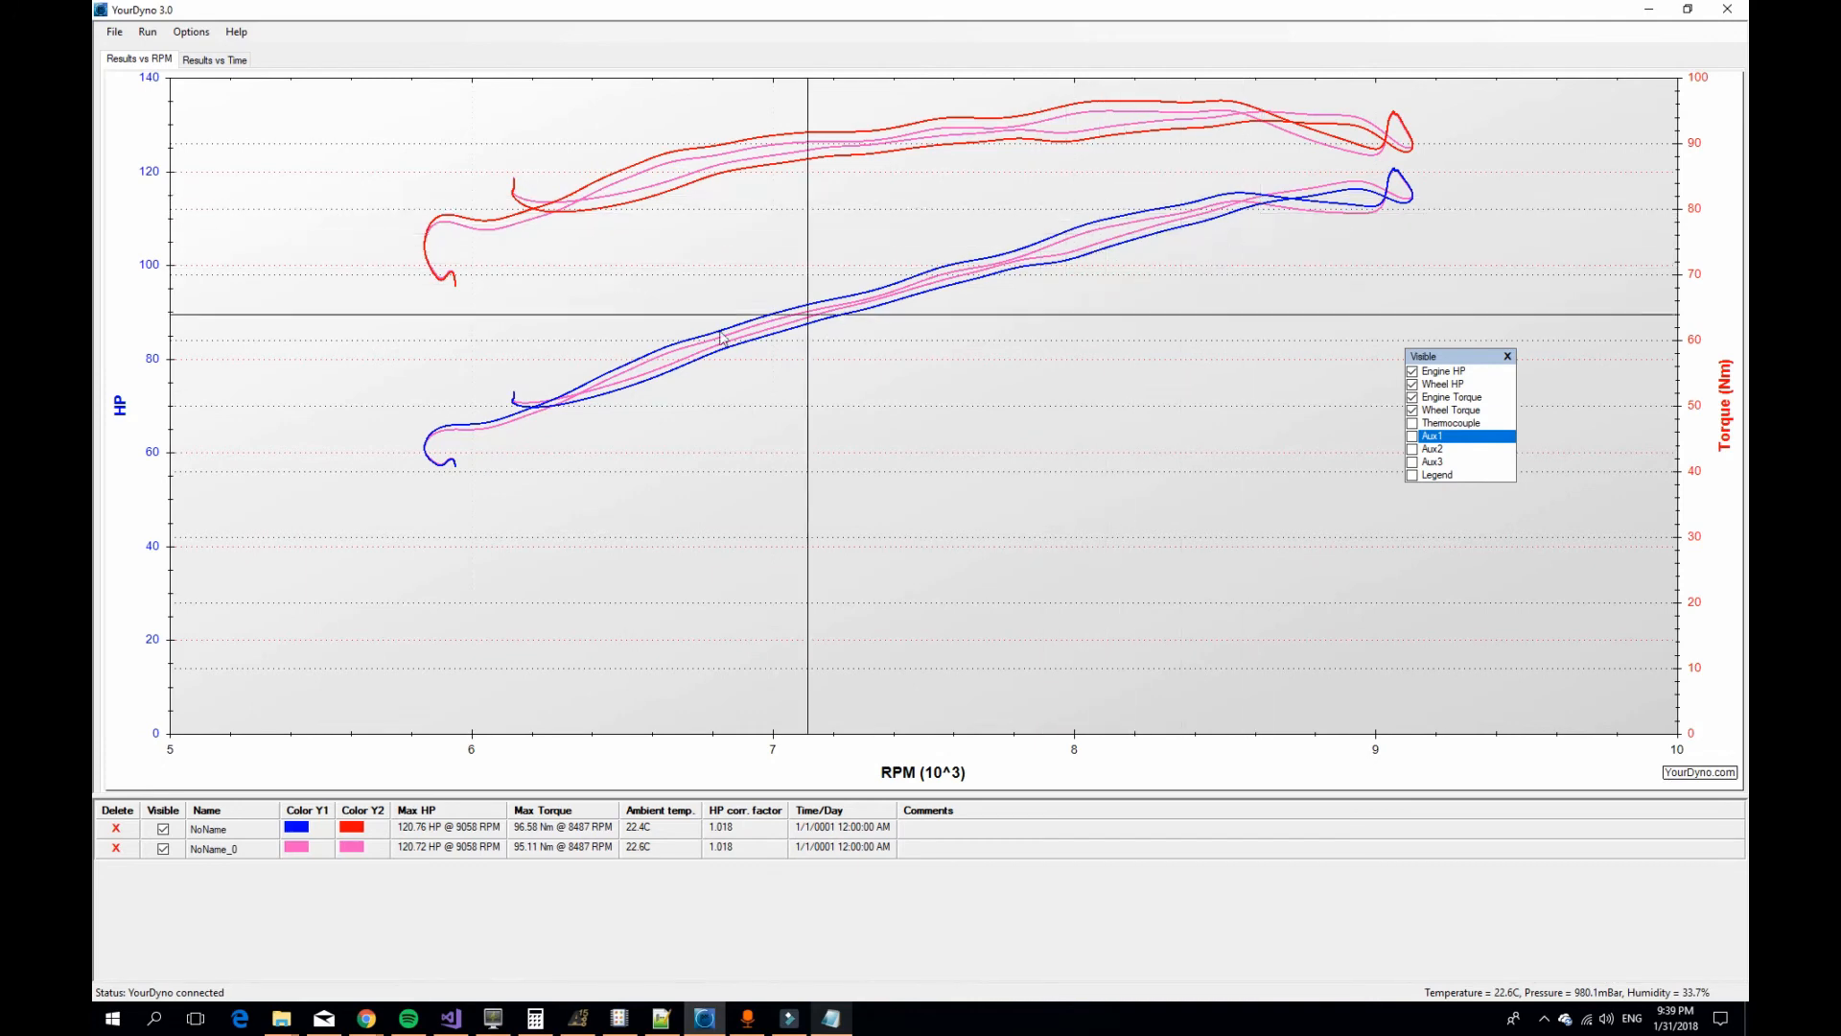
{"action": "mouse_move", "coordinate": [278, 245]}
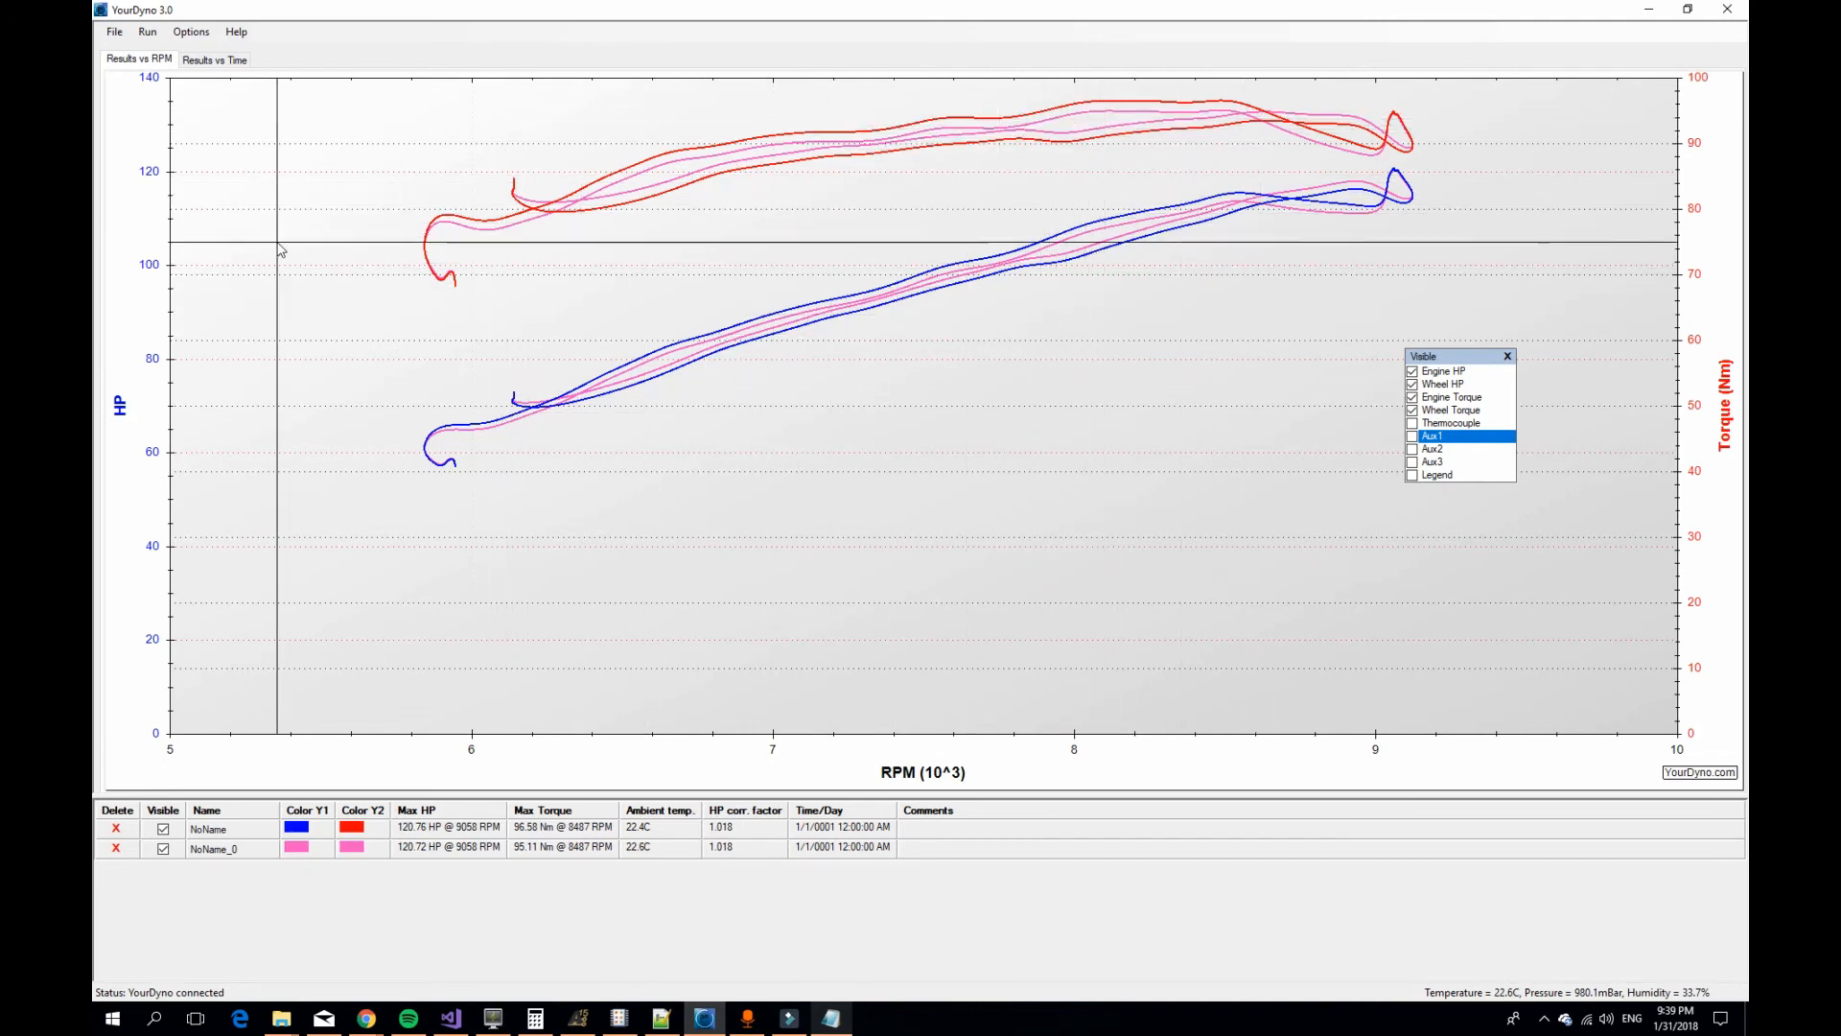
{"action": "left_click", "coordinate": [190, 33]}
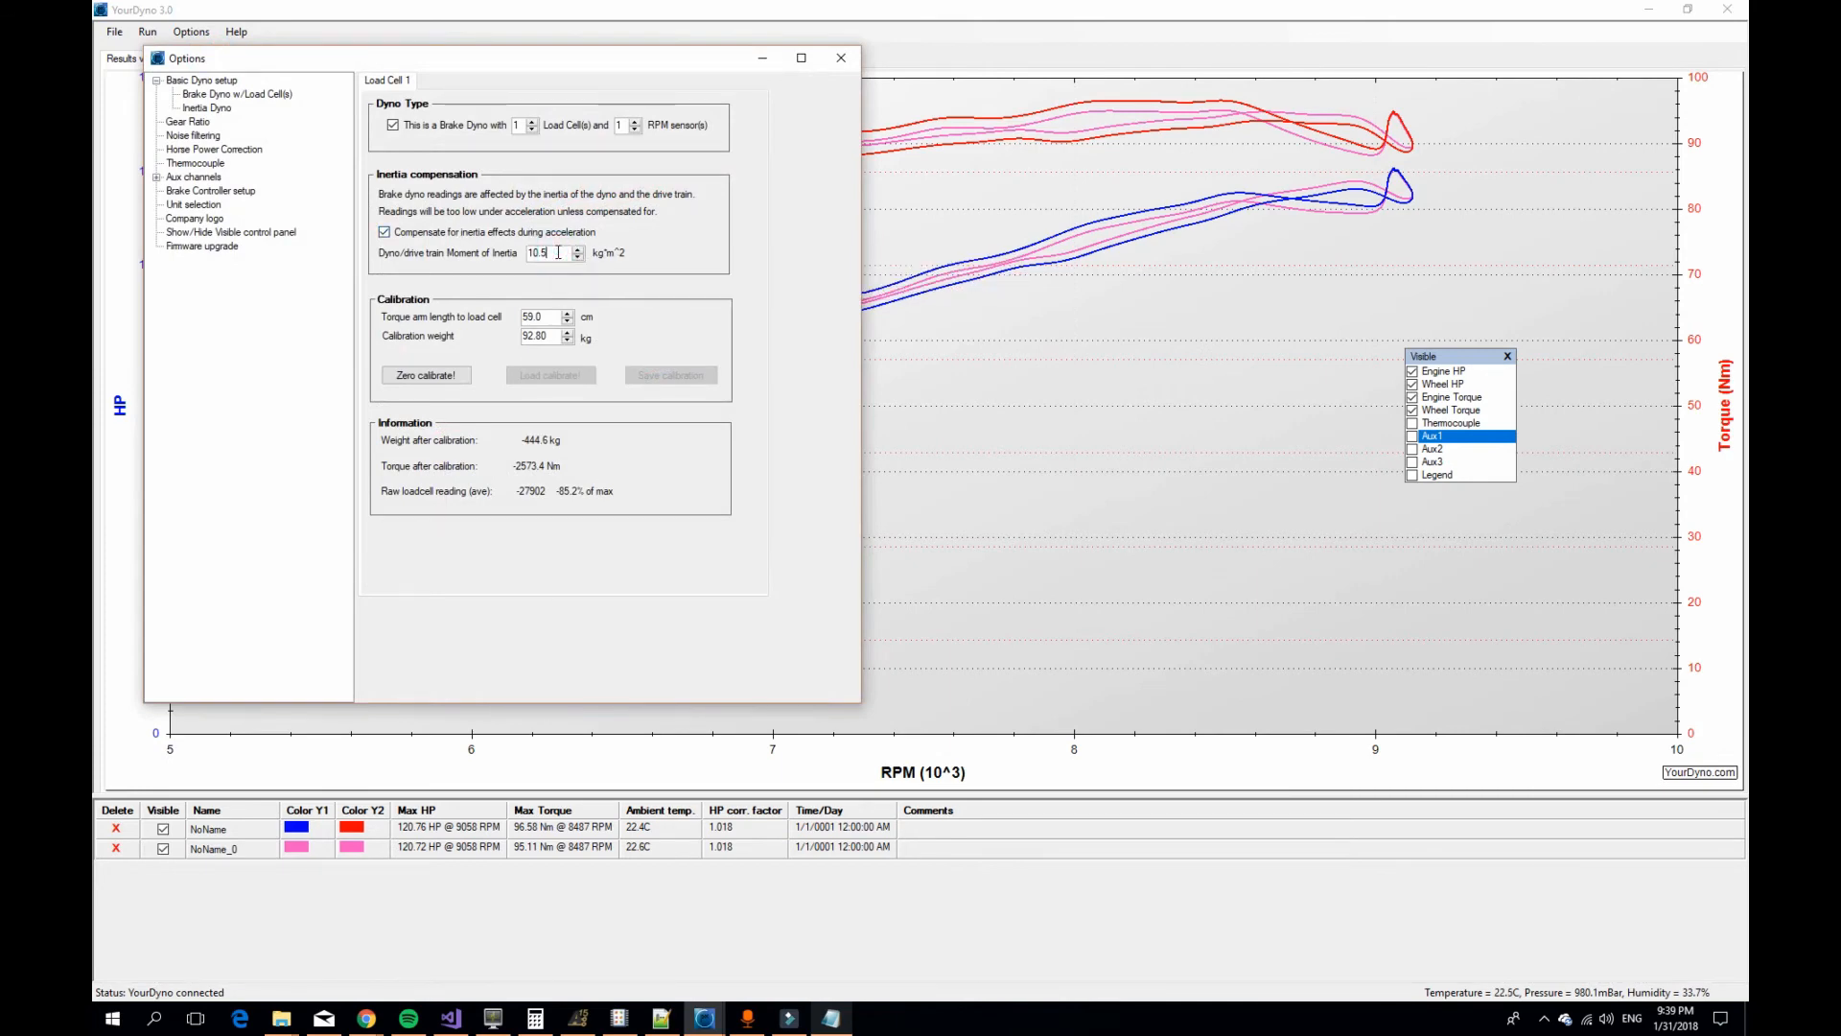
- Raise moment of inertia to 10.7 and import the log as third run NoName_1
{"action": "left_click", "coordinate": [577, 249]}
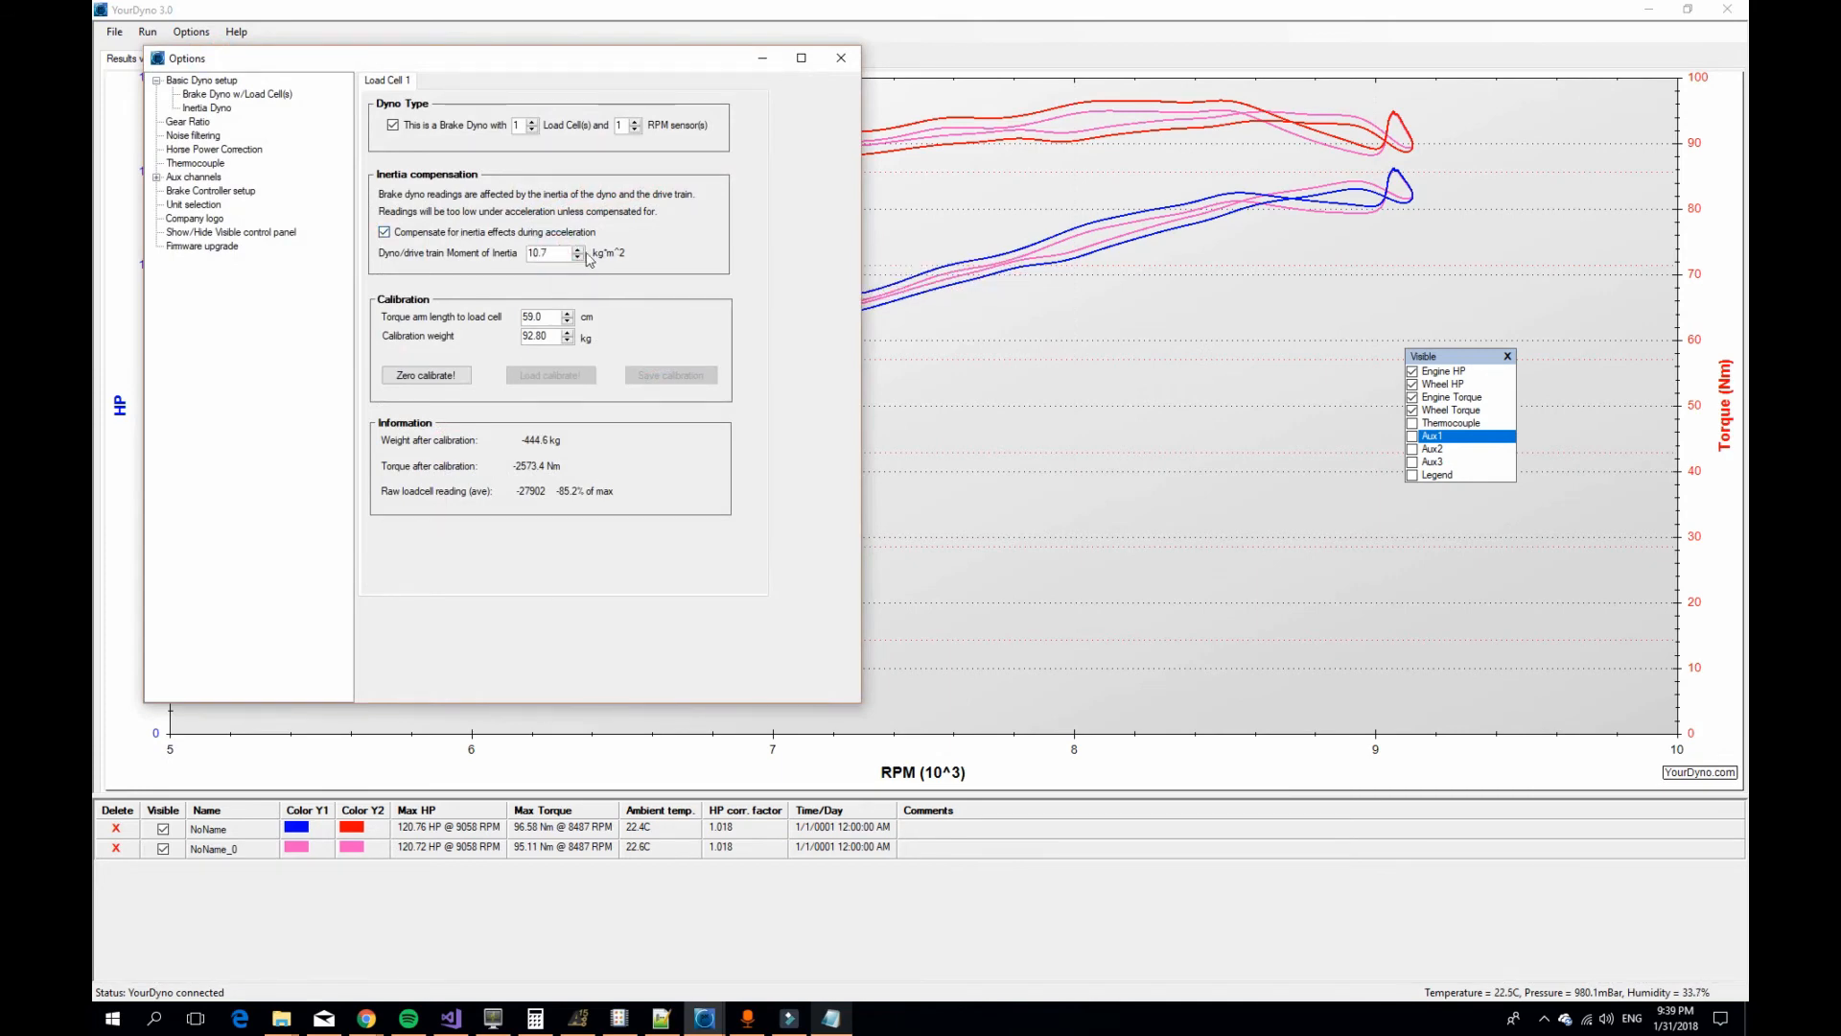
{"action": "left_click", "coordinate": [840, 57]}
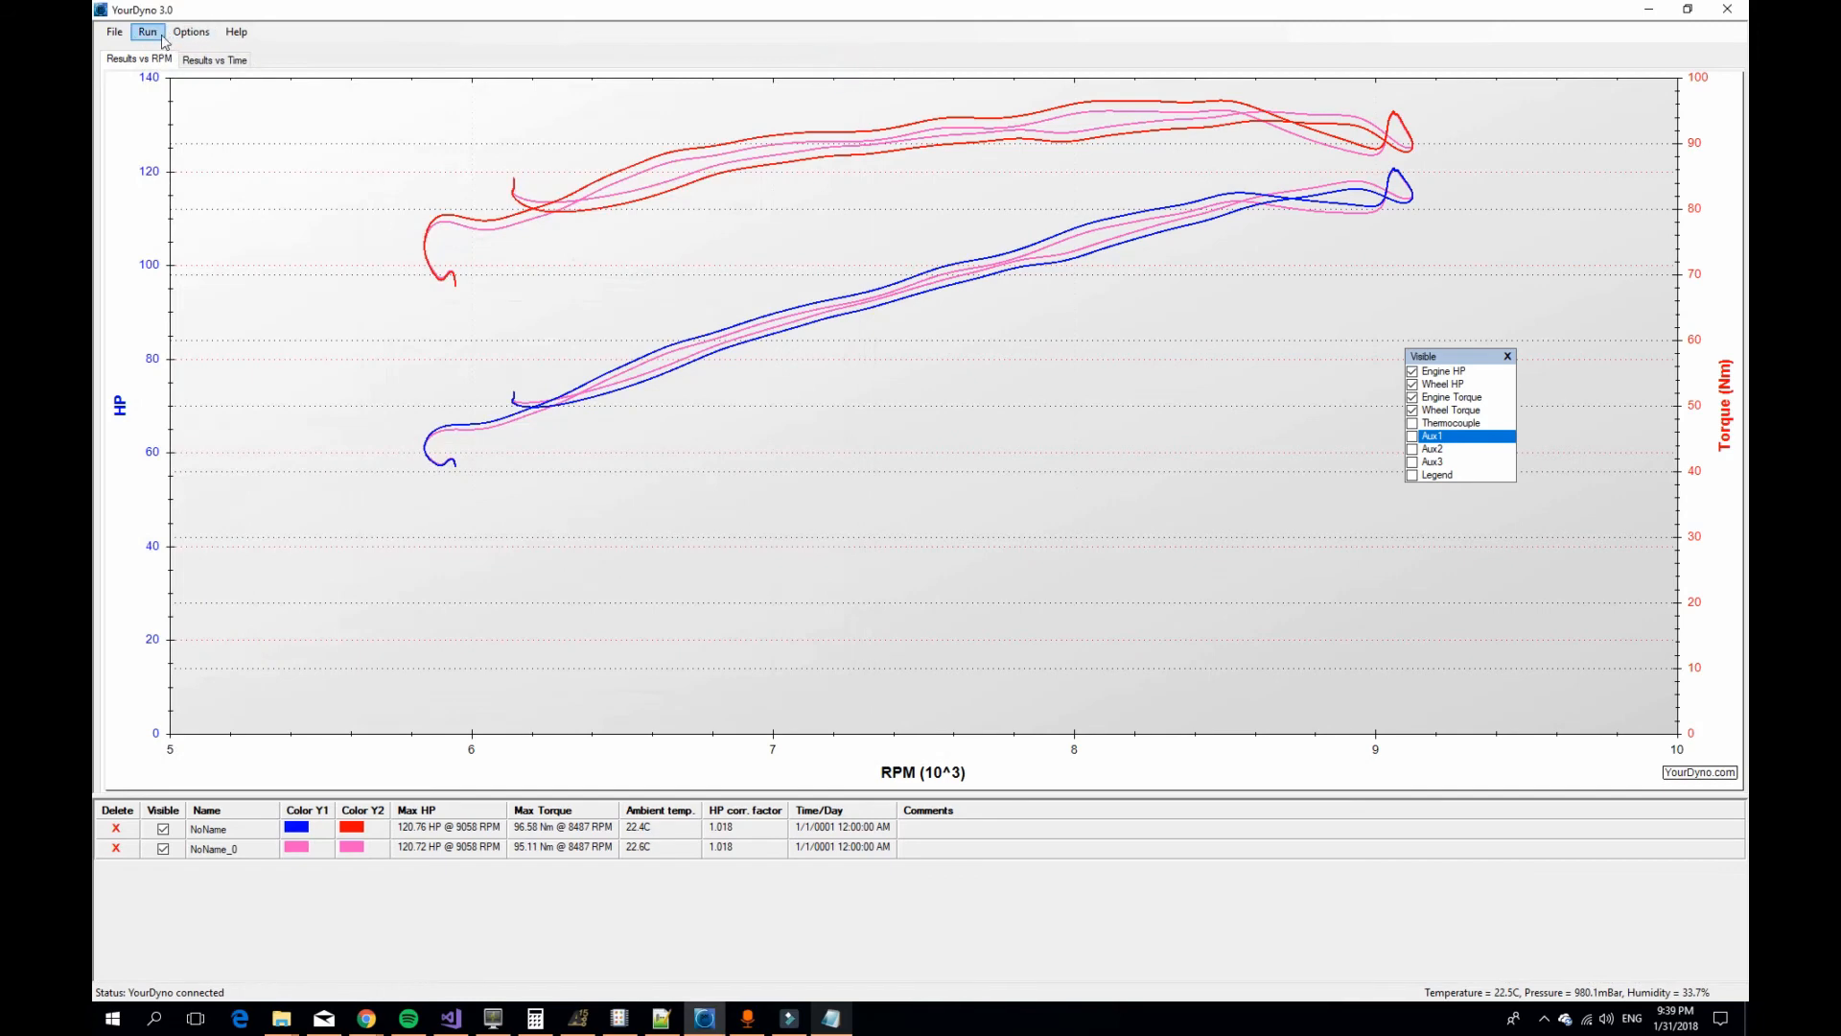
{"action": "left_click", "coordinate": [147, 31]}
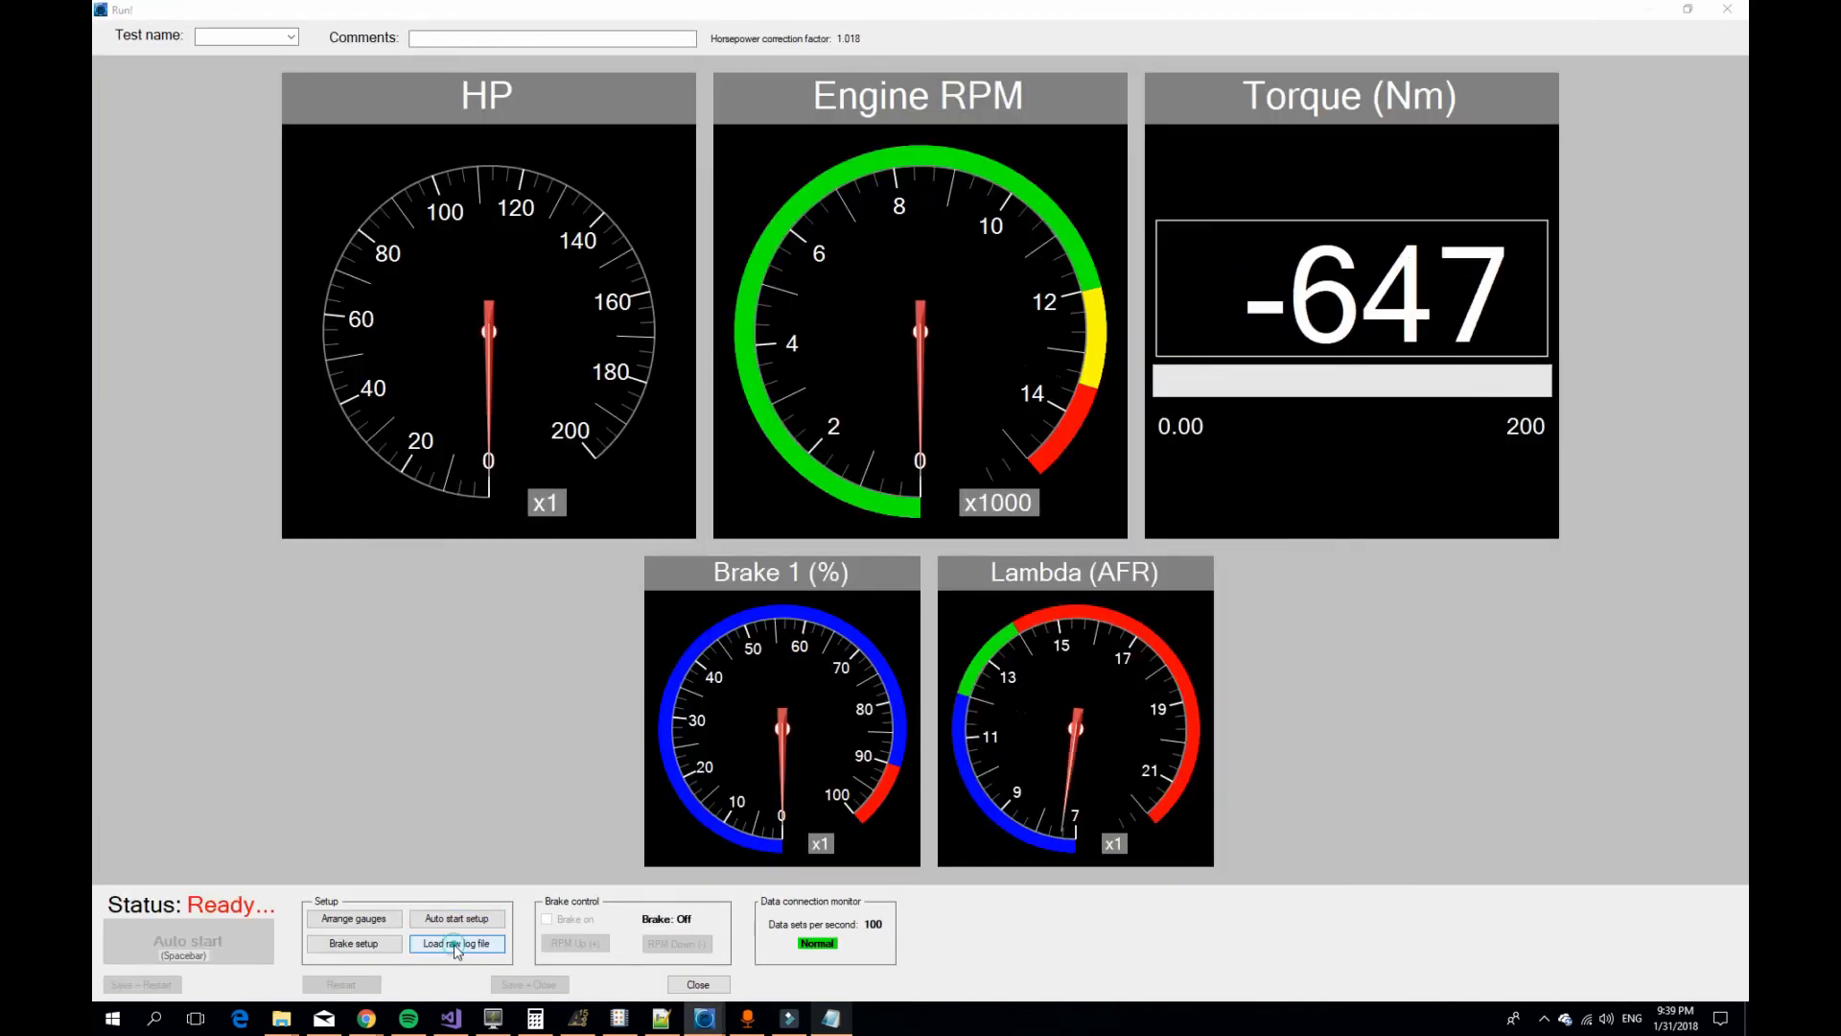
{"action": "left_click", "coordinate": [457, 944]}
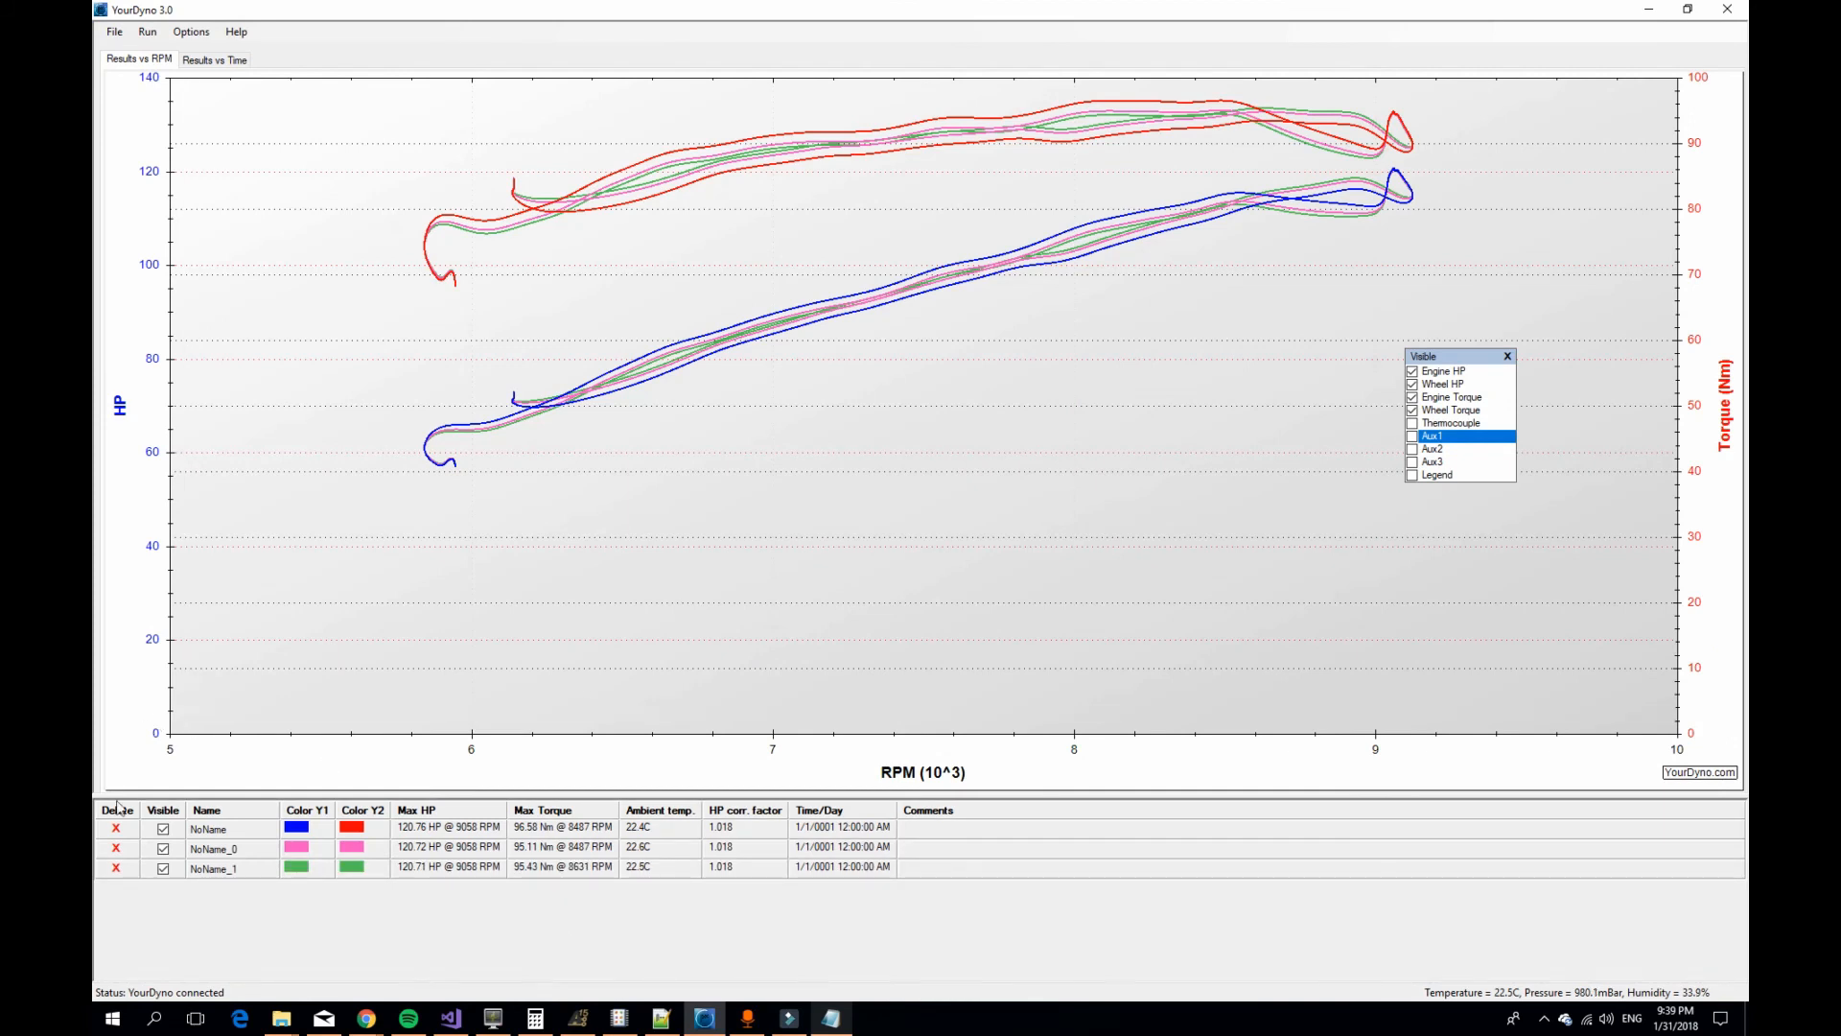
- Hide NoName and NoName_0 and colour NoName_1's HP curve black
{"action": "left_click", "coordinate": [163, 848]}
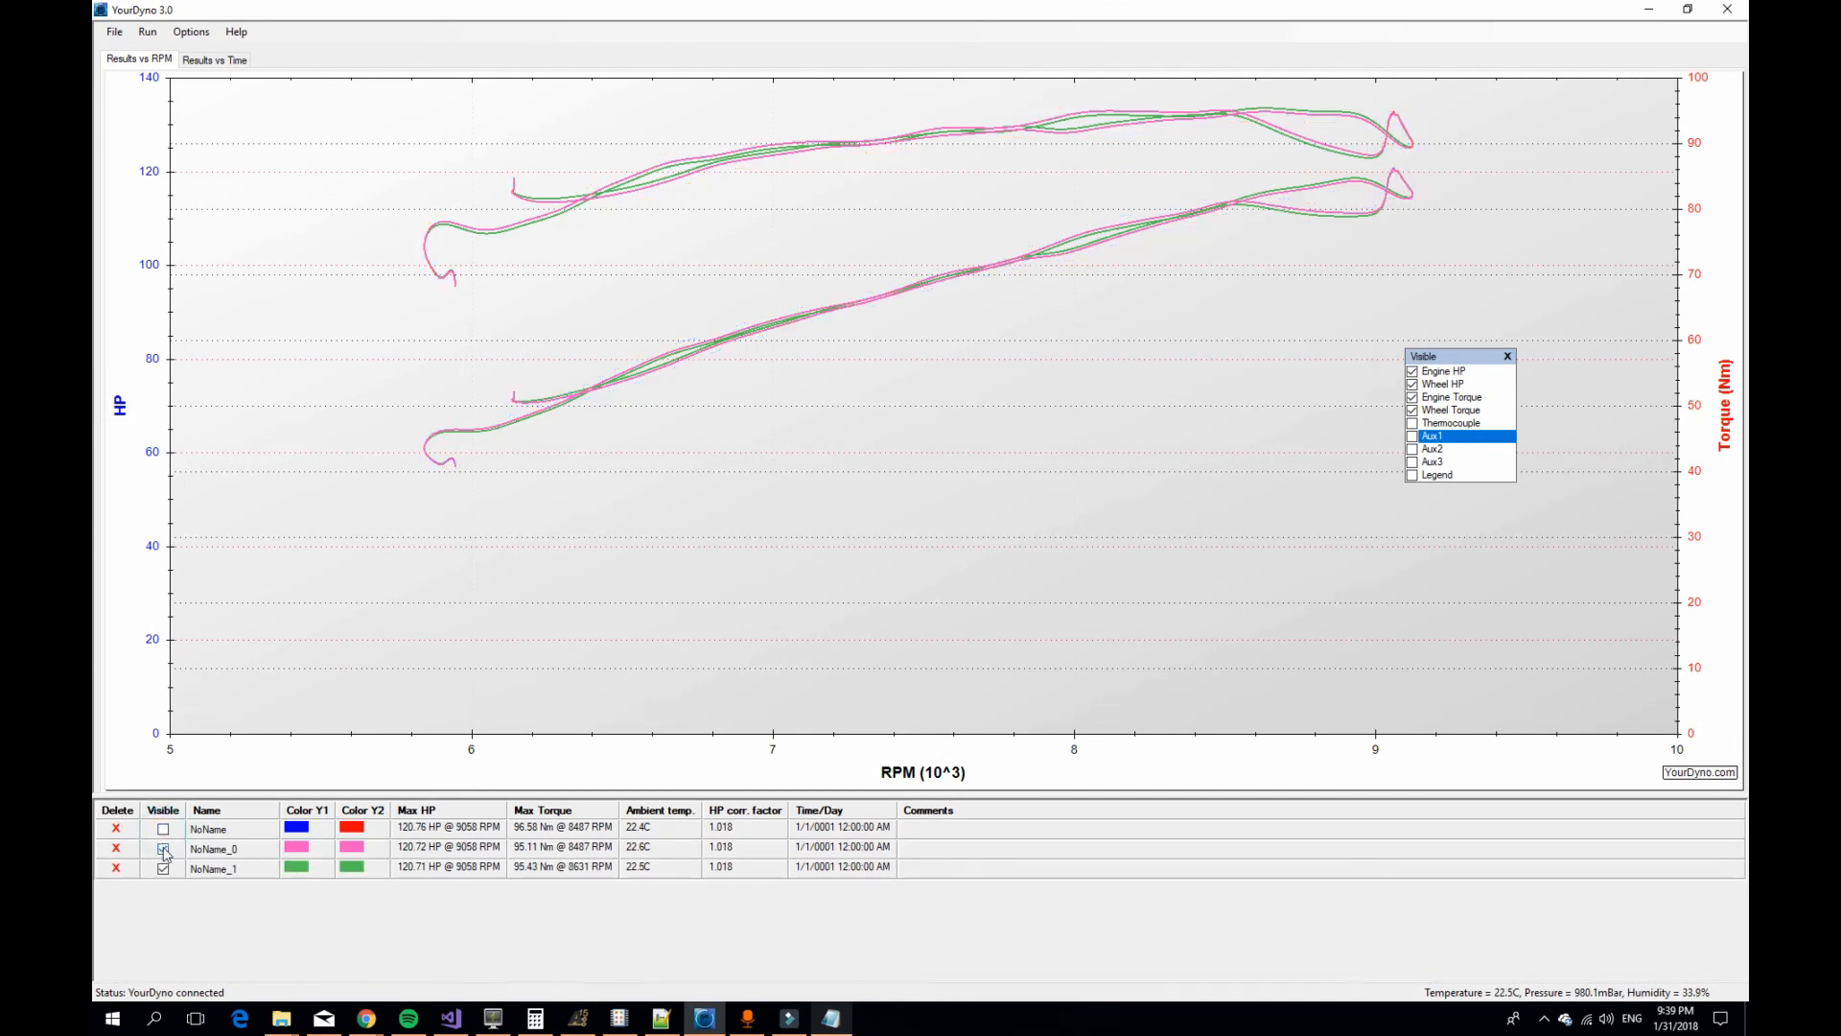
{"action": "left_click", "coordinate": [163, 847]}
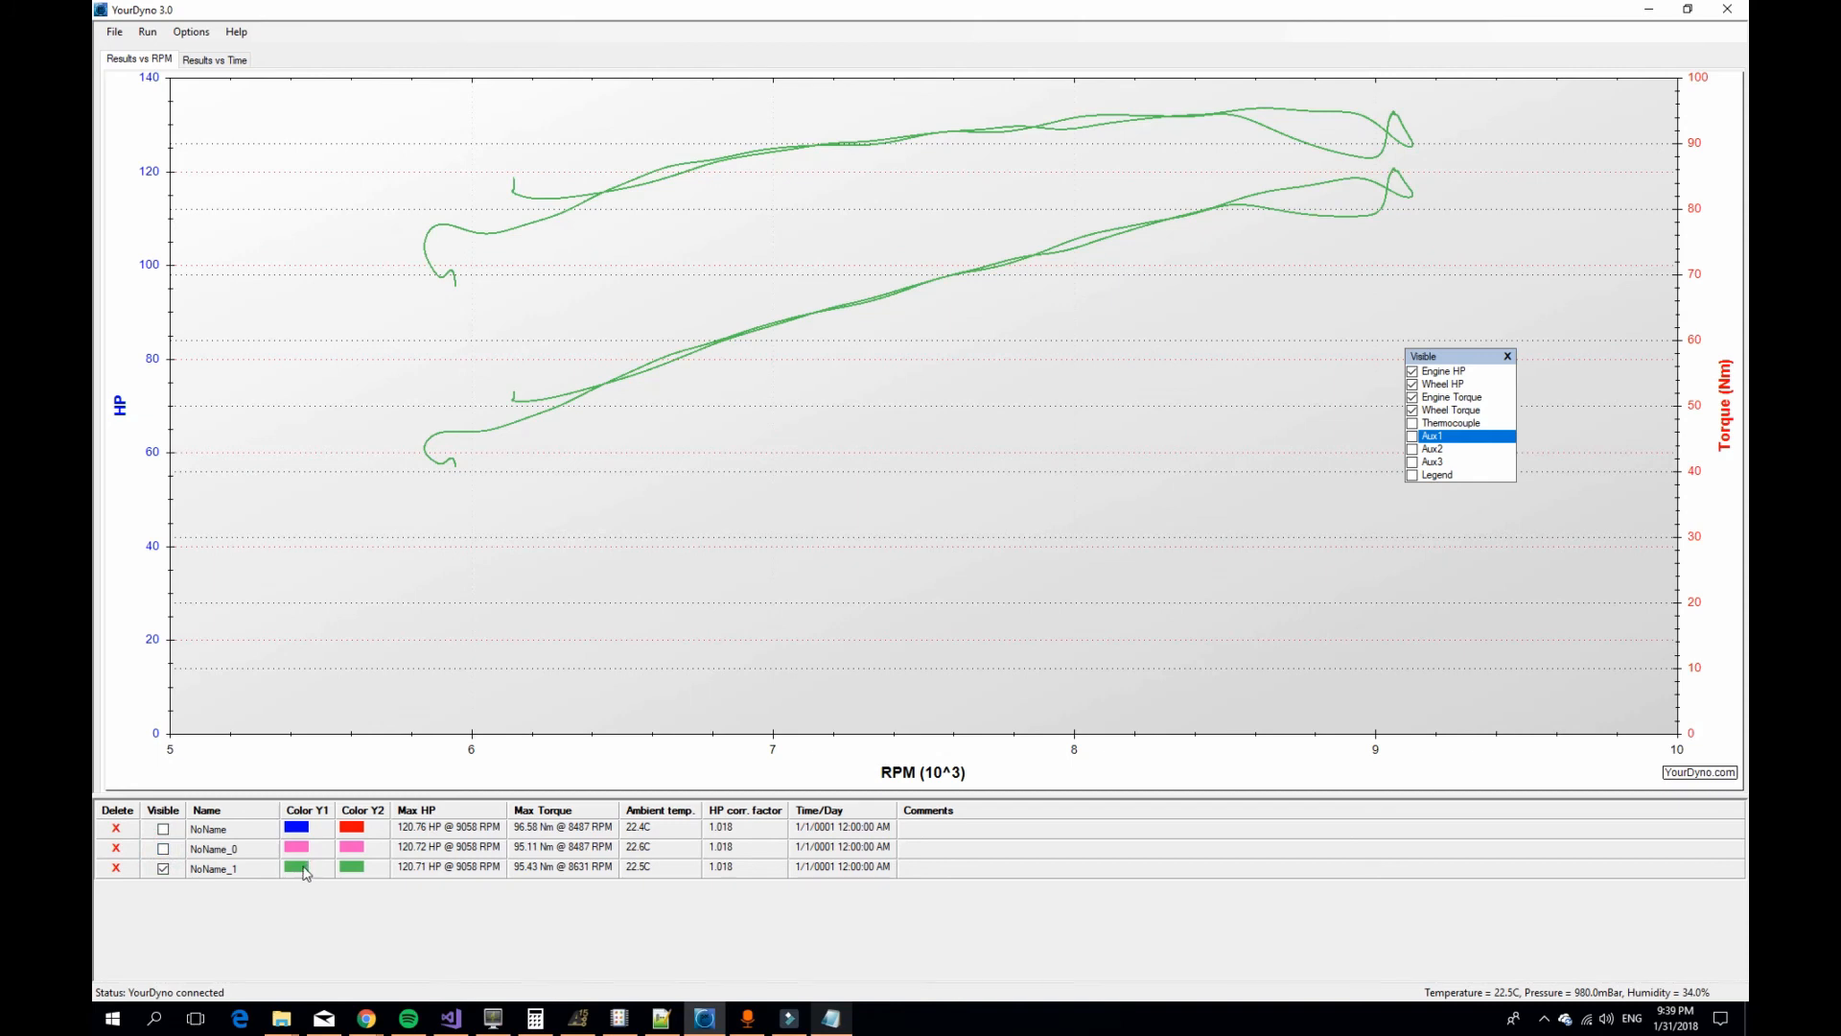
{"action": "left_click", "coordinate": [297, 867]}
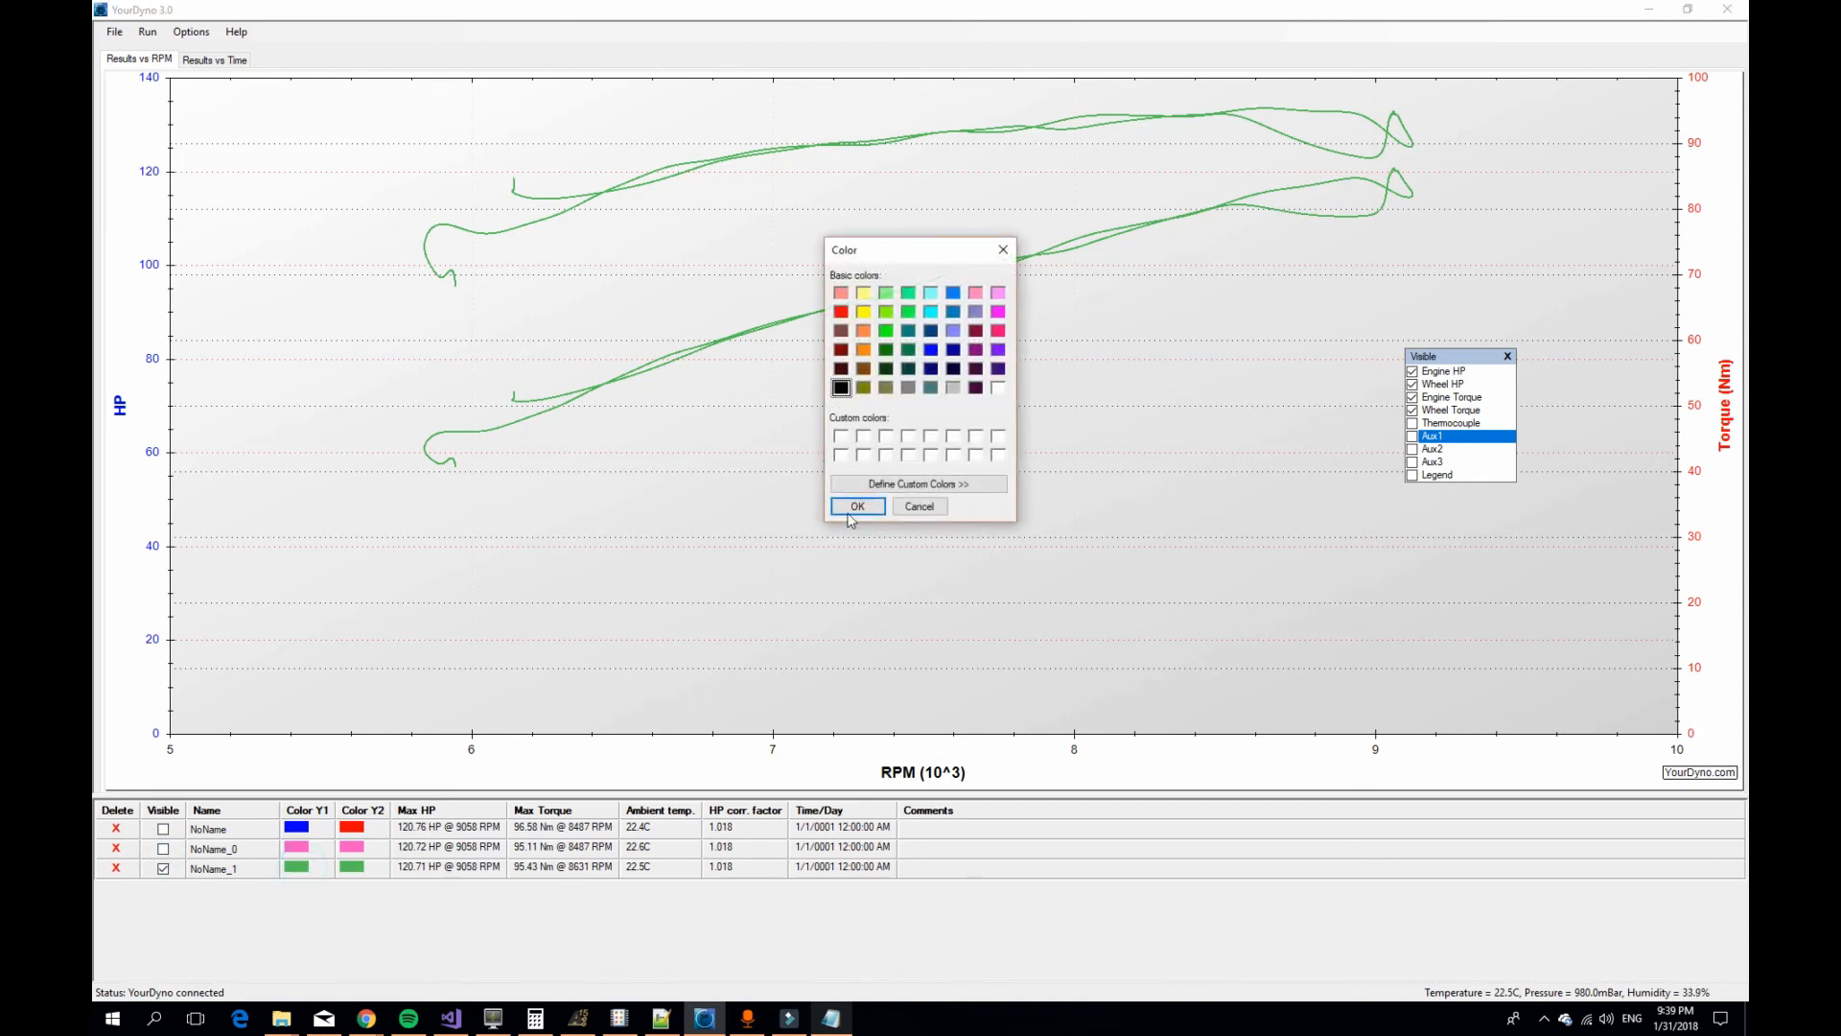
{"action": "left_click", "coordinate": [856, 506]}
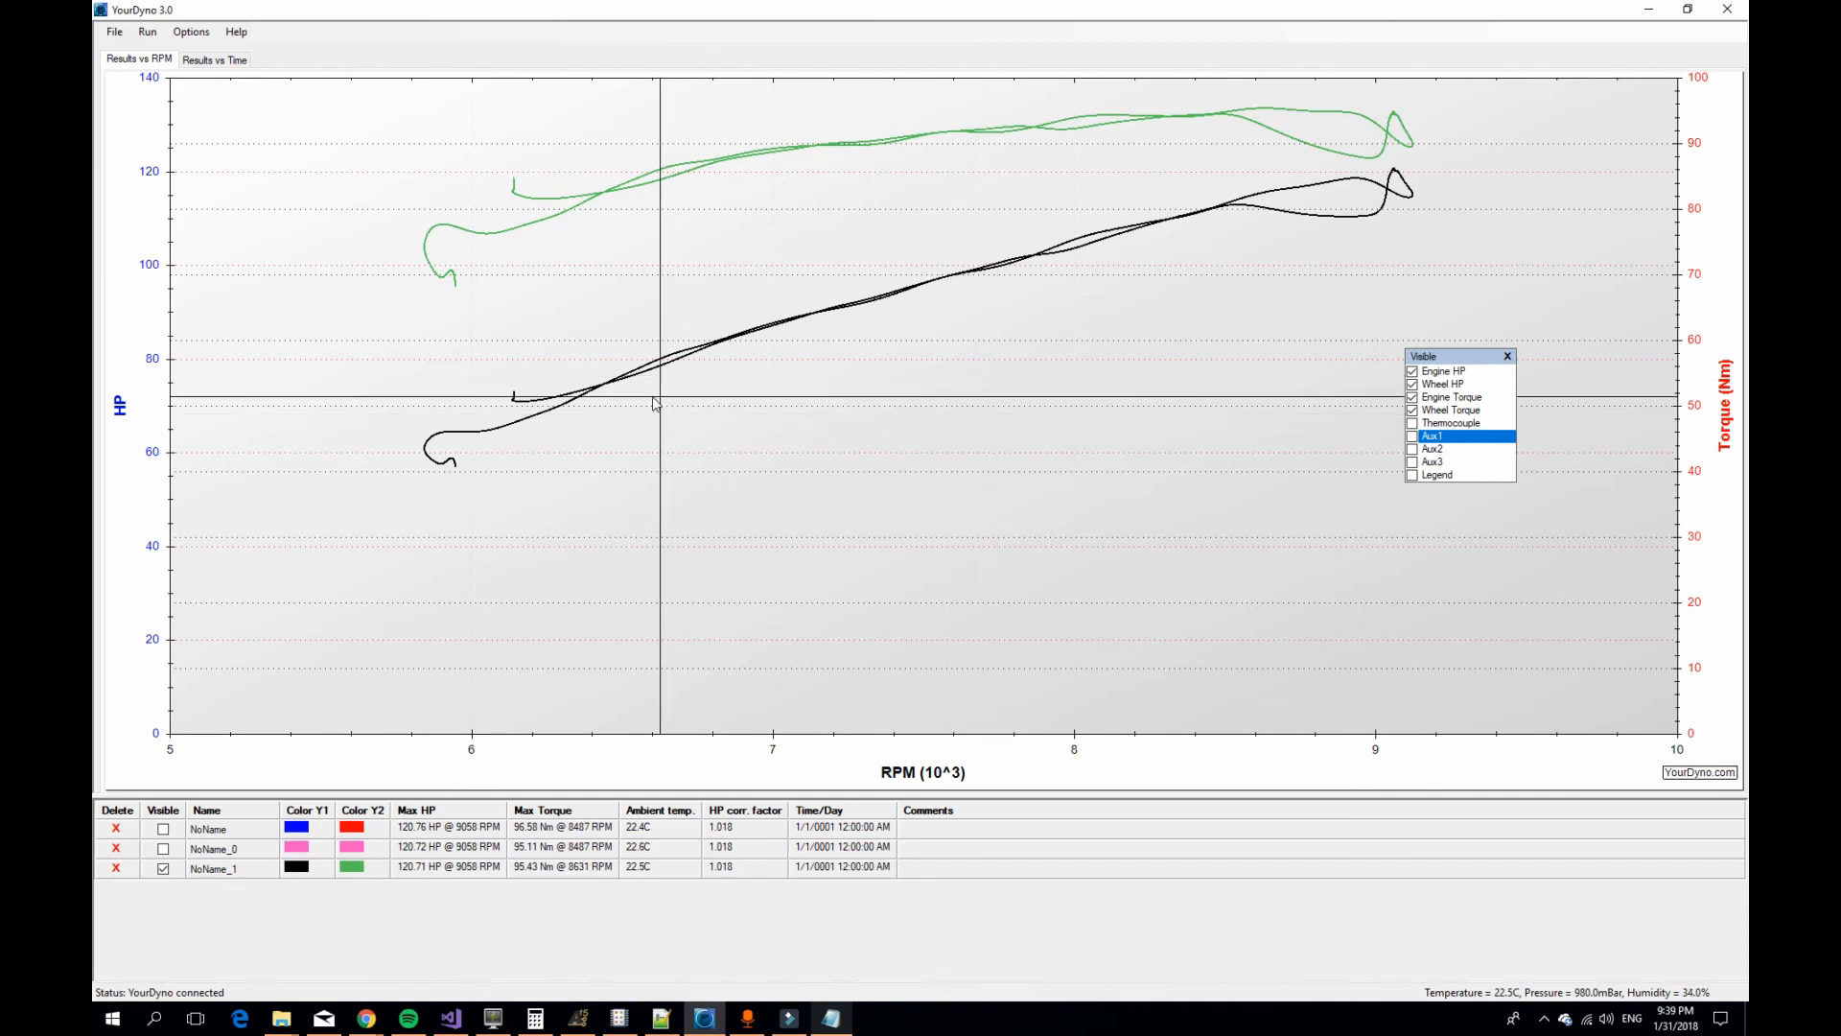
{"action": "mouse_move", "coordinate": [944, 282]}
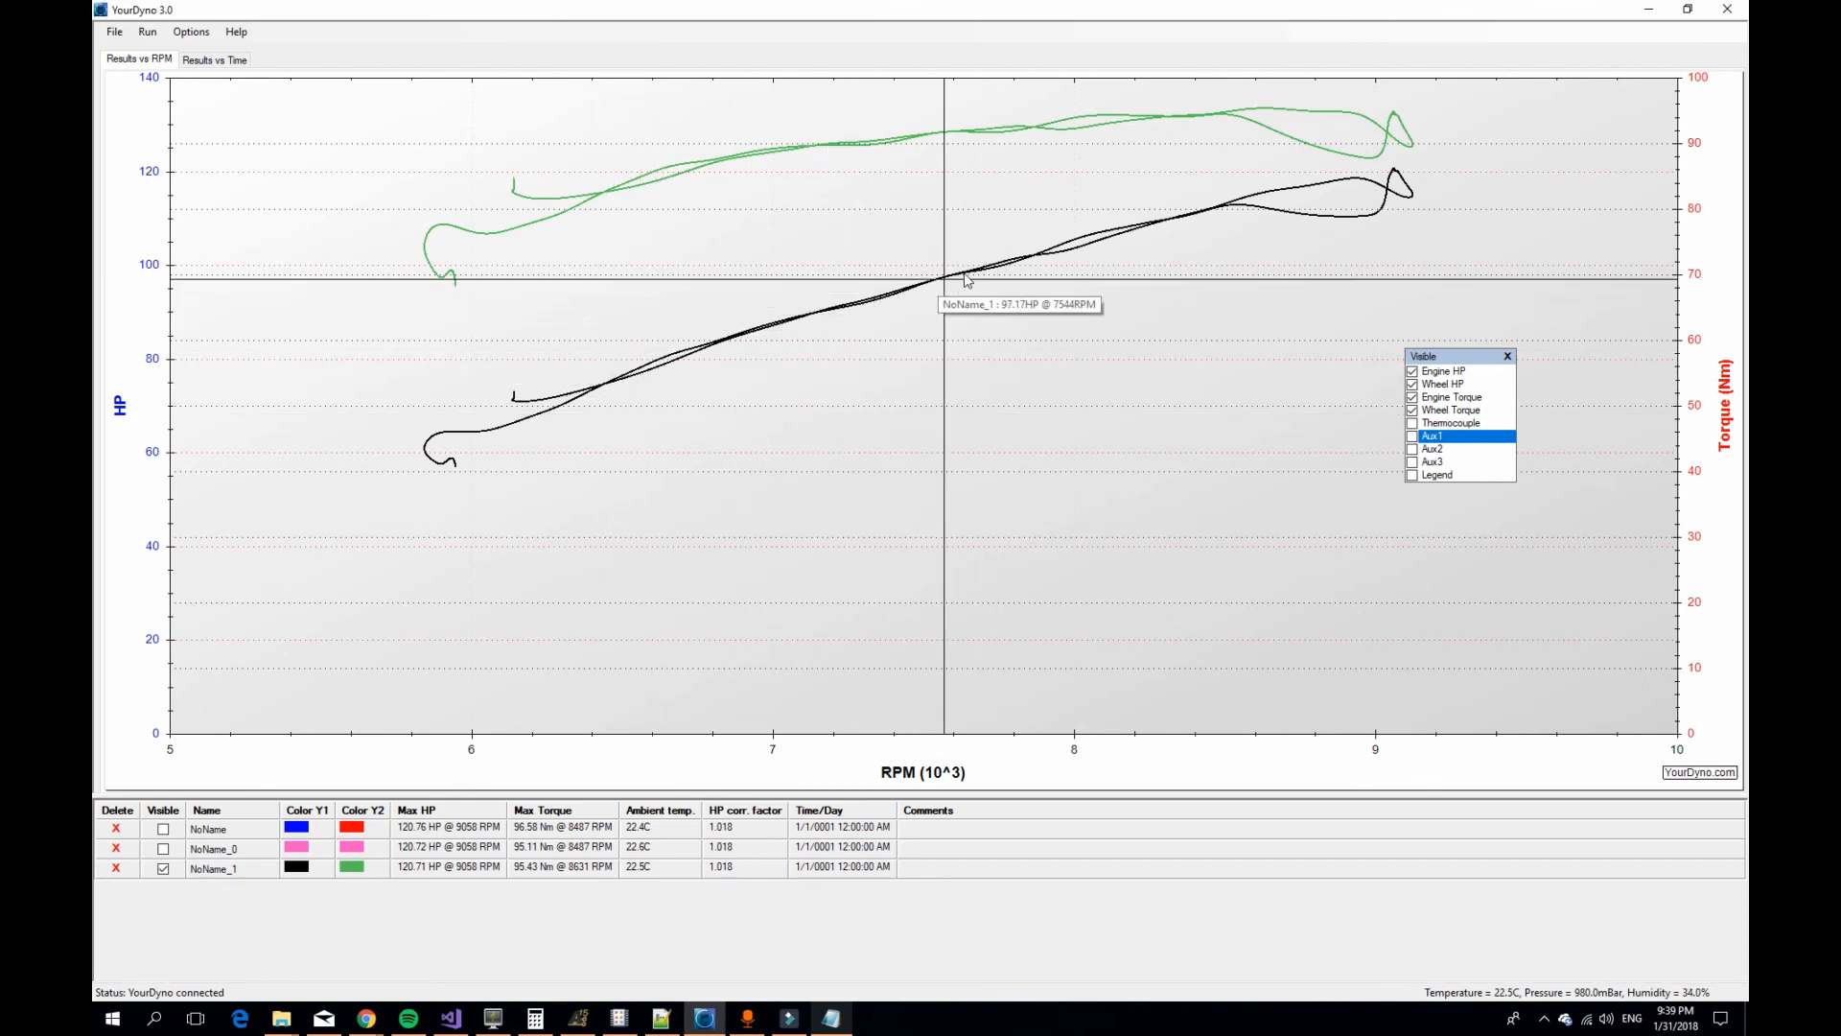
{"action": "mouse_move", "coordinate": [1063, 132]}
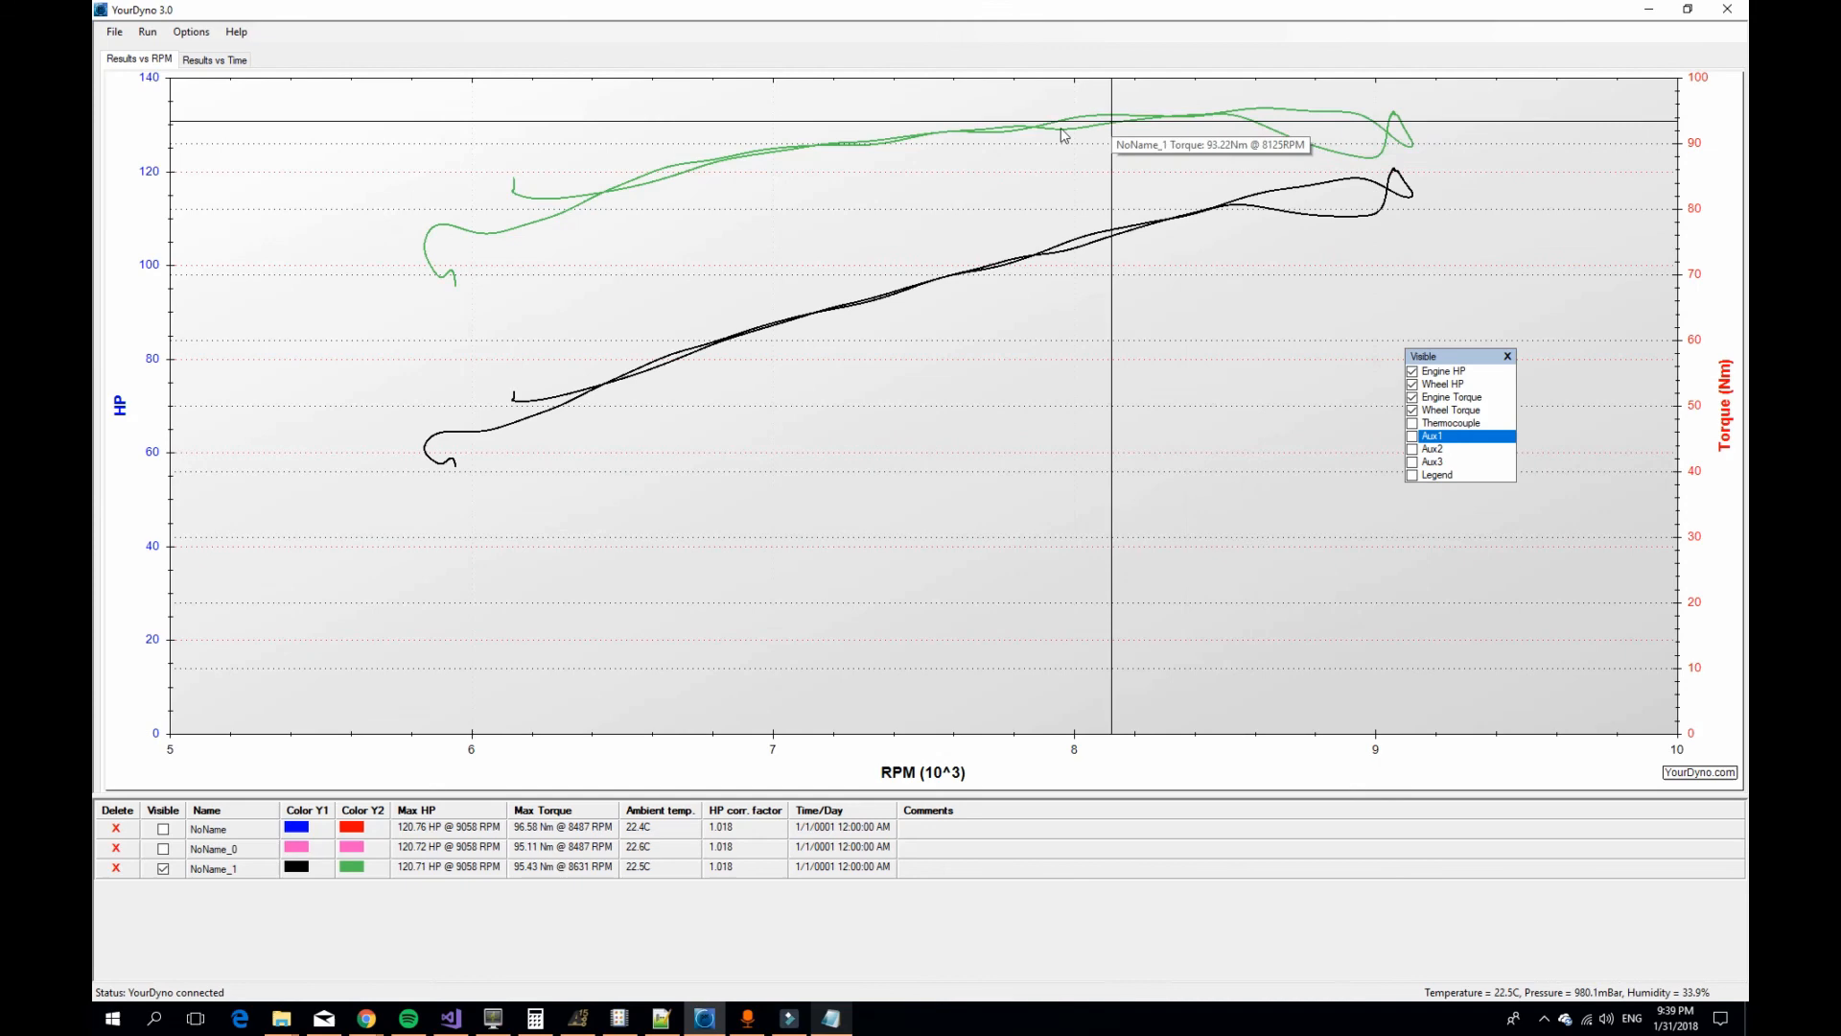
{"action": "mouse_move", "coordinate": [520, 328]}
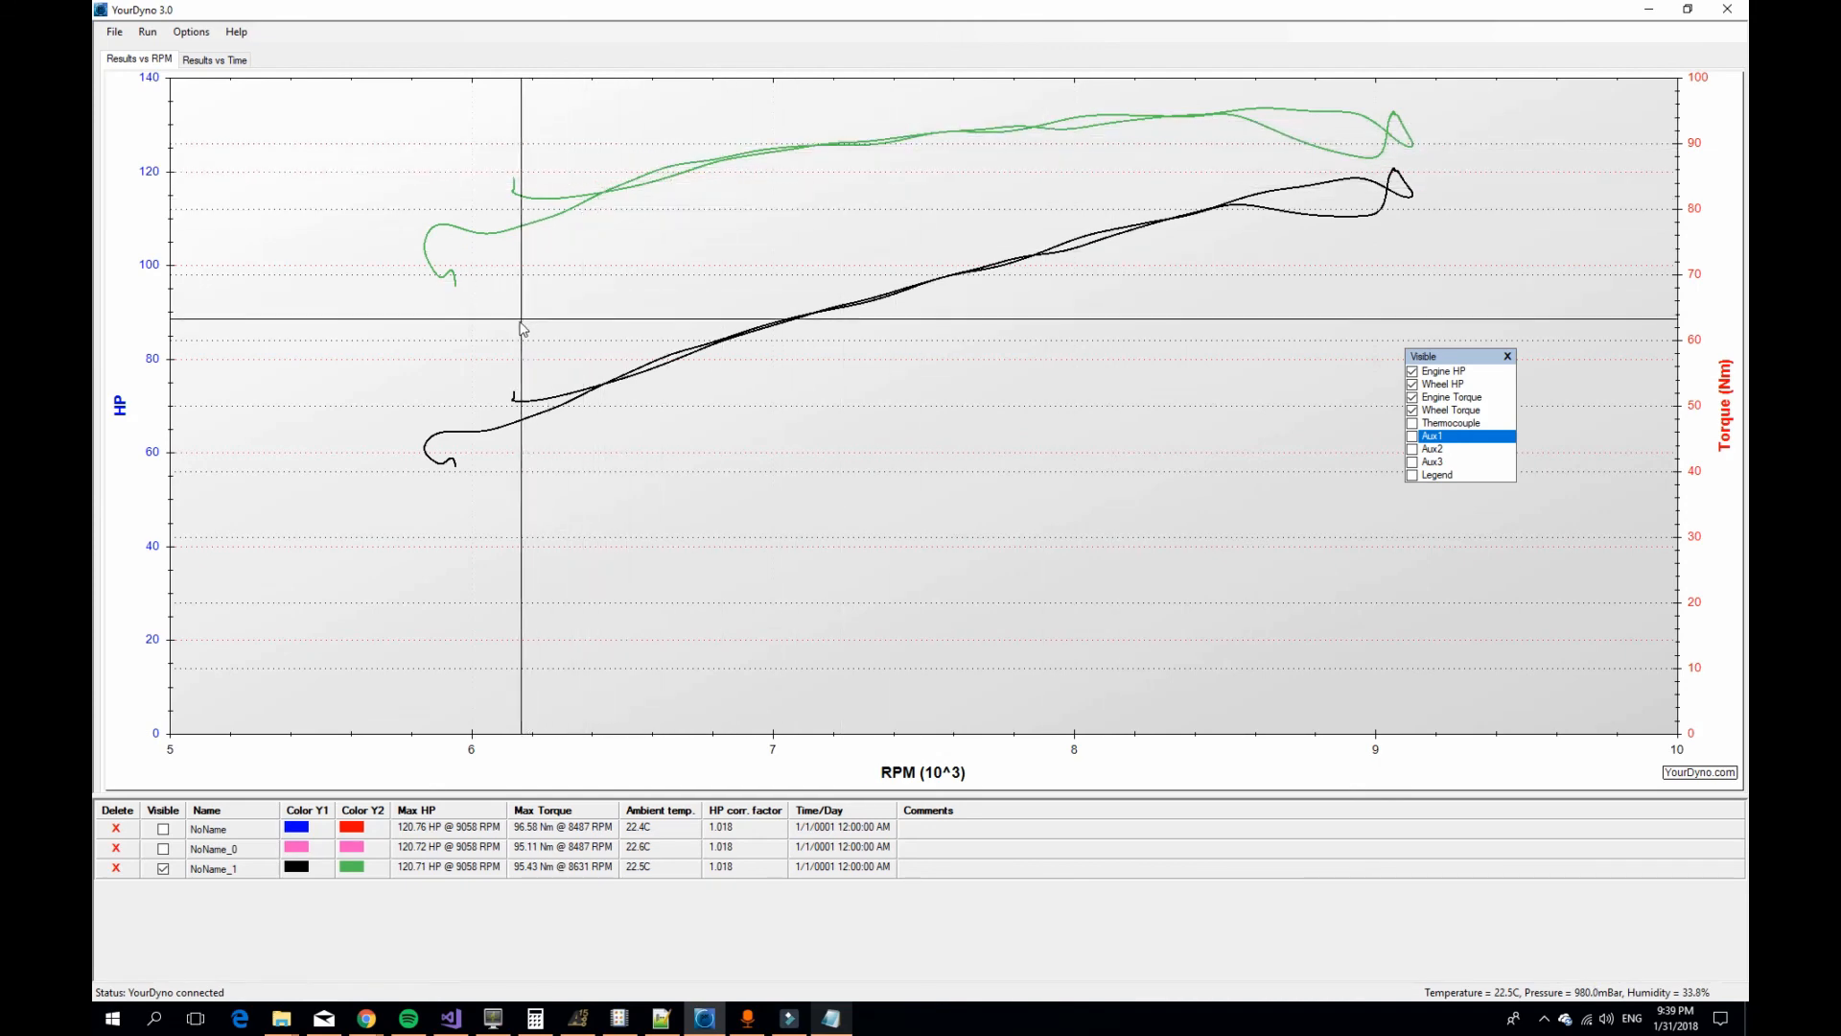